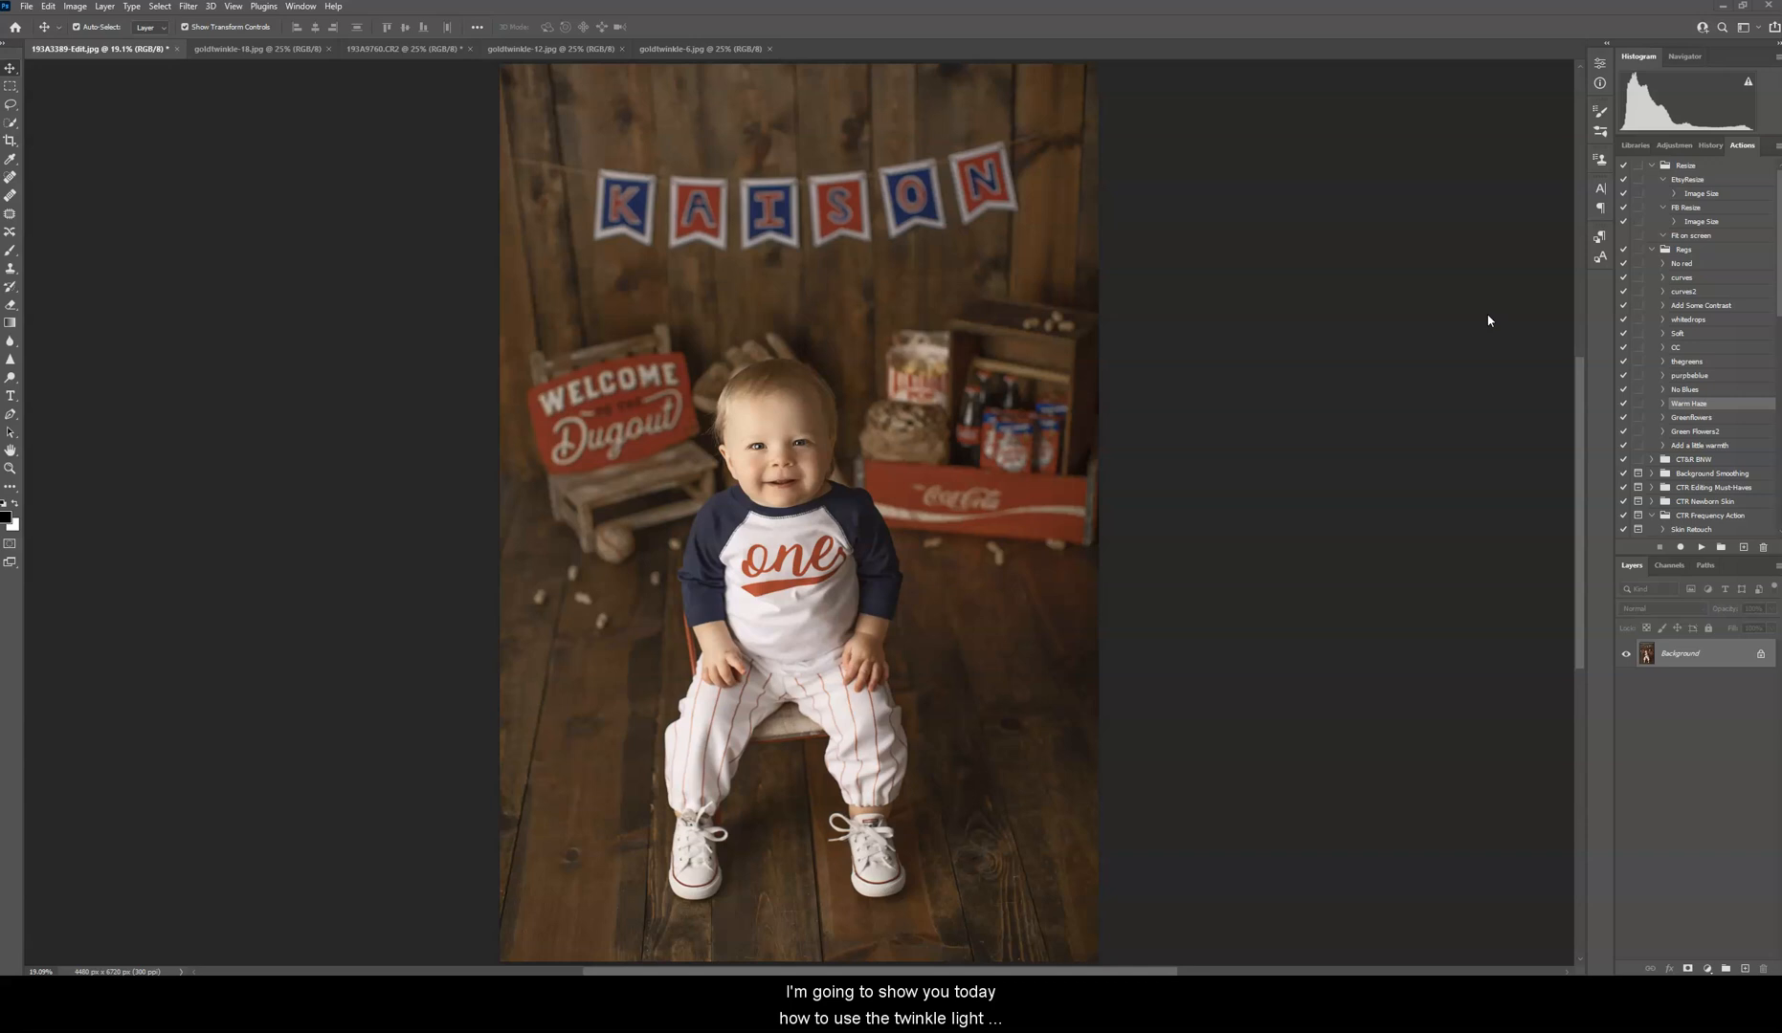
mouse_move(699, 207)
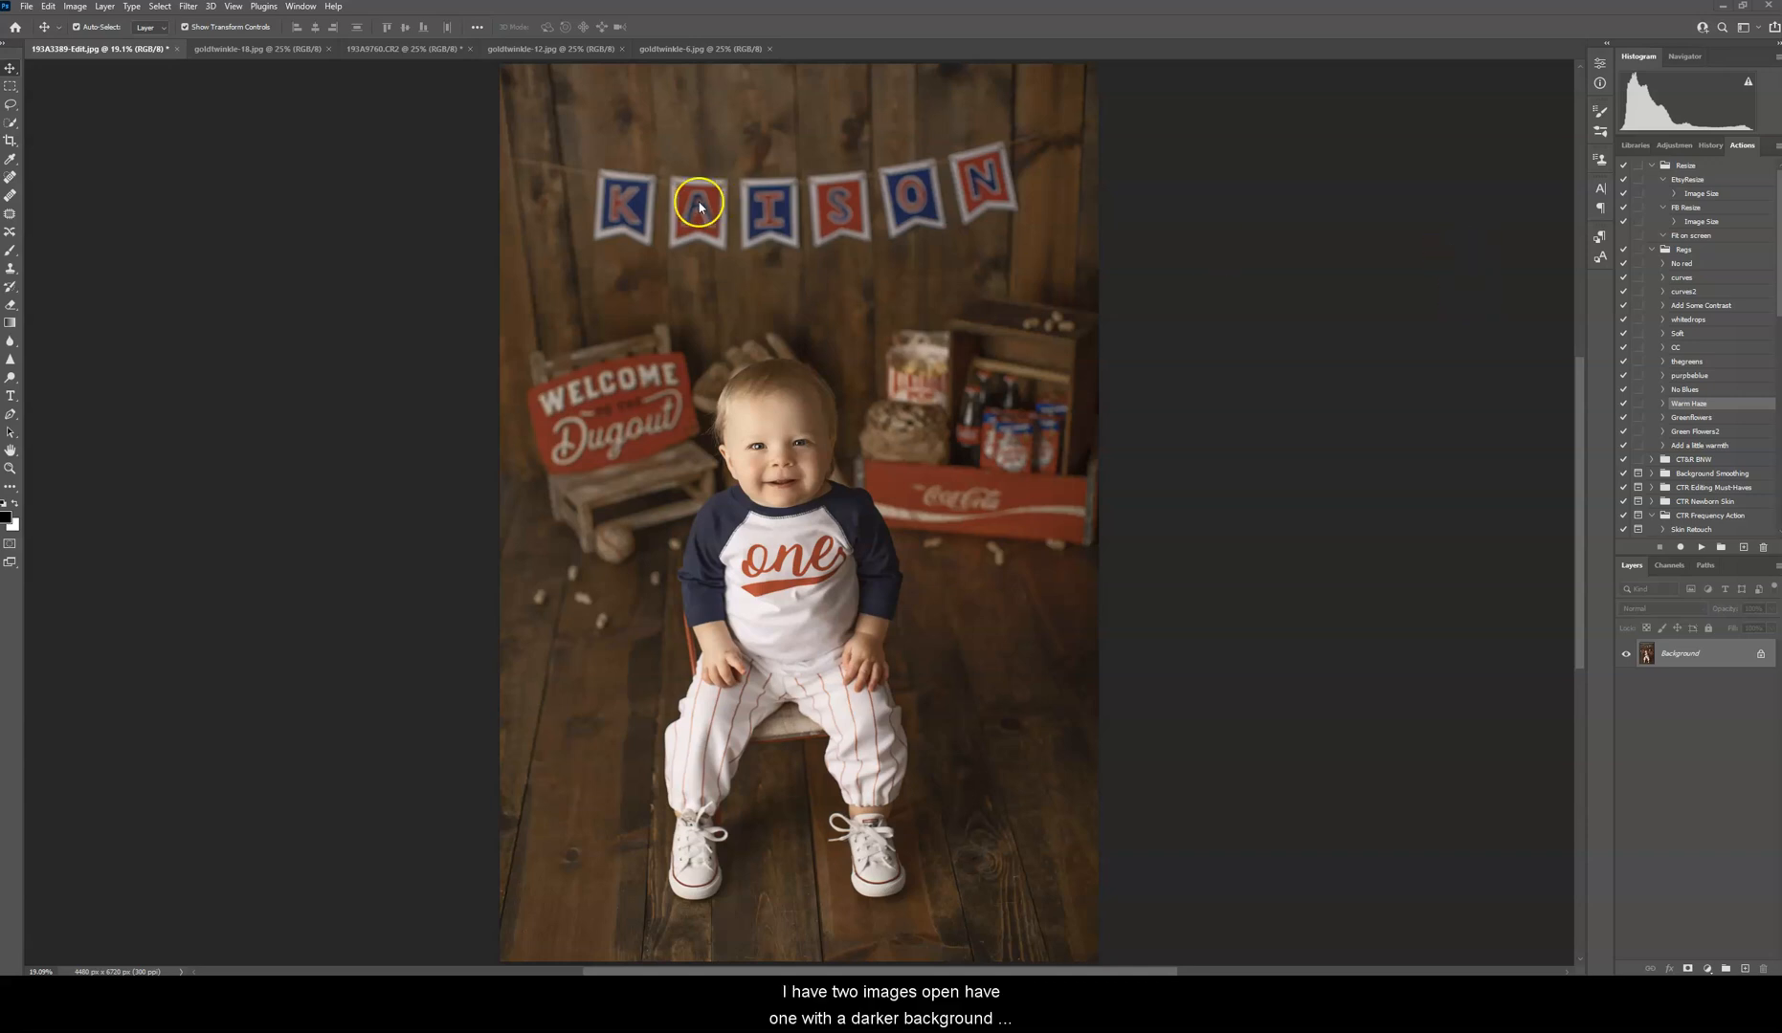
mouse_move(708, 501)
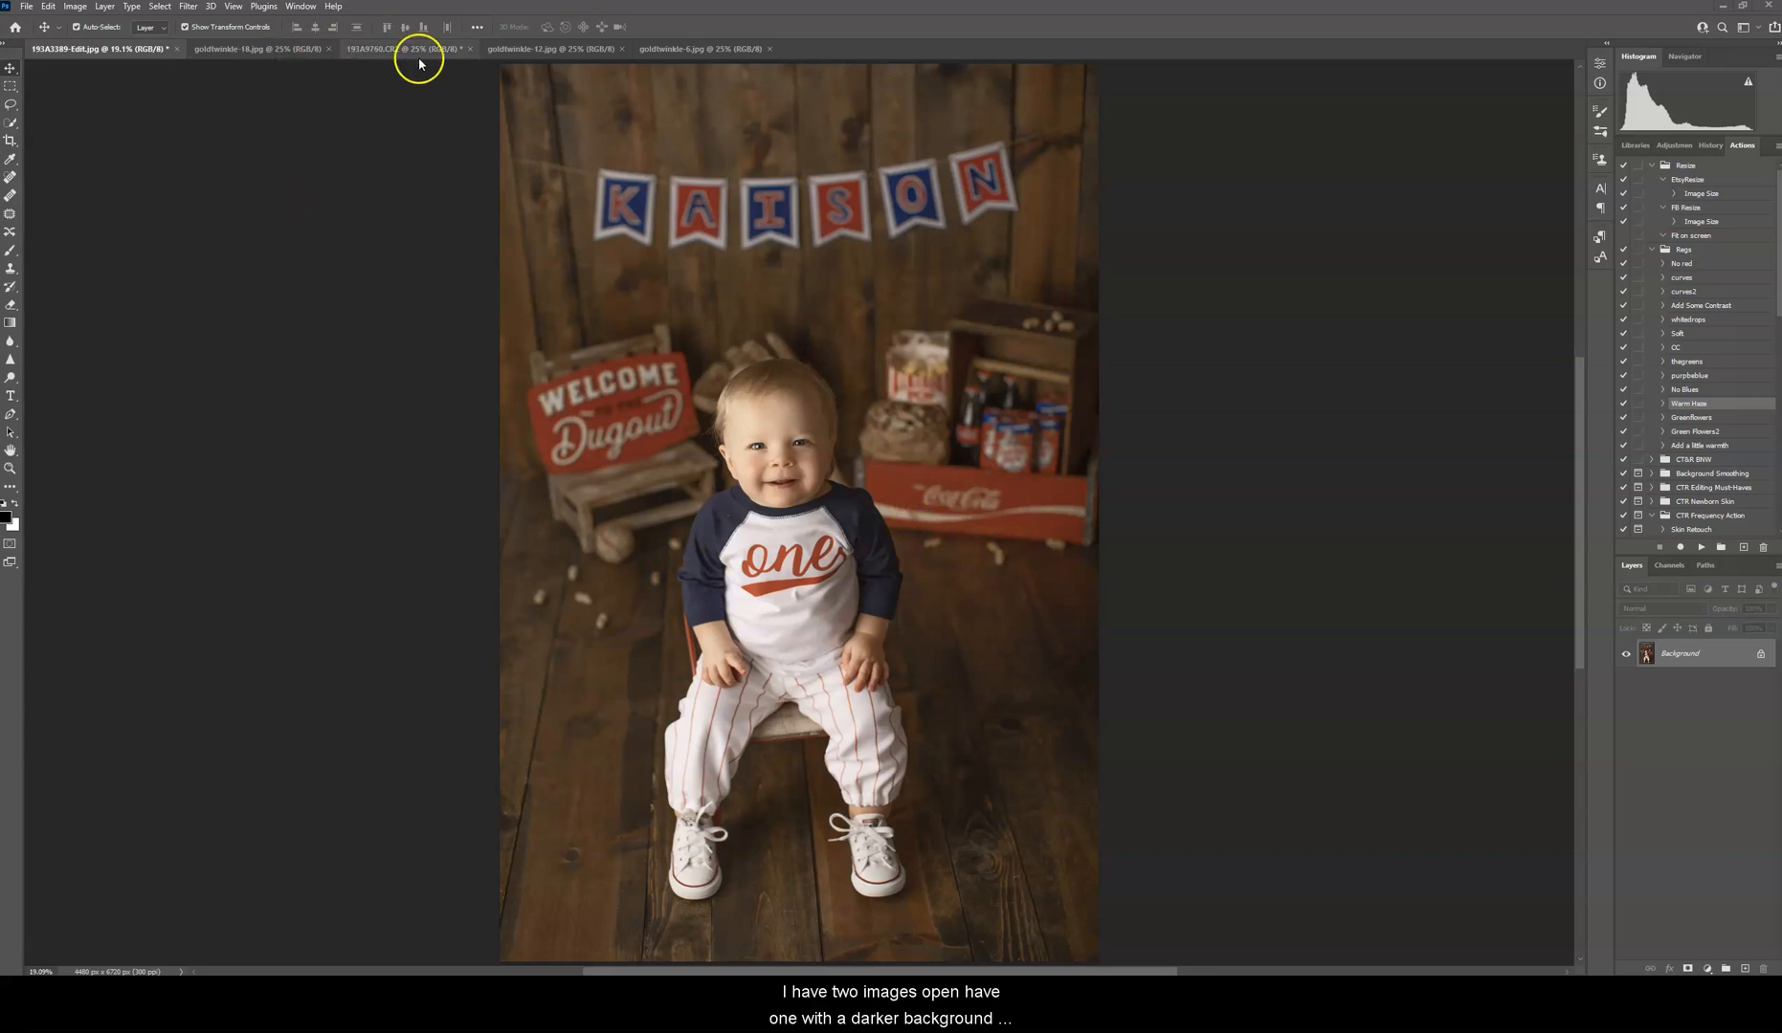
Step: Switch from the toddler photo to the goldtwinkle-18 bokeh overlay document
left_click(409, 48)
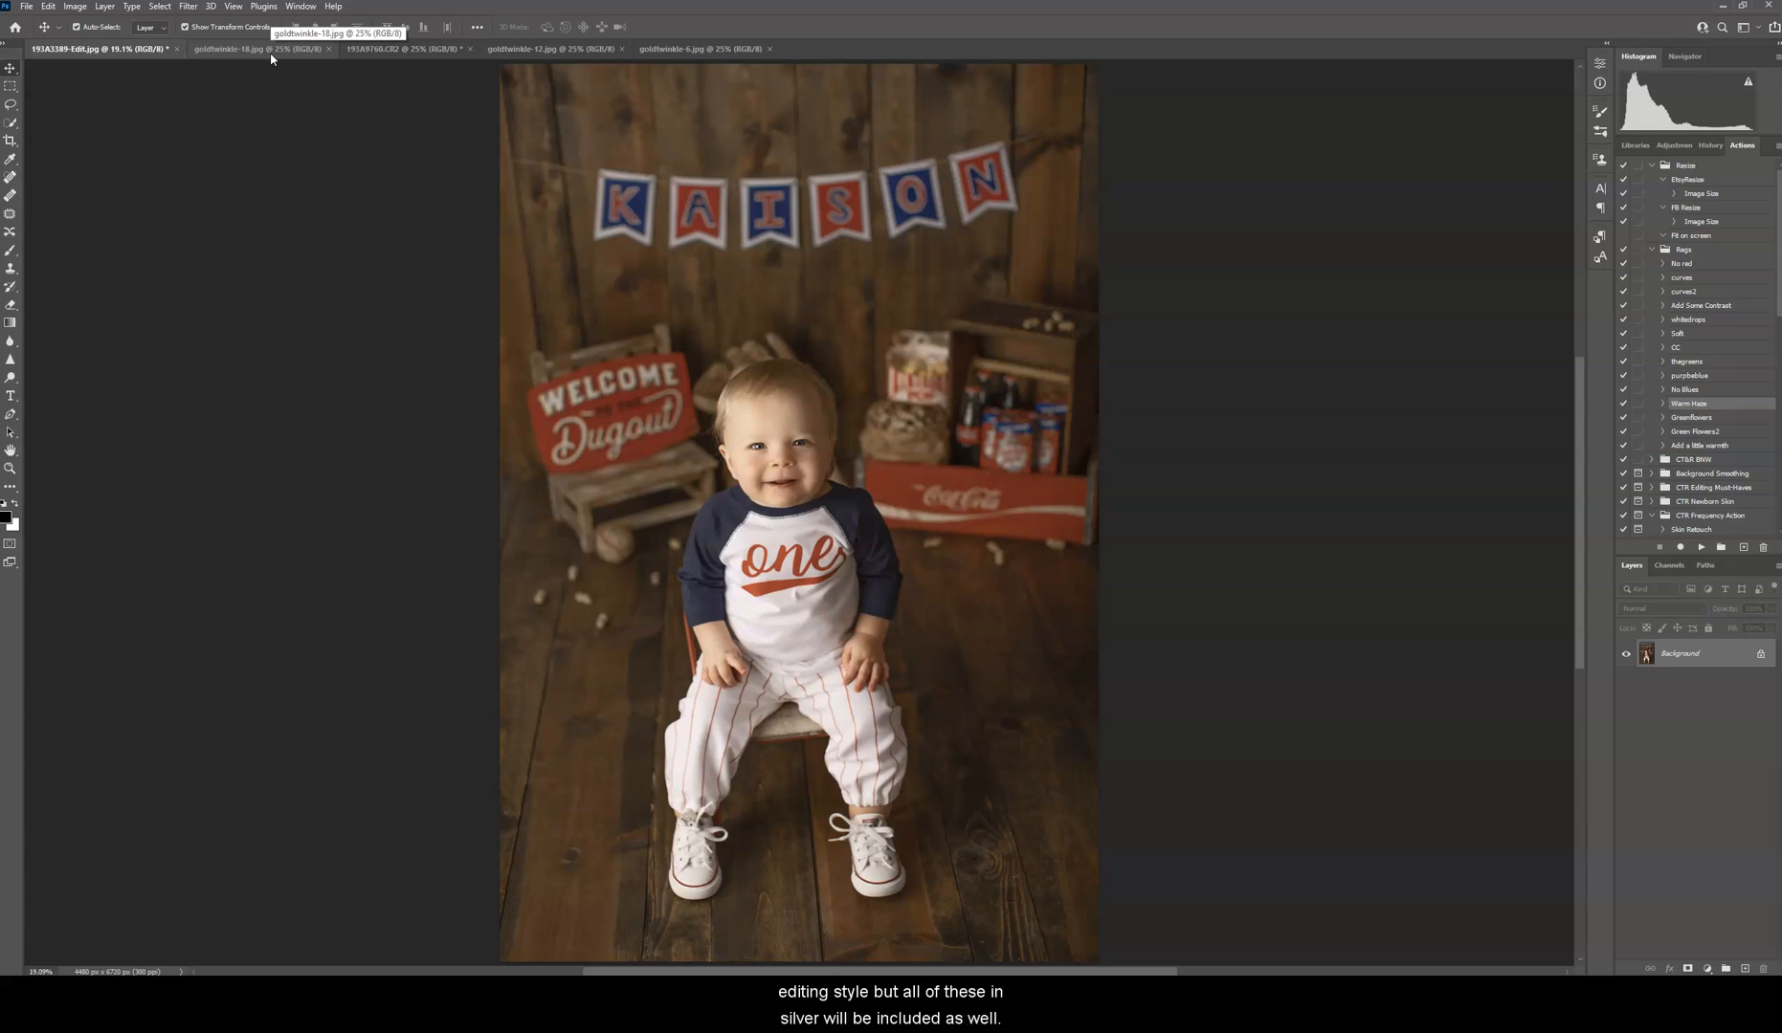
mouse_move(270, 55)
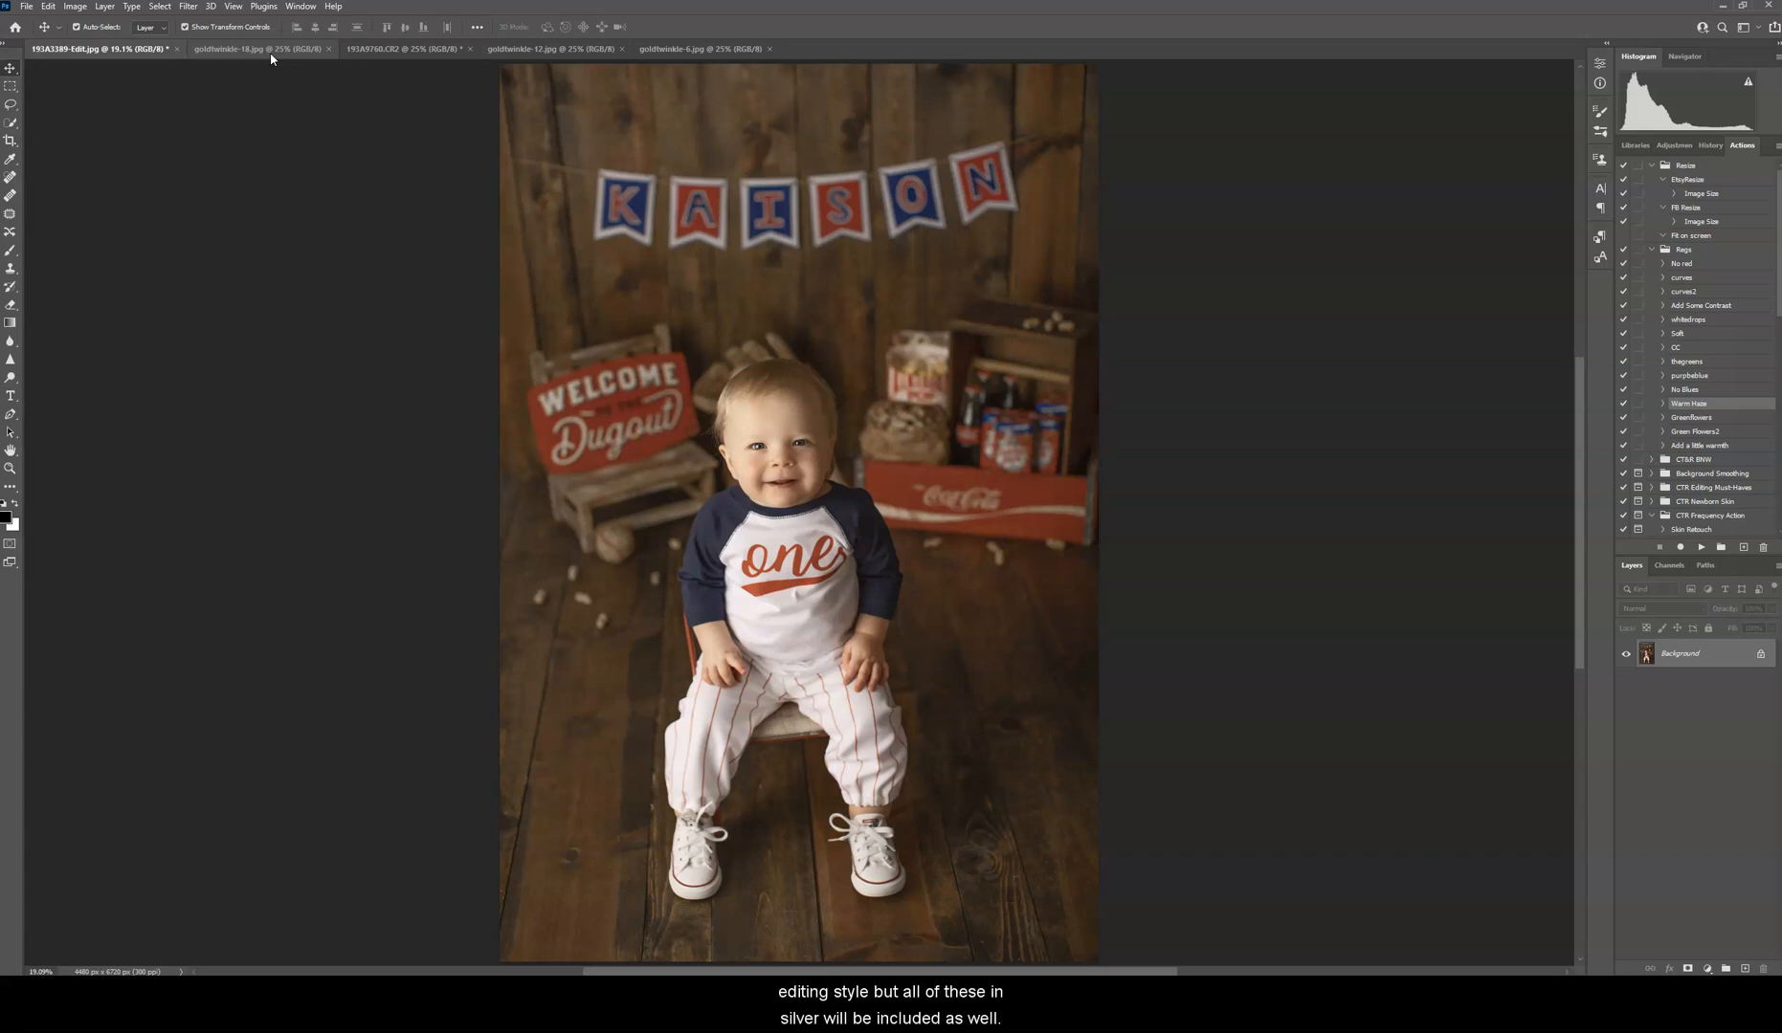
left_click(239, 50)
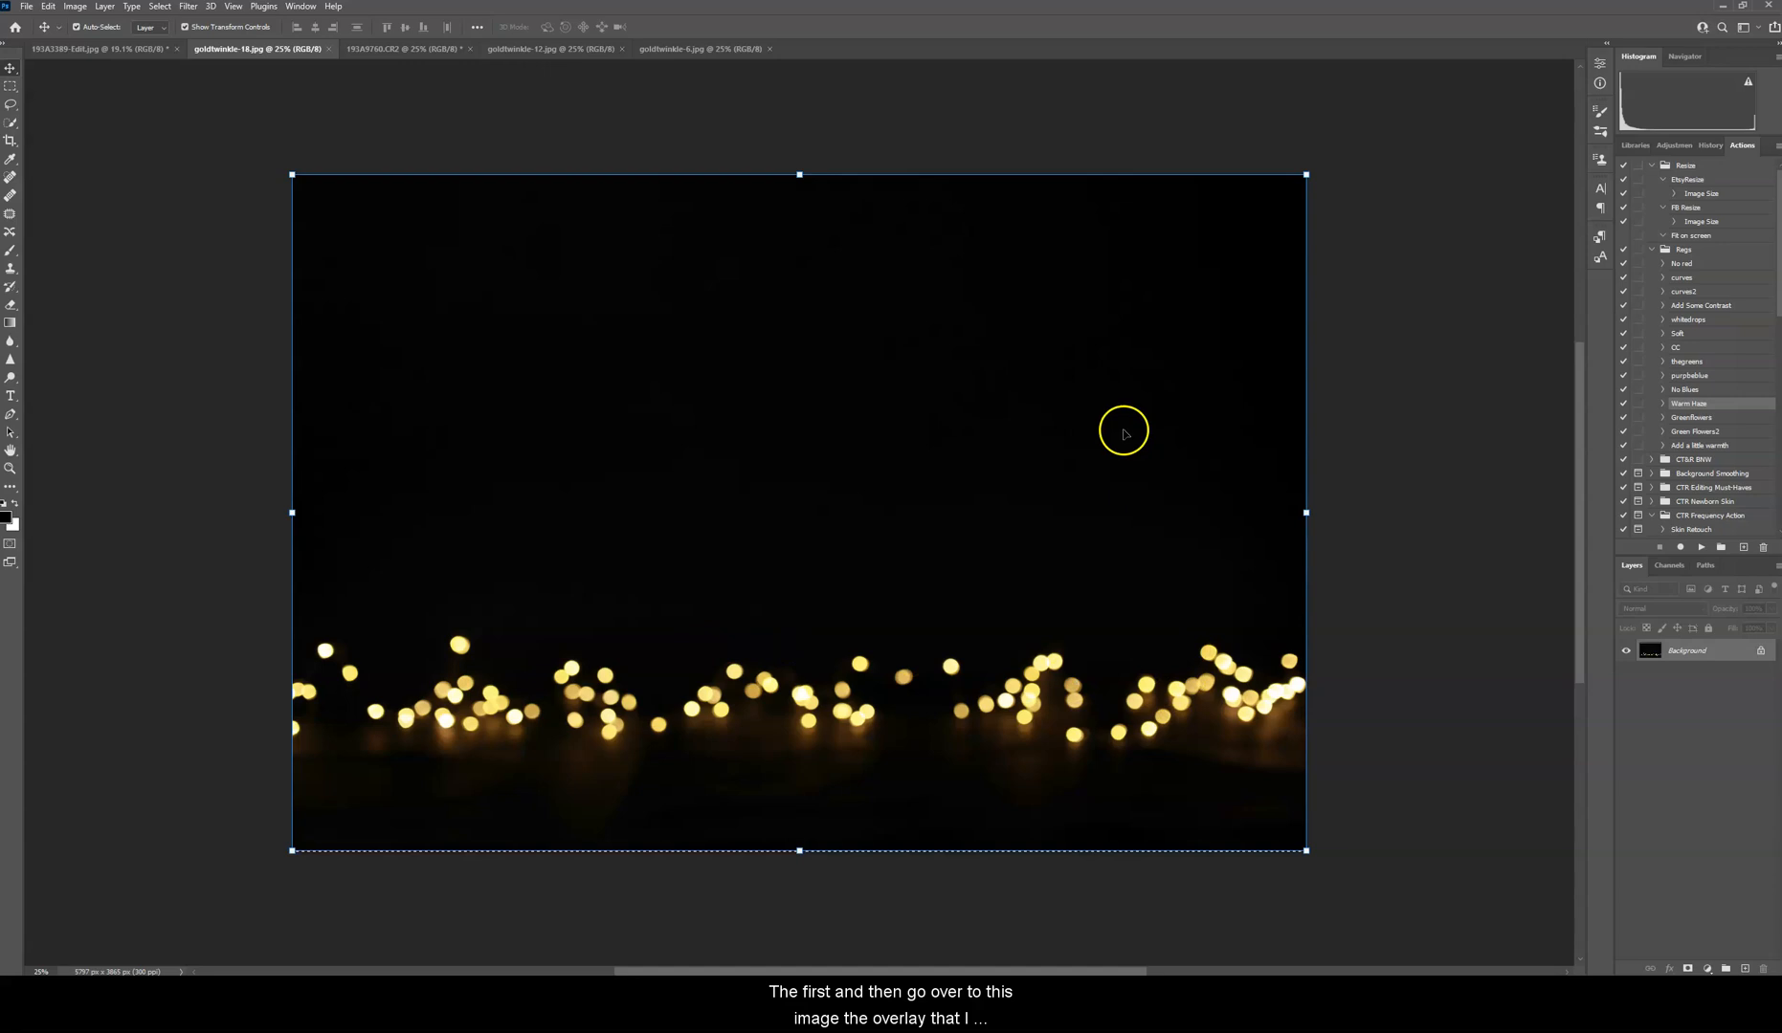
Step: Select and copy the whole overlay, then paste it as a new layer onto the toddler photo
left_click(159, 5)
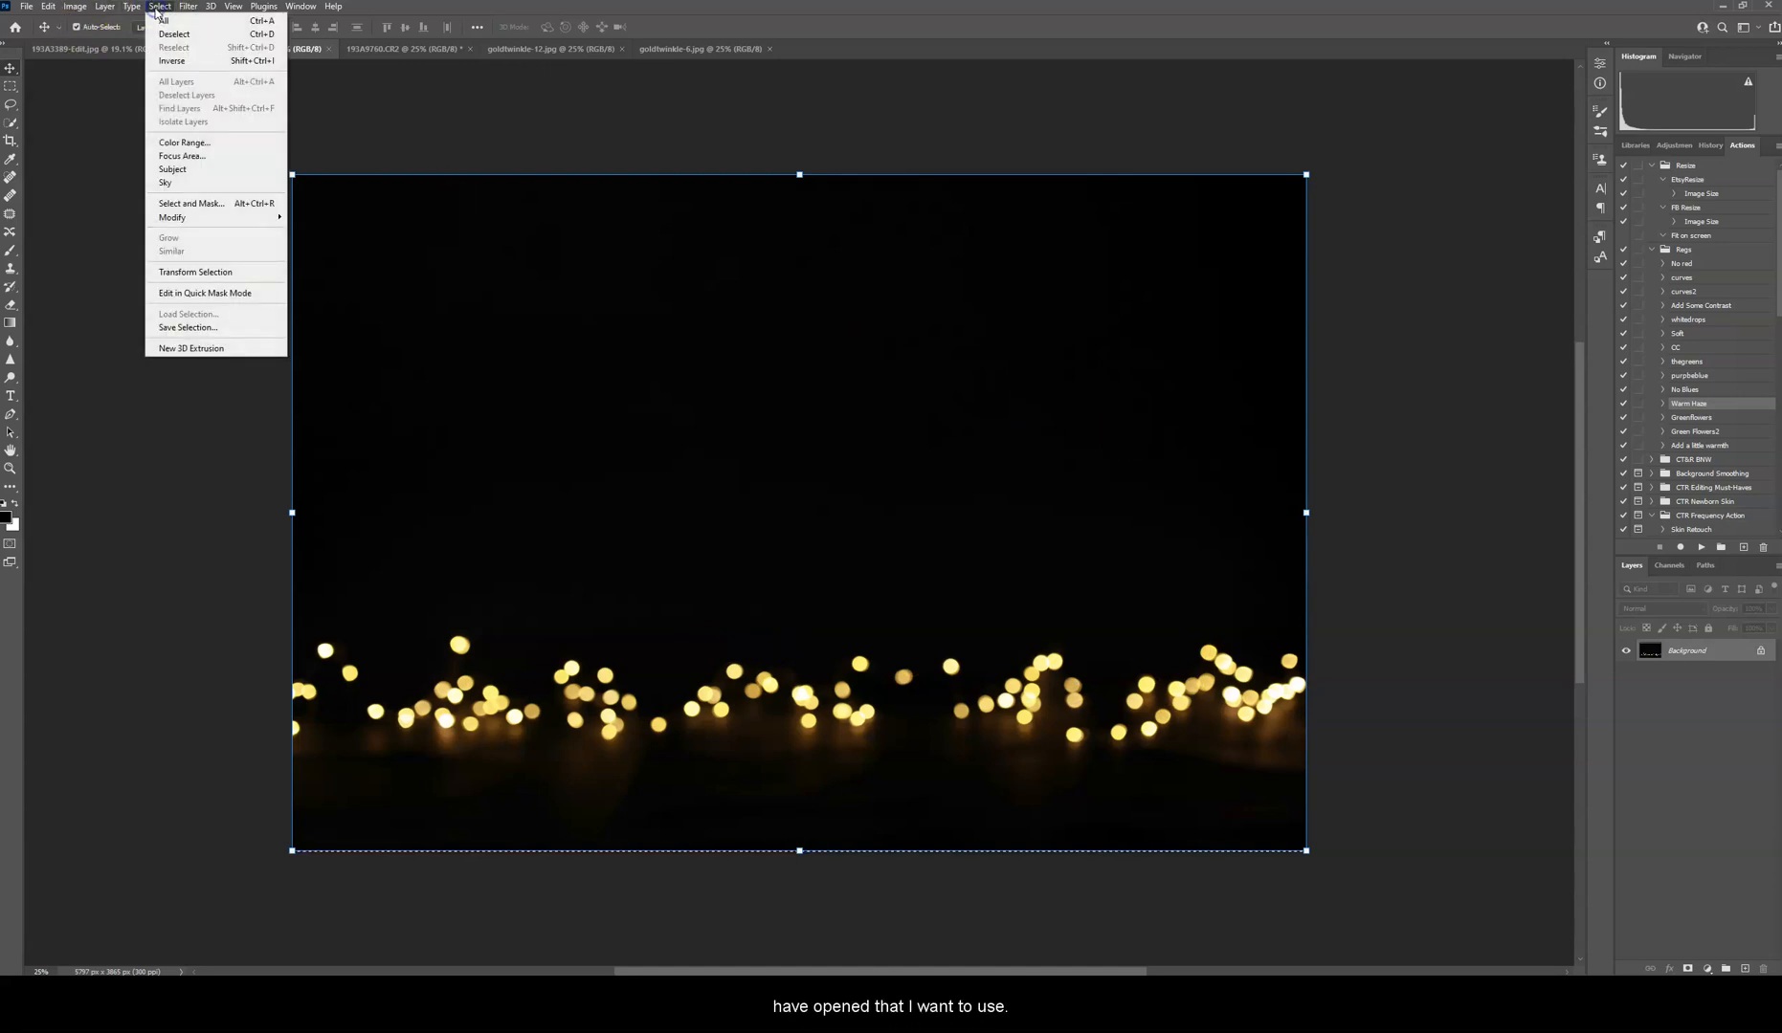
left_click(47, 6)
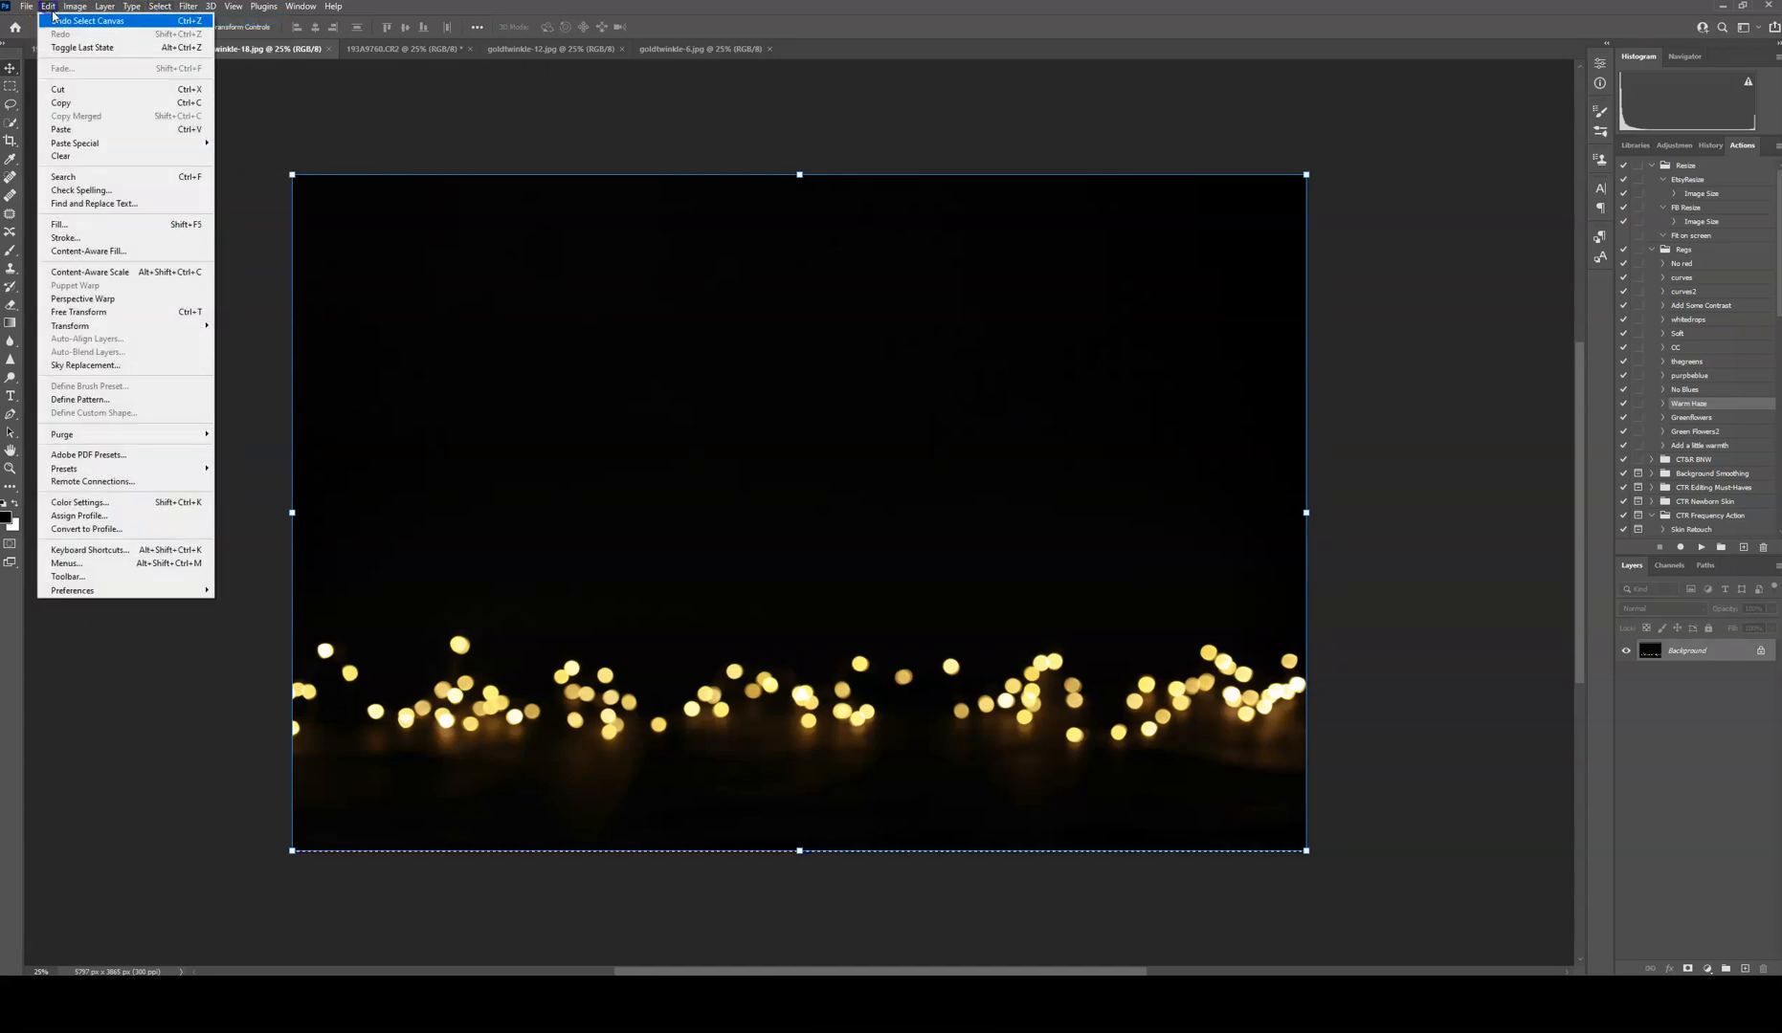
left_click(80, 48)
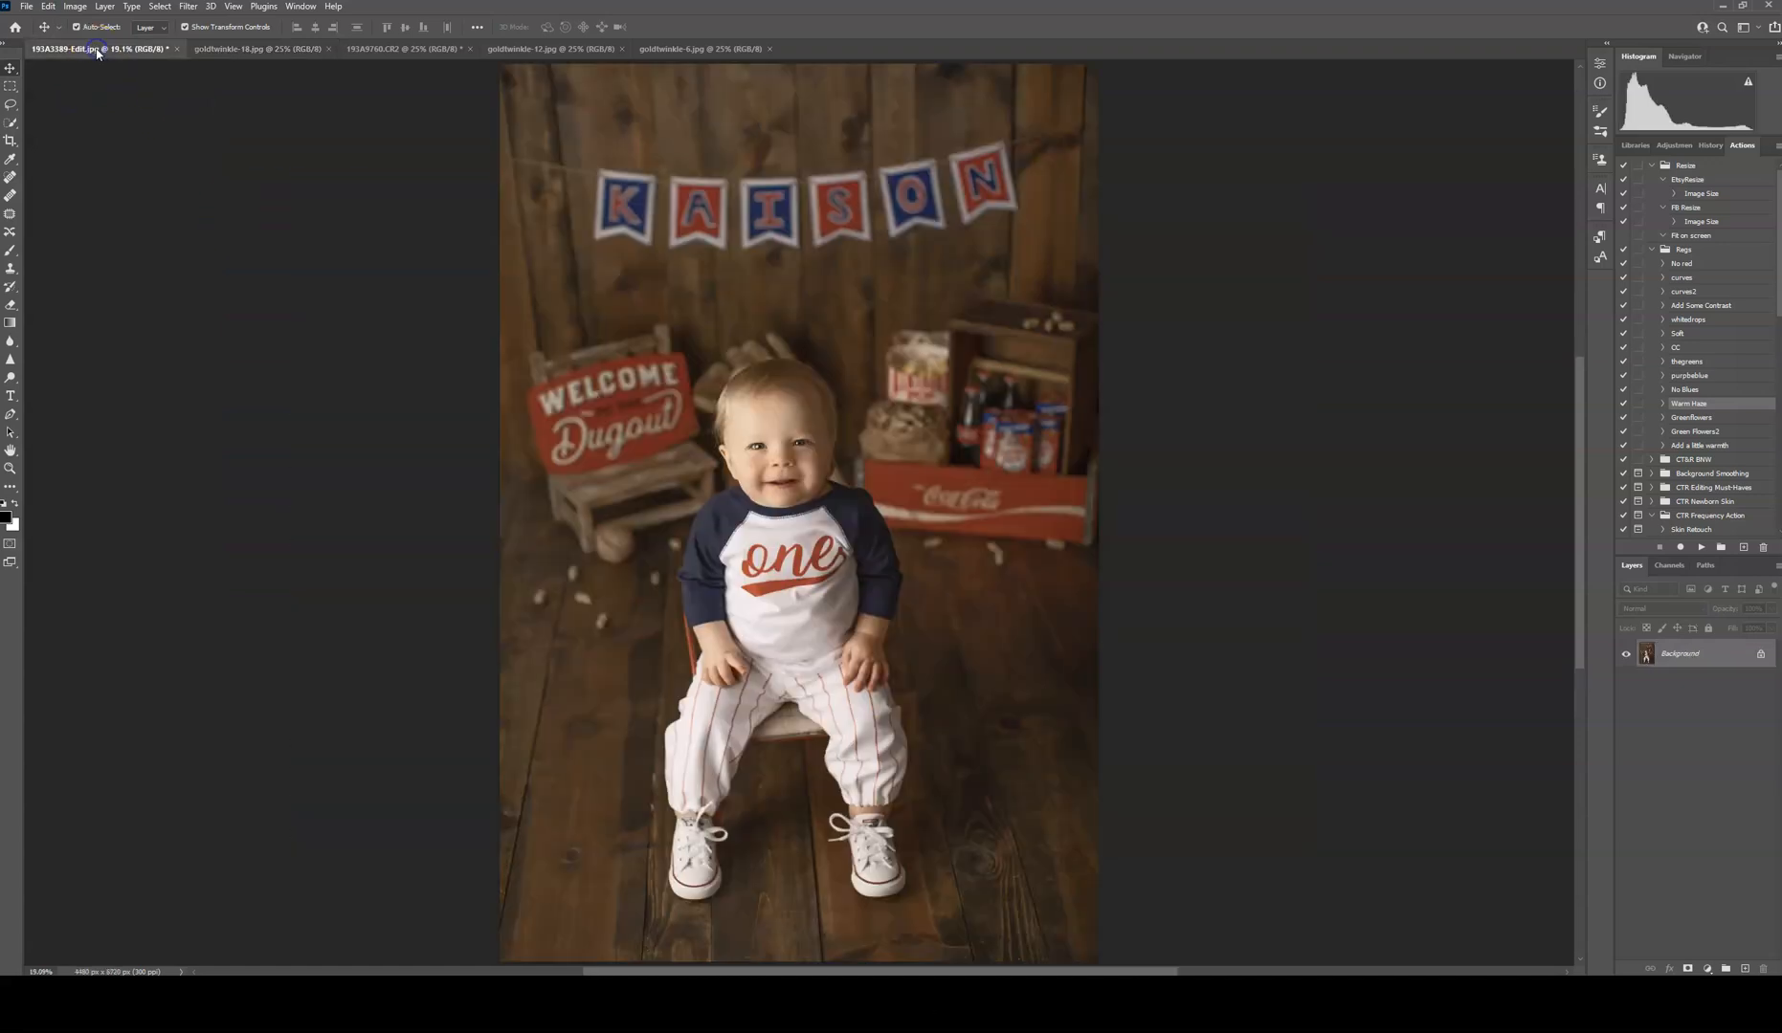
left_click(46, 6)
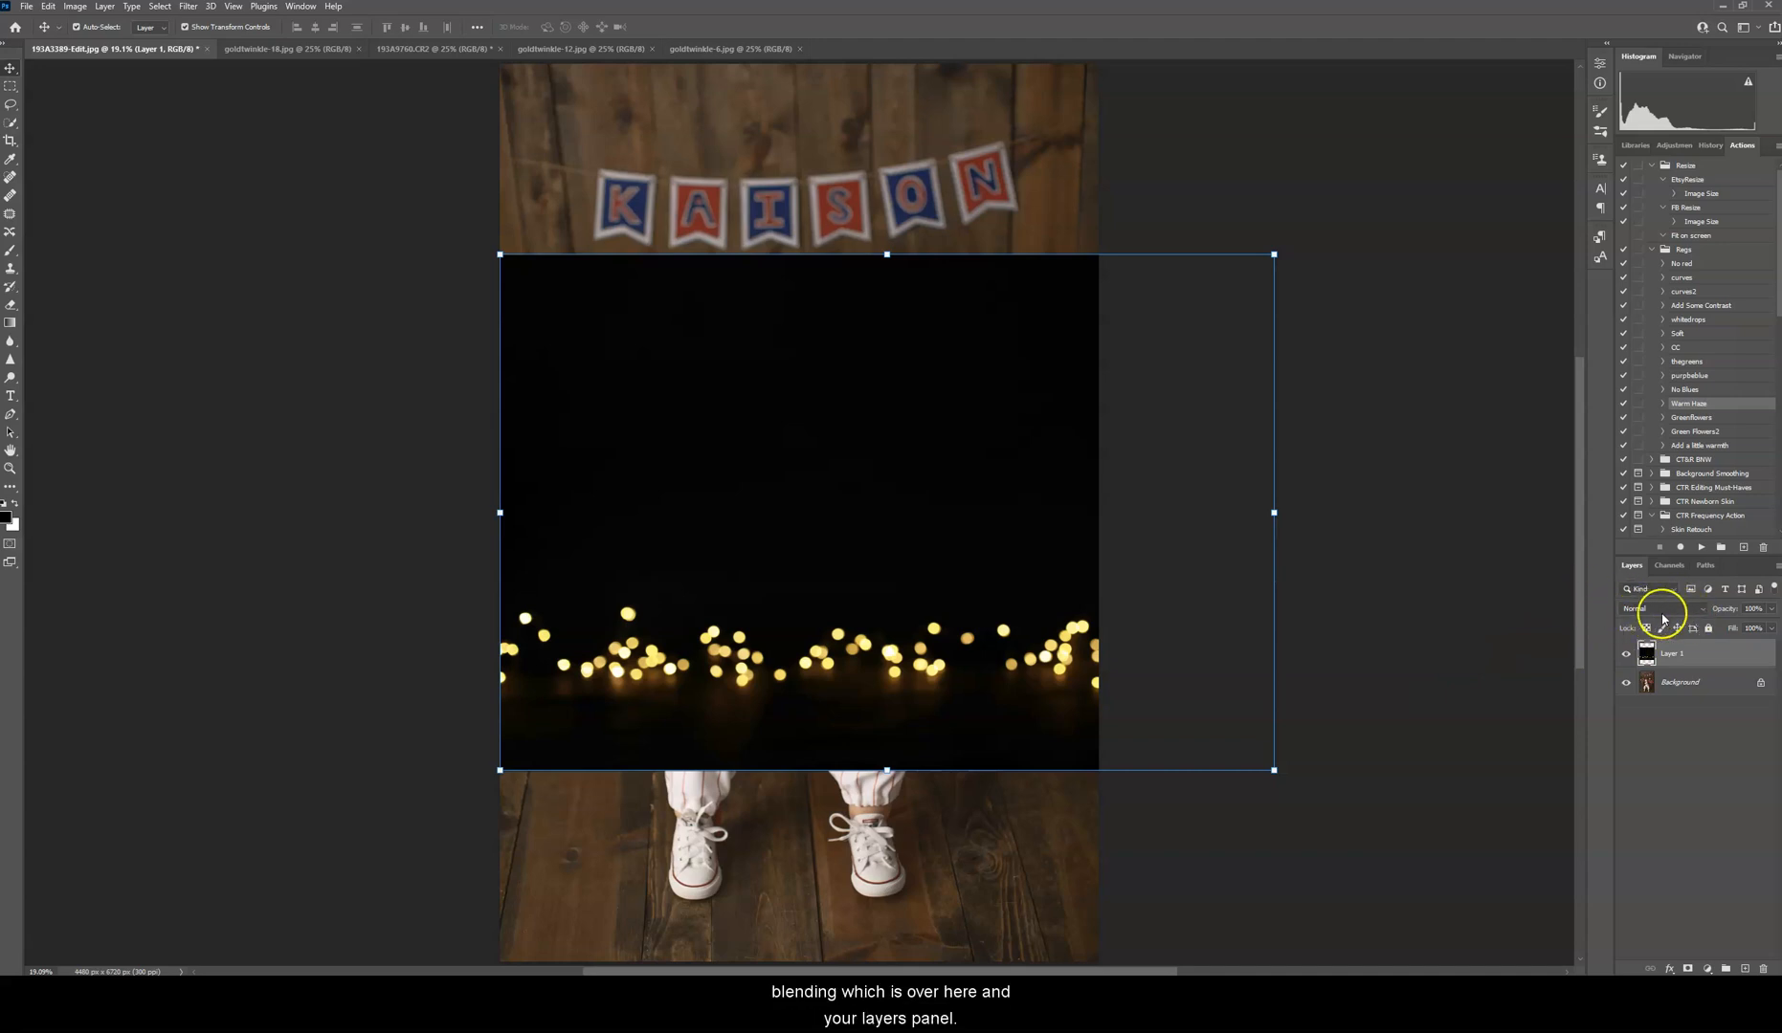
Step: Set the overlay layer to Screen mode at 100% opacity and position the lights across the toddler's chest and crates
left_click(1659, 609)
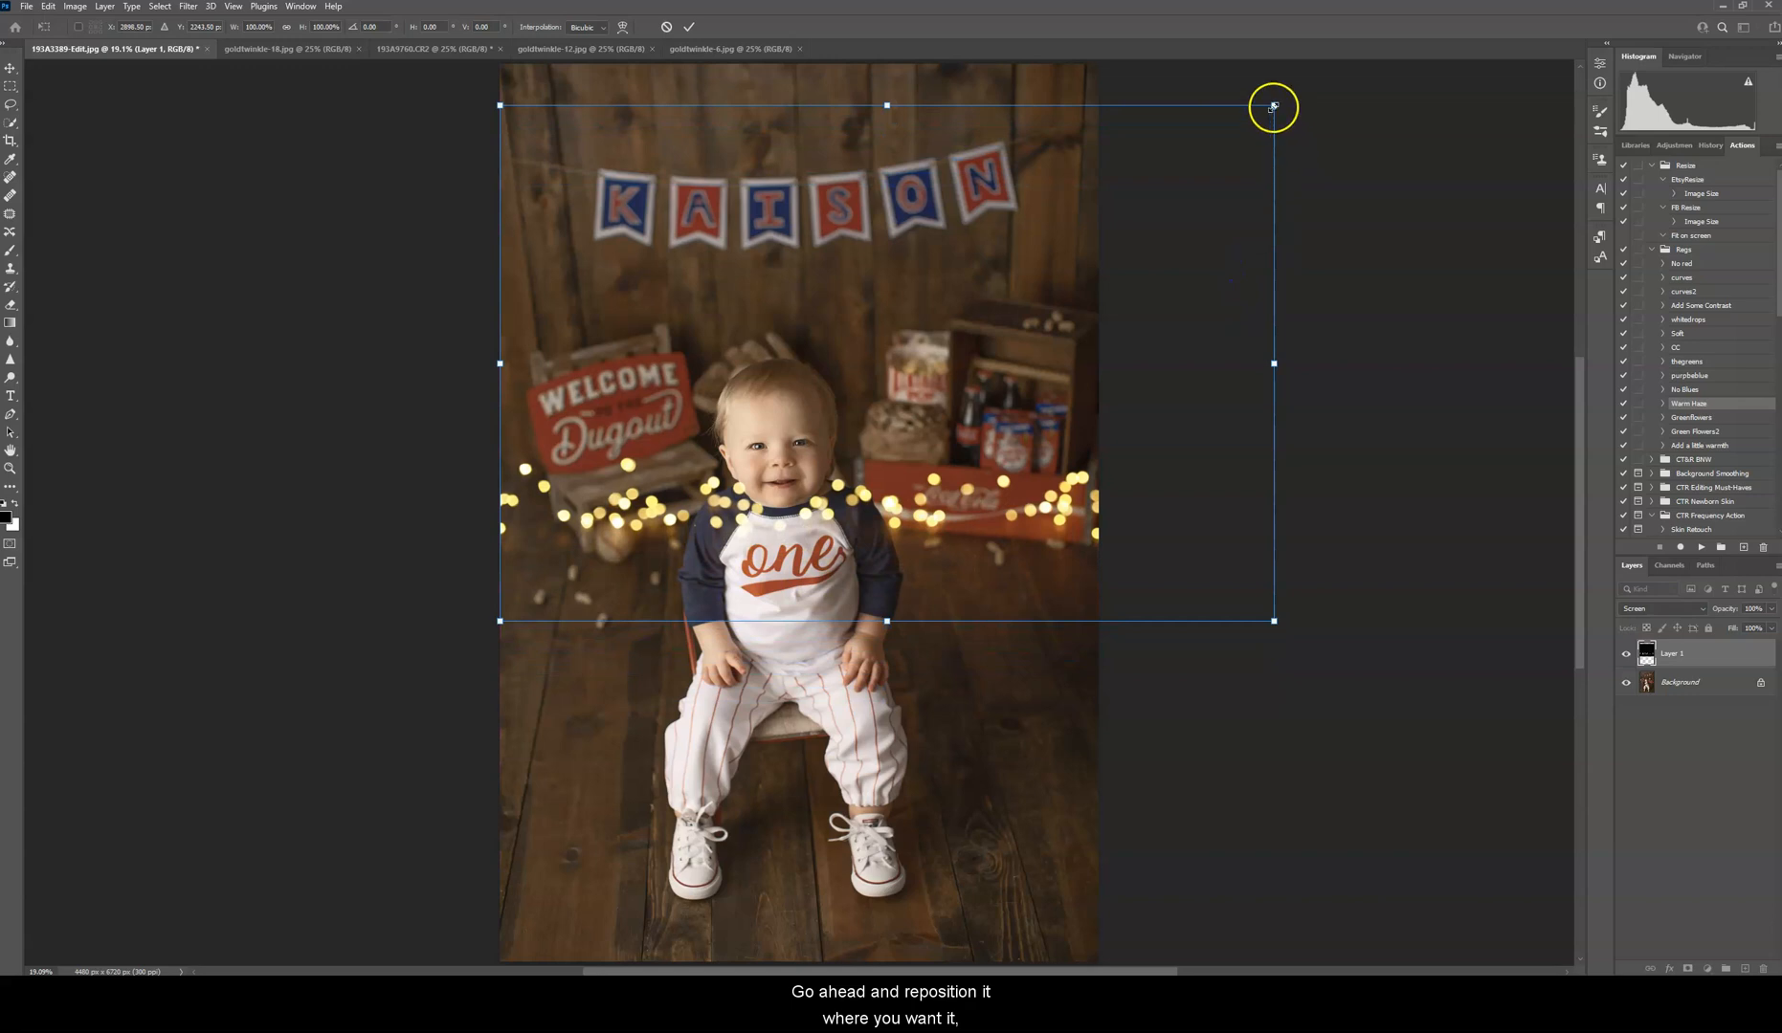
left_click_drag(1273, 107, 1282, 216)
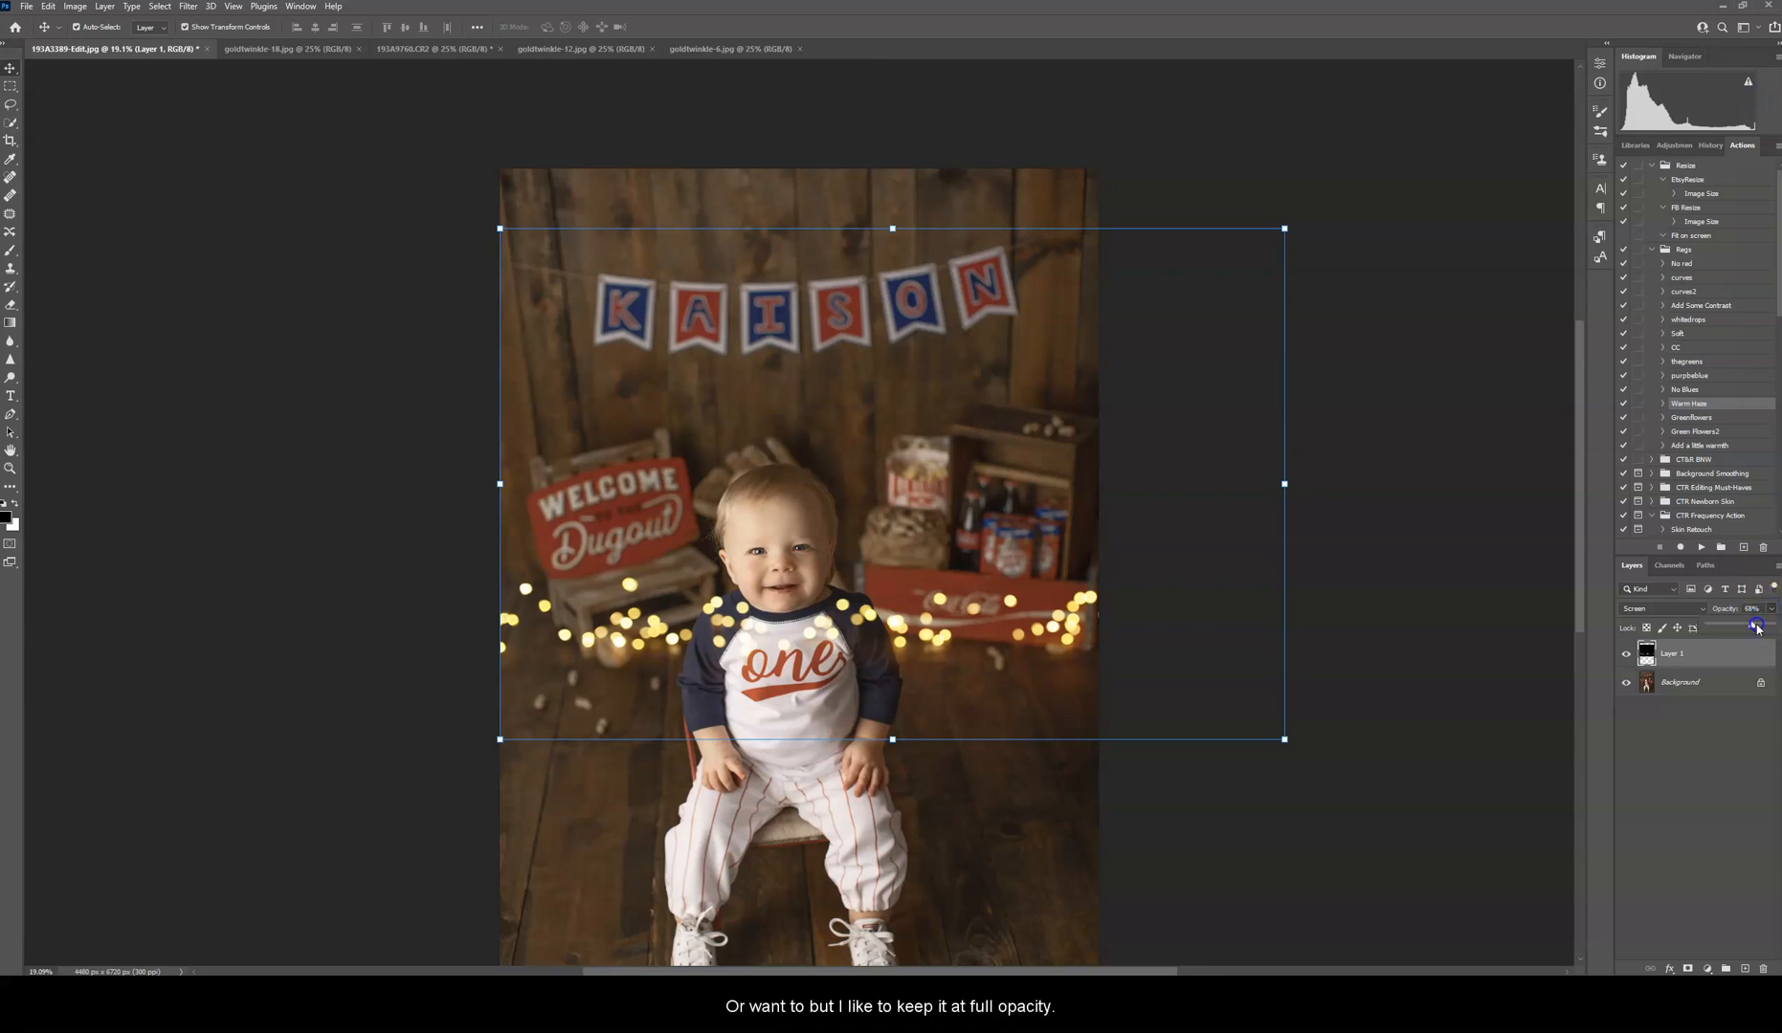
left_click(1755, 628)
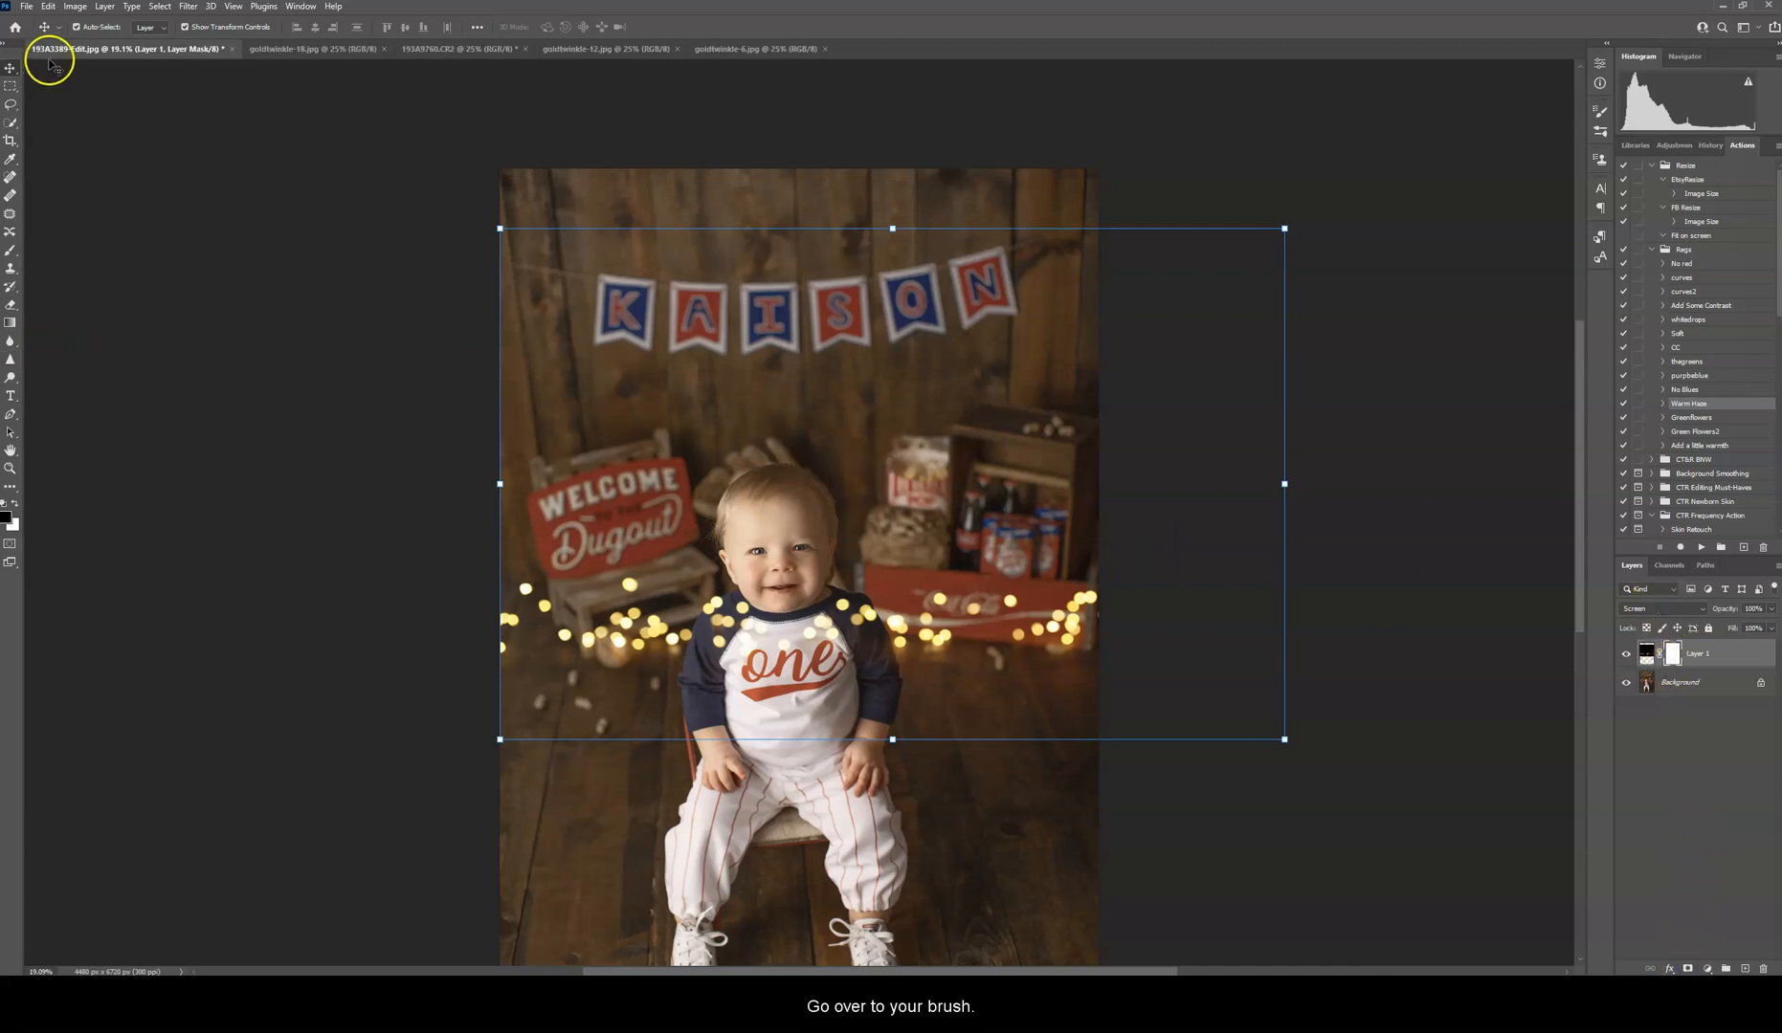
Step: Brush black on the layer mask to remove lights from the toddler and stray lights near the right crate, then return to the overlay image
left_click(10, 251)
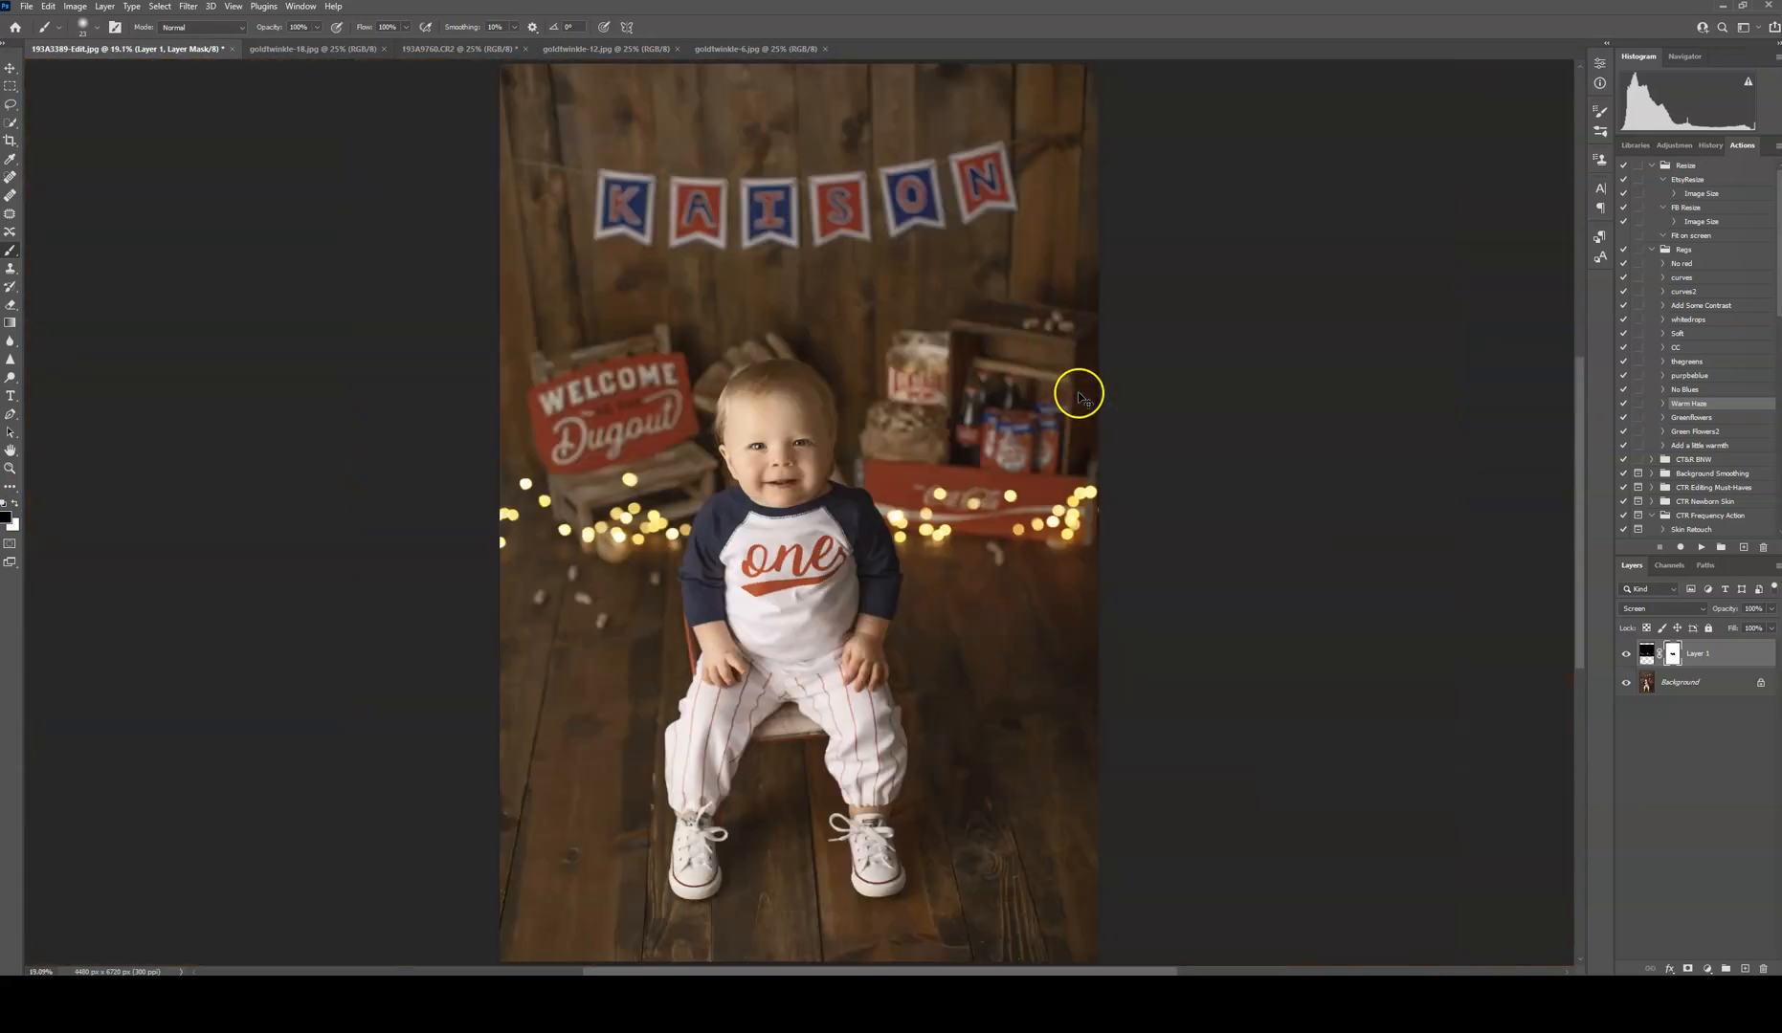
left_click(1627, 655)
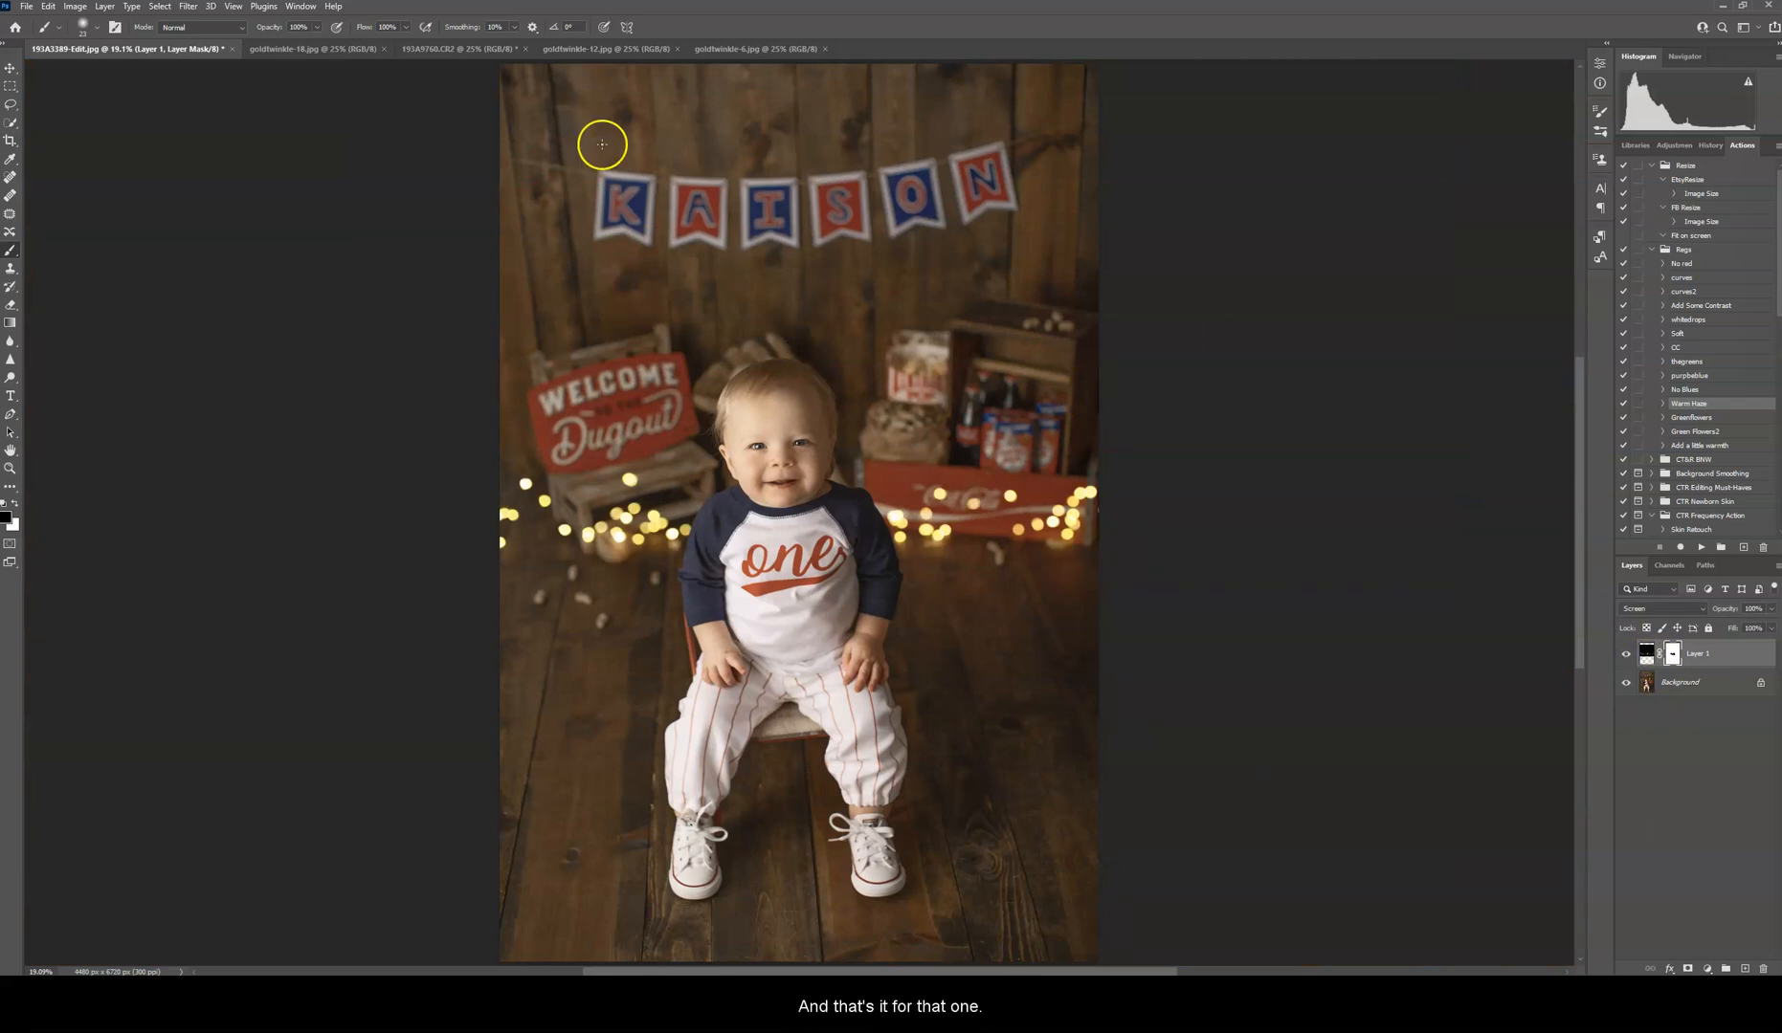
left_click(312, 49)
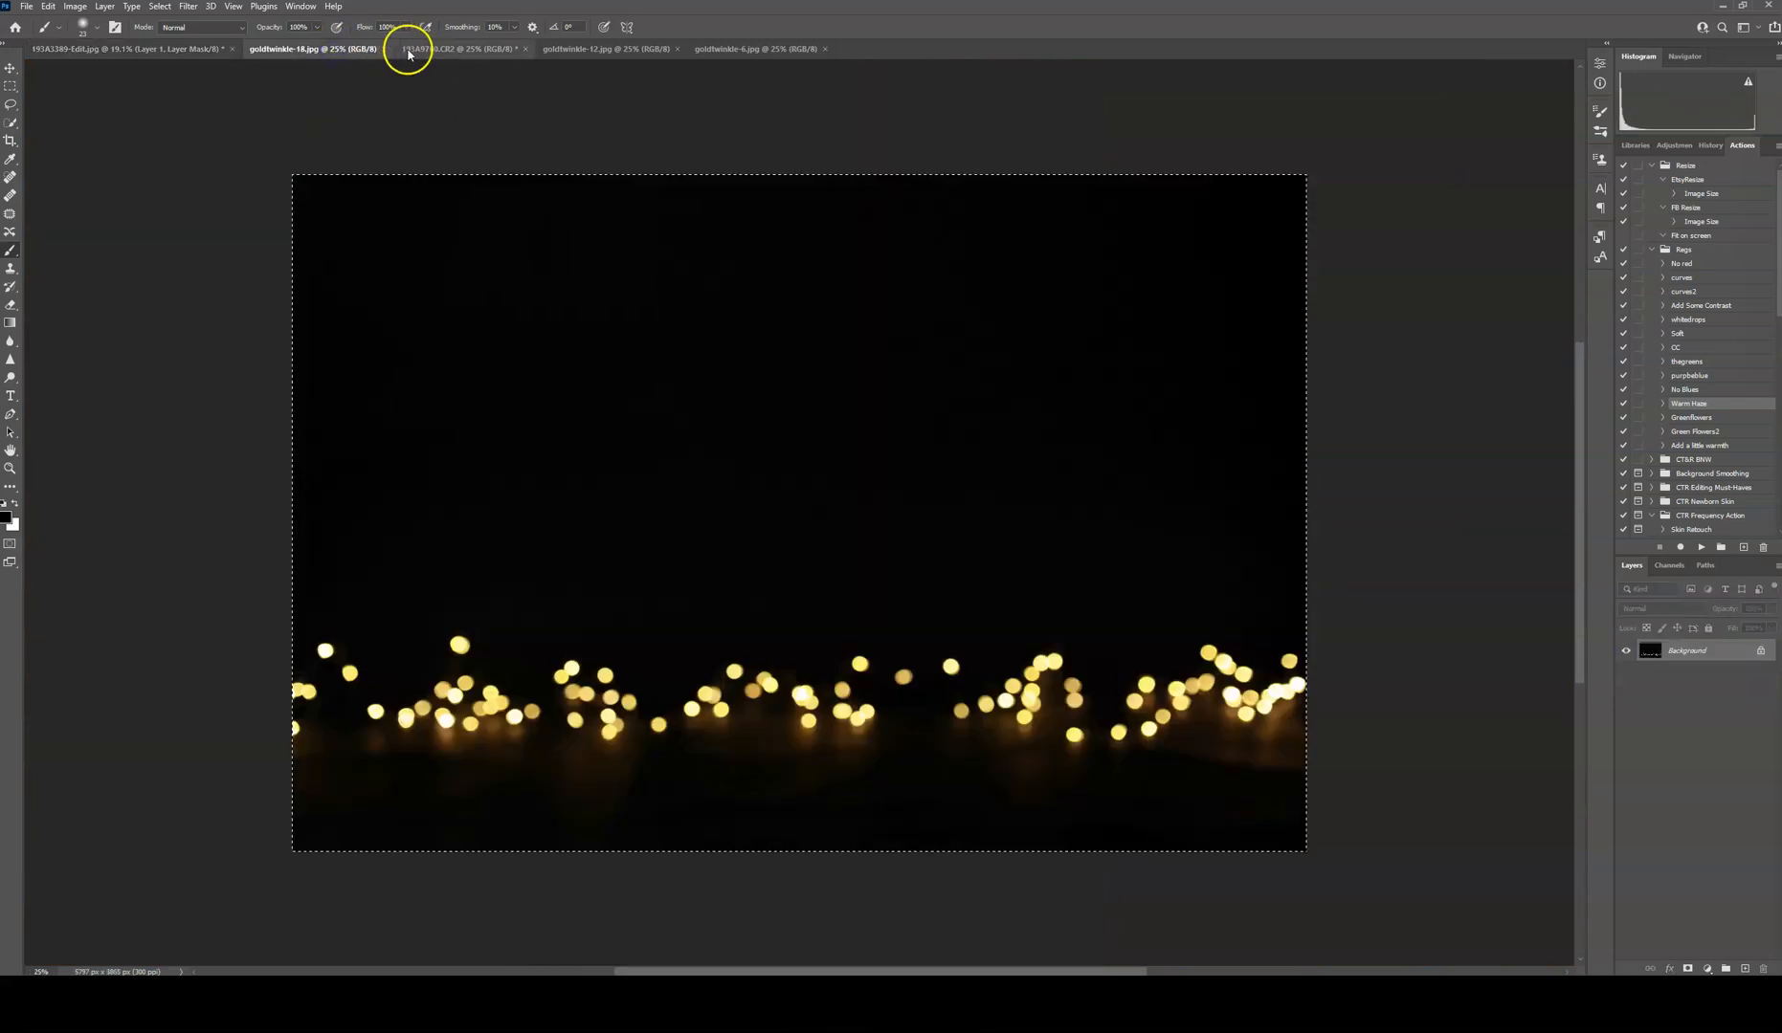
Step: Review the barn-door photo, the door-outline arch overlay and the row-of-lights overlay, and copy the selected arch overlay
left_click(456, 48)
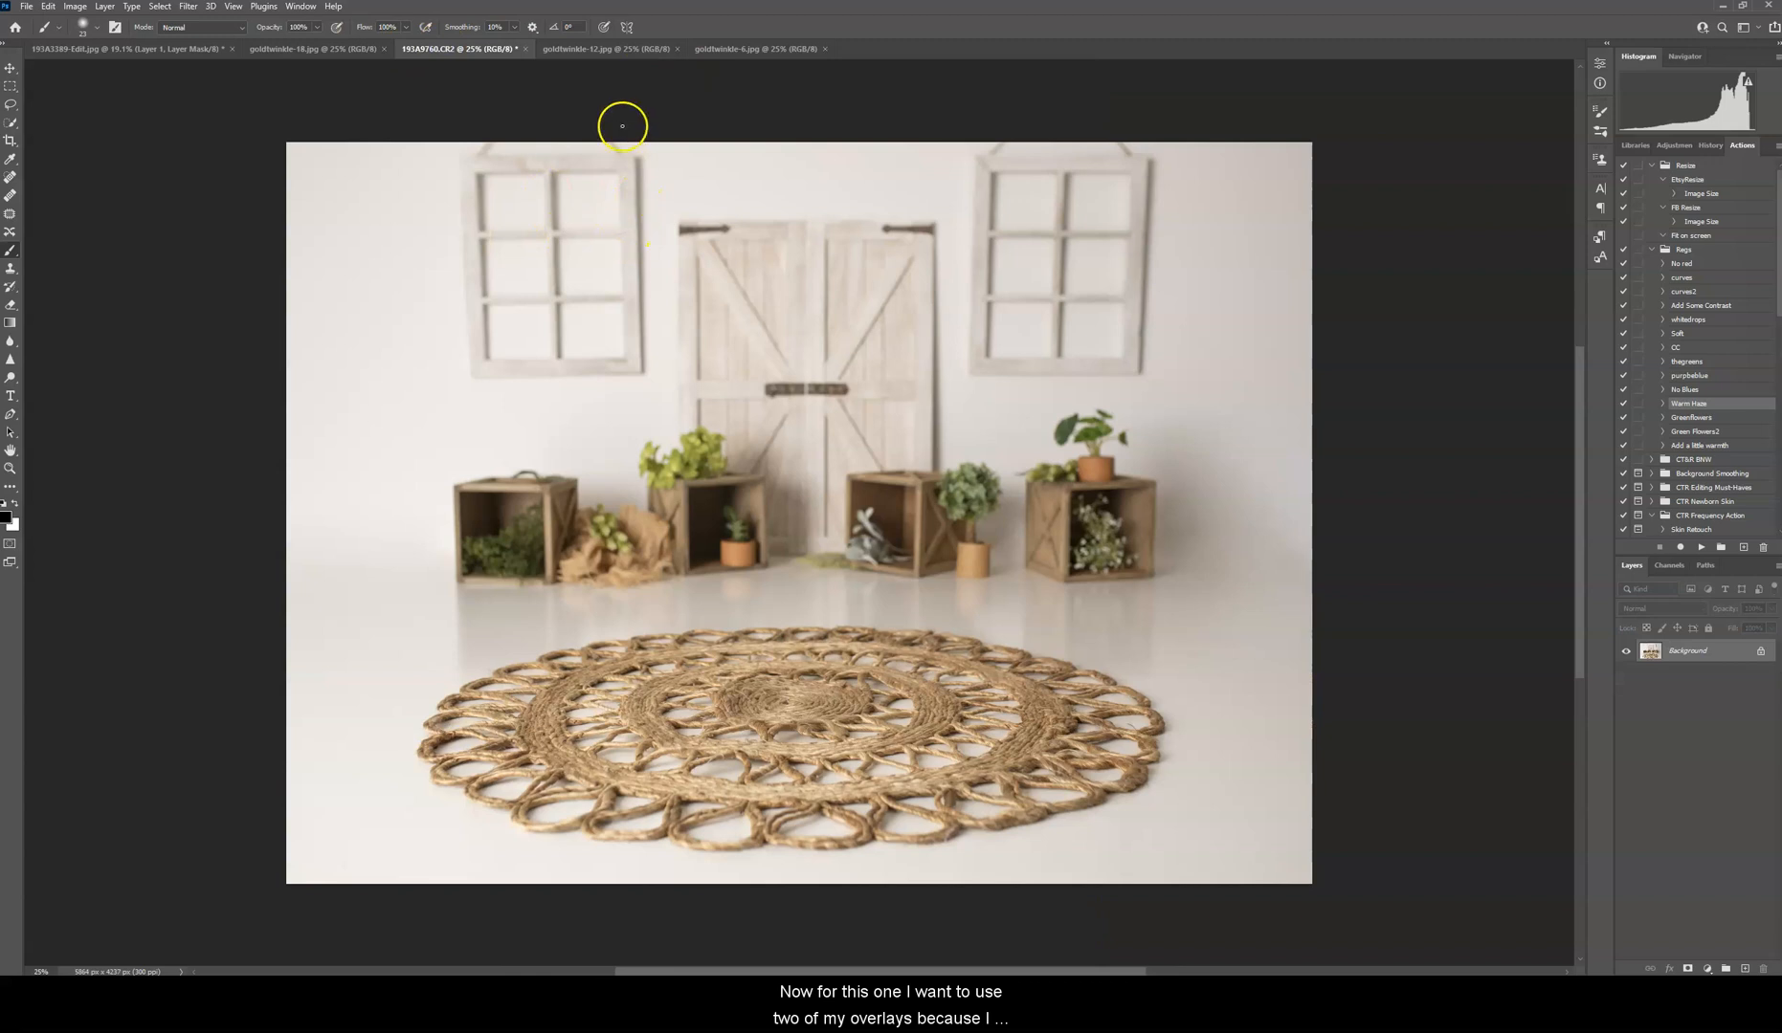
left_click(592, 50)
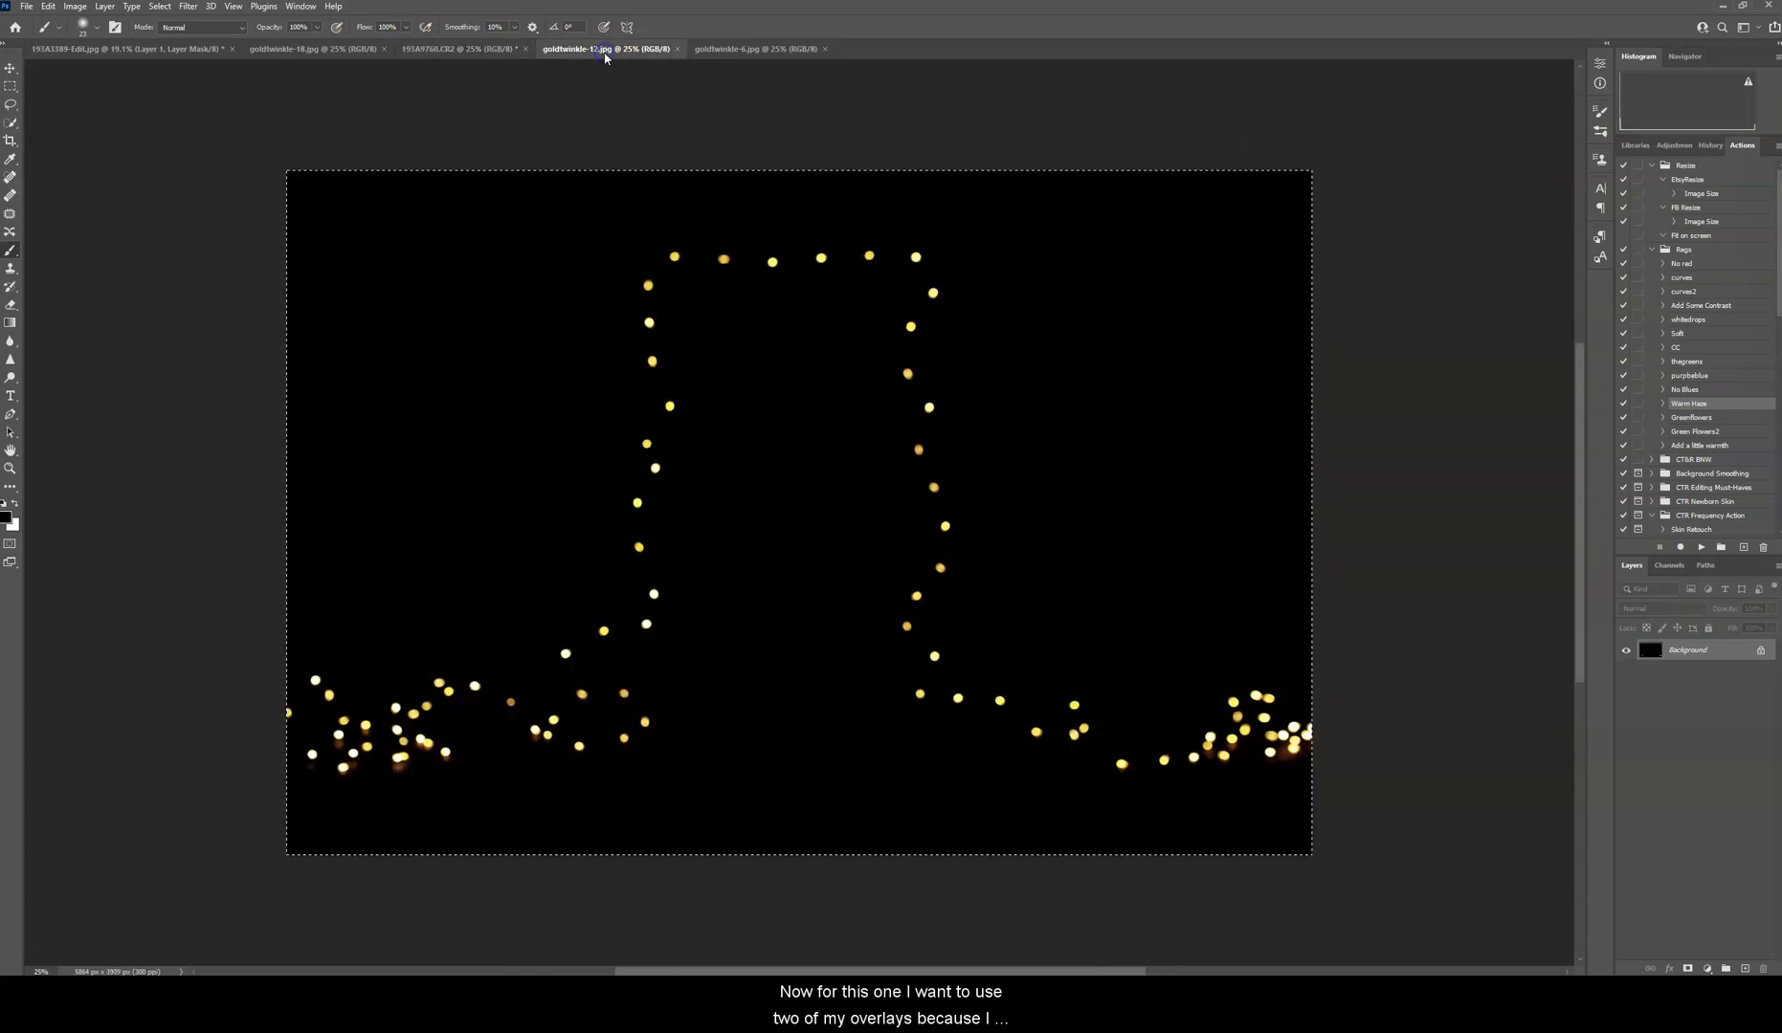
mouse_move(676, 695)
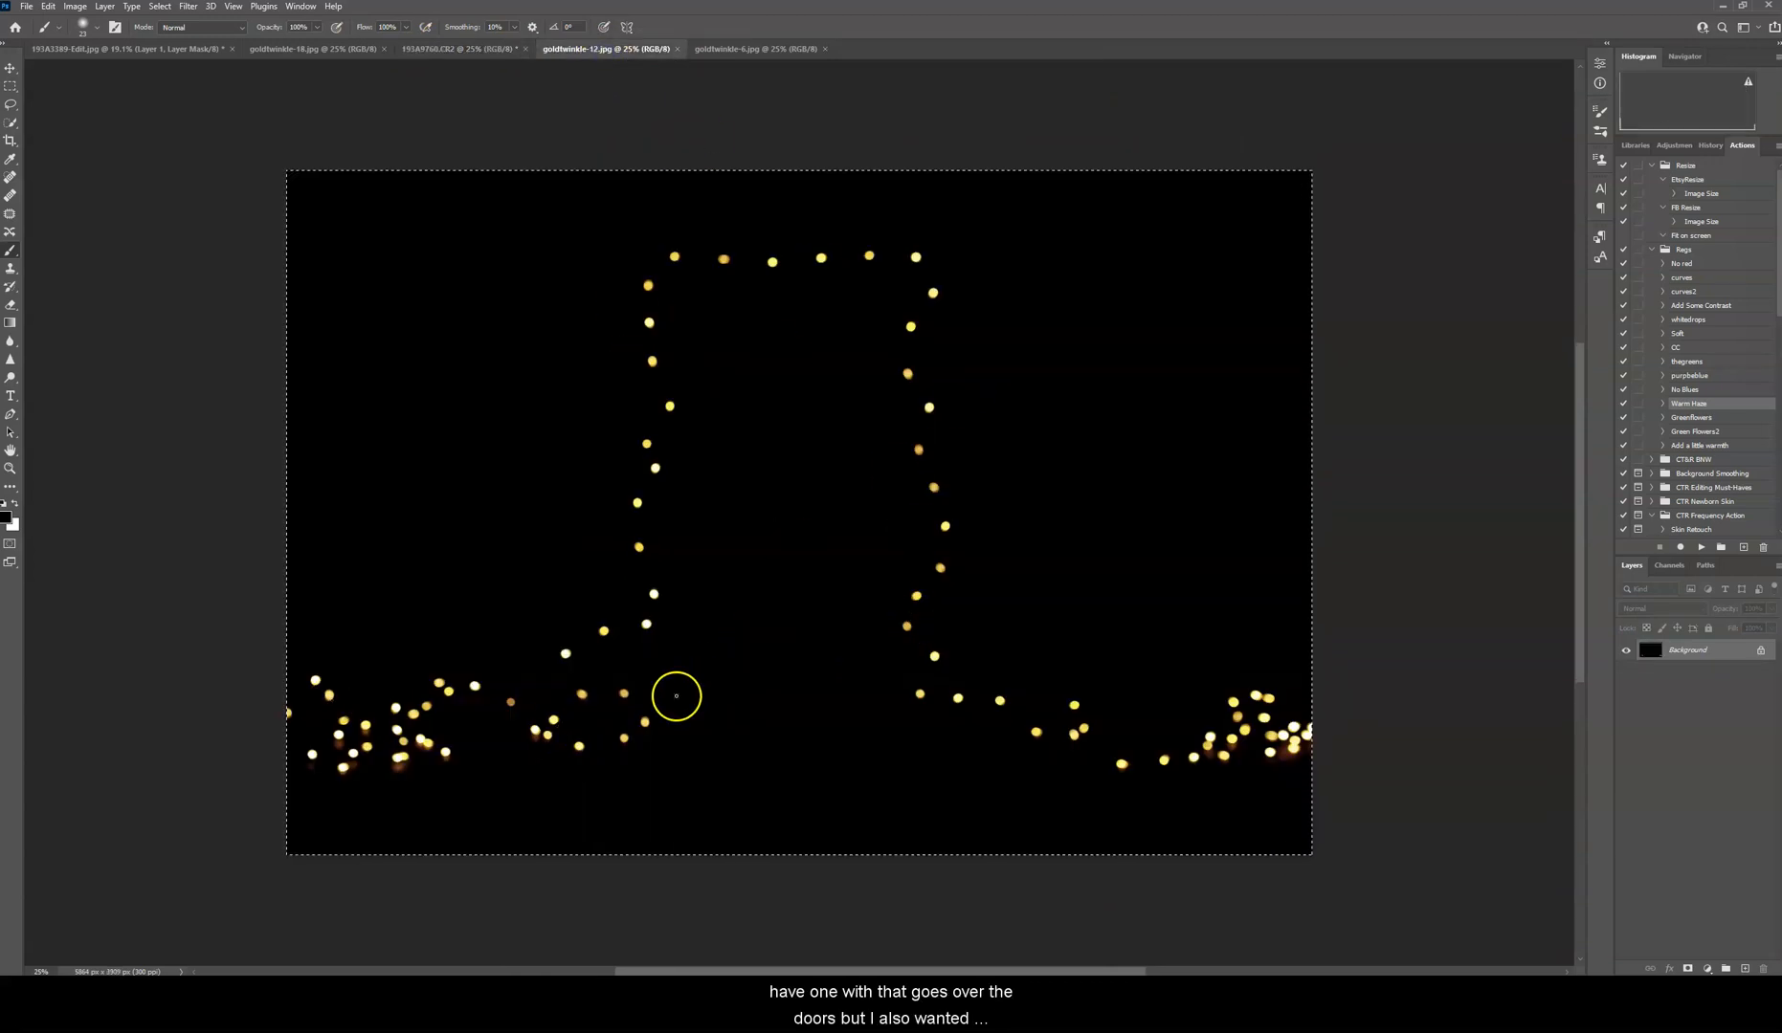
left_click(757, 48)
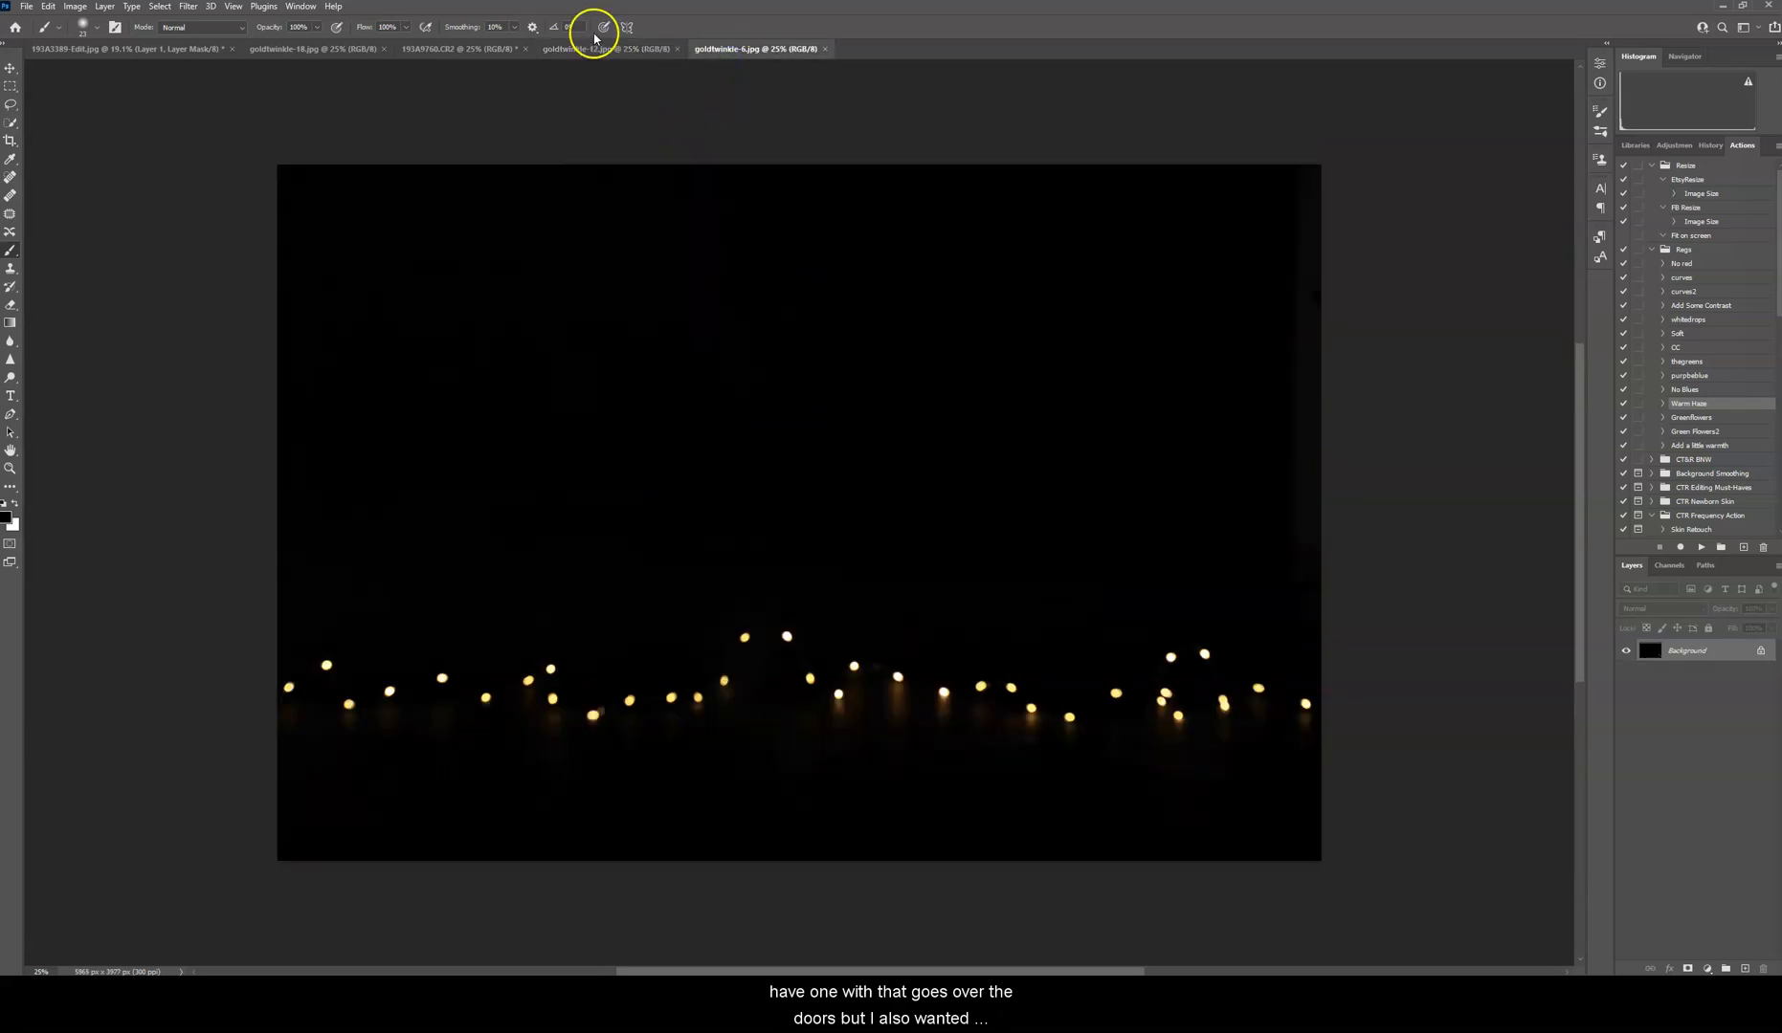
left_click(609, 48)
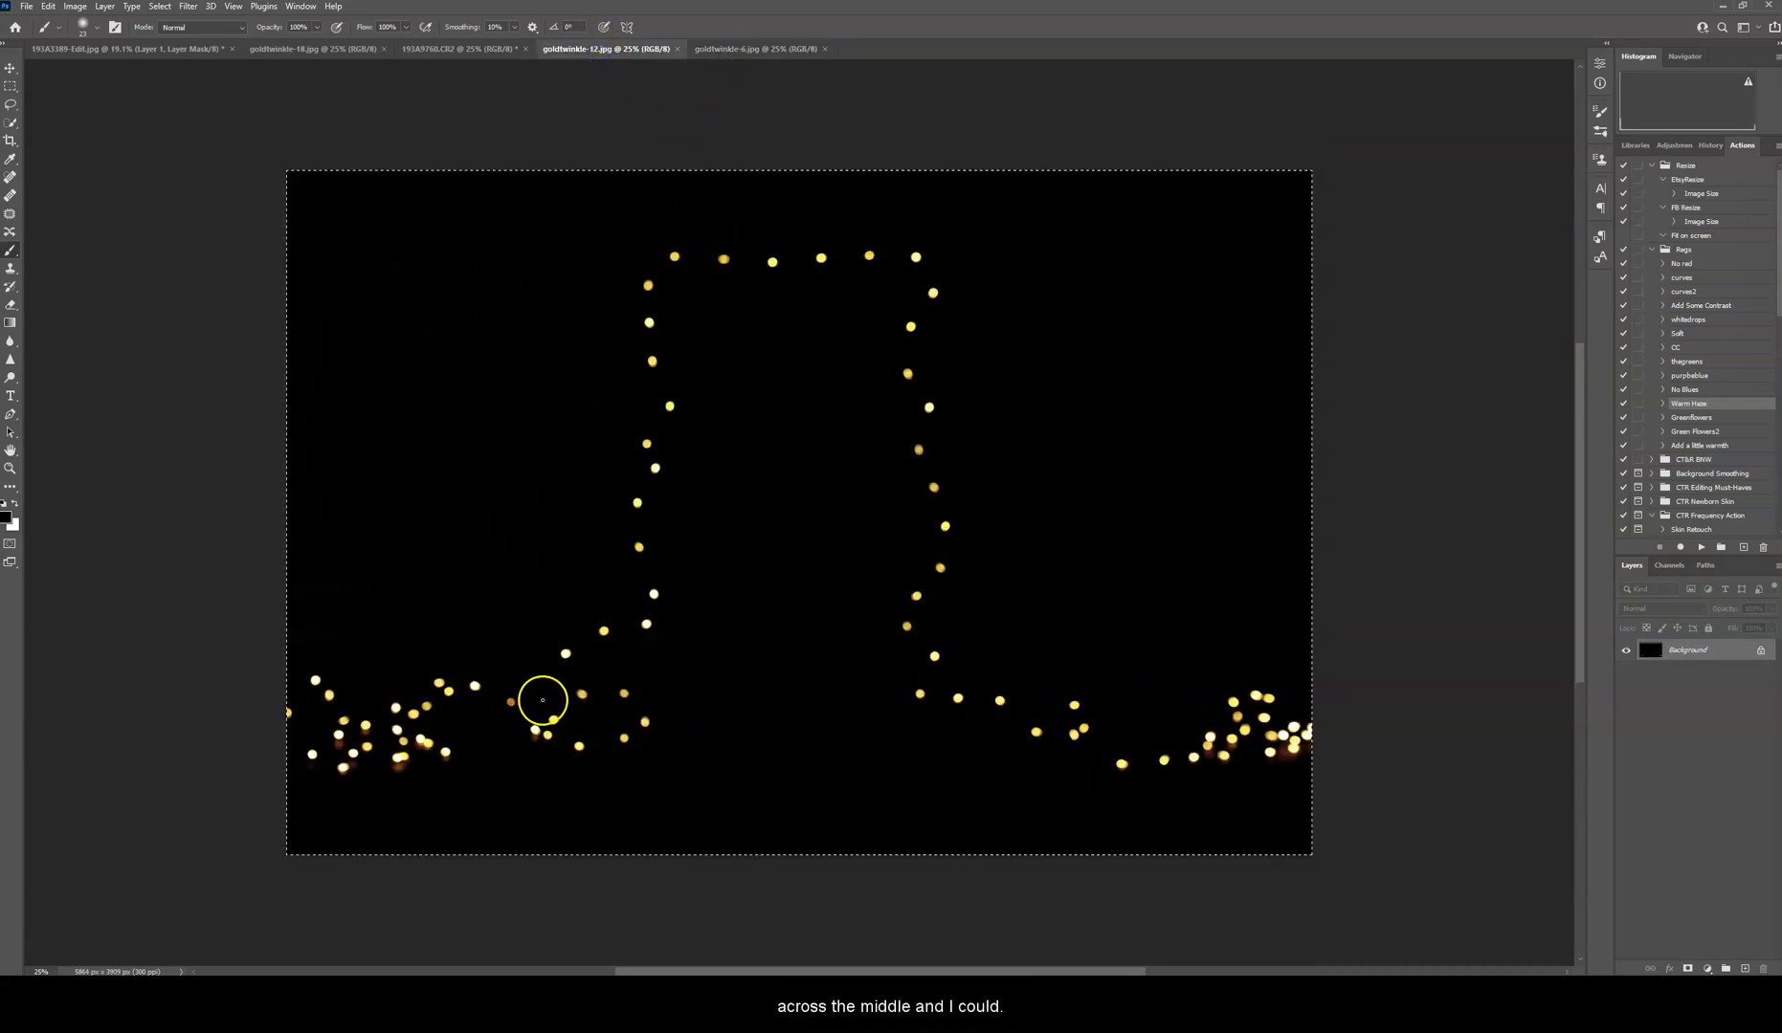
mouse_move(708, 733)
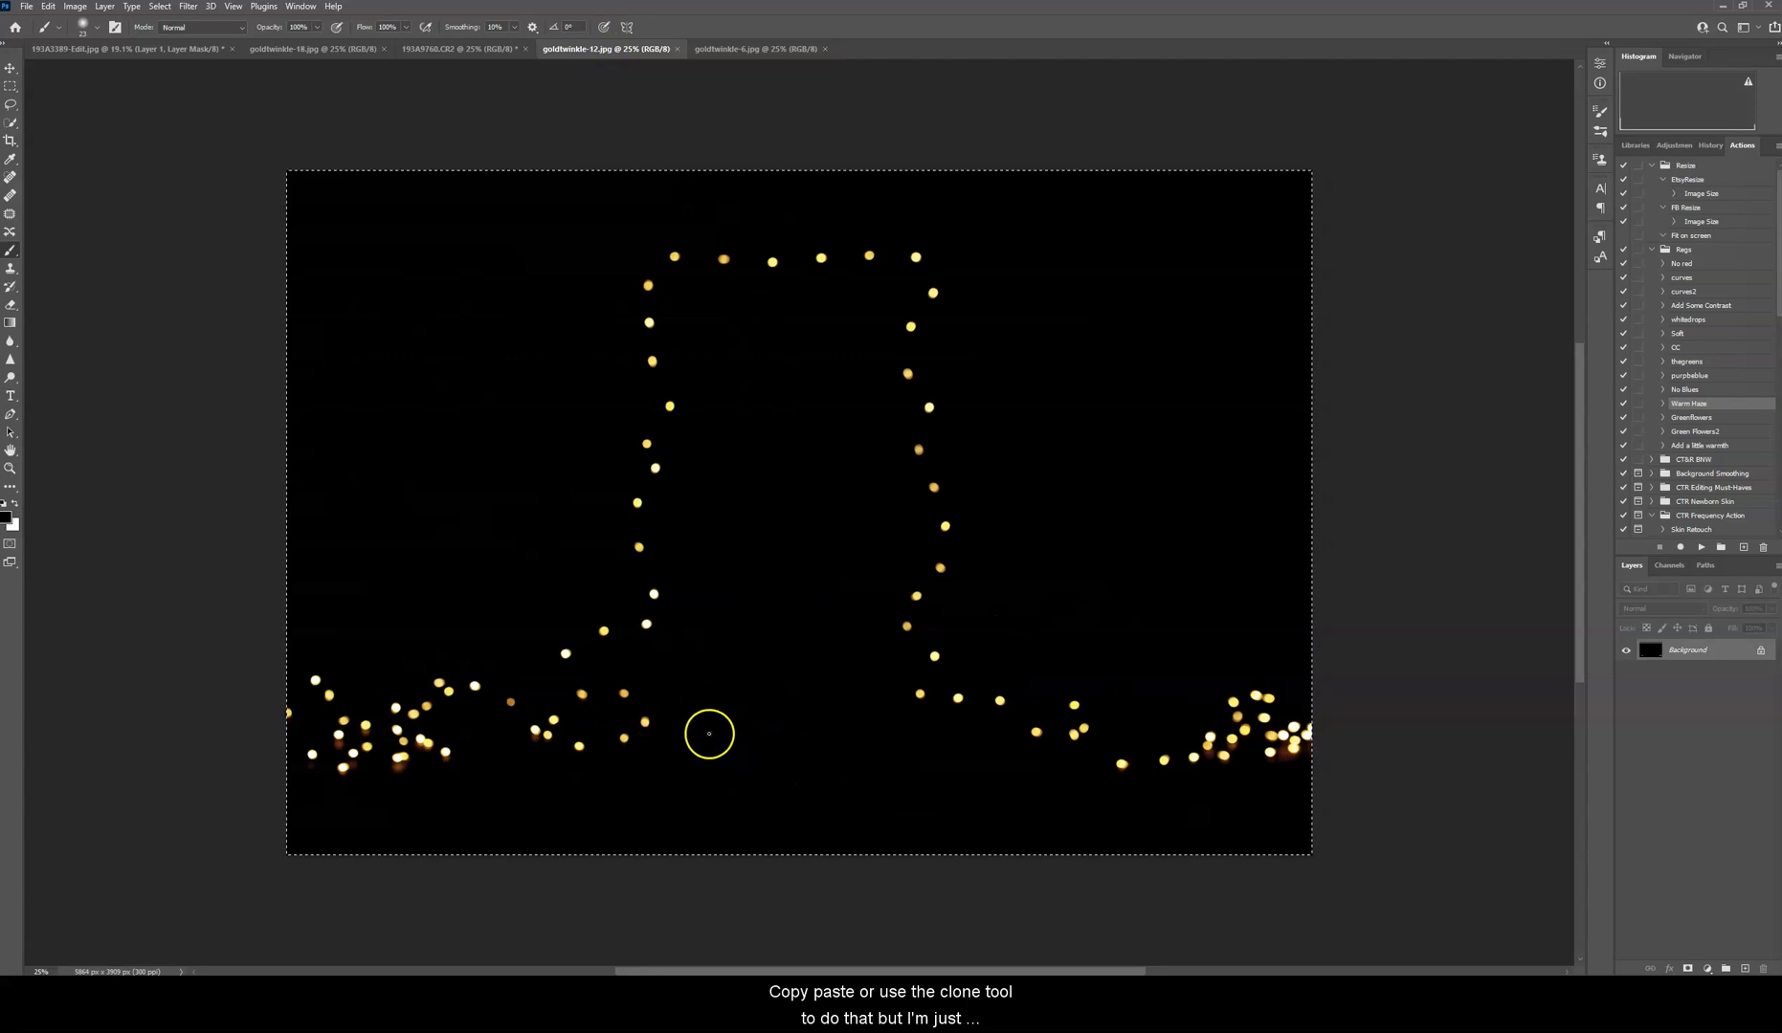
left_click(756, 48)
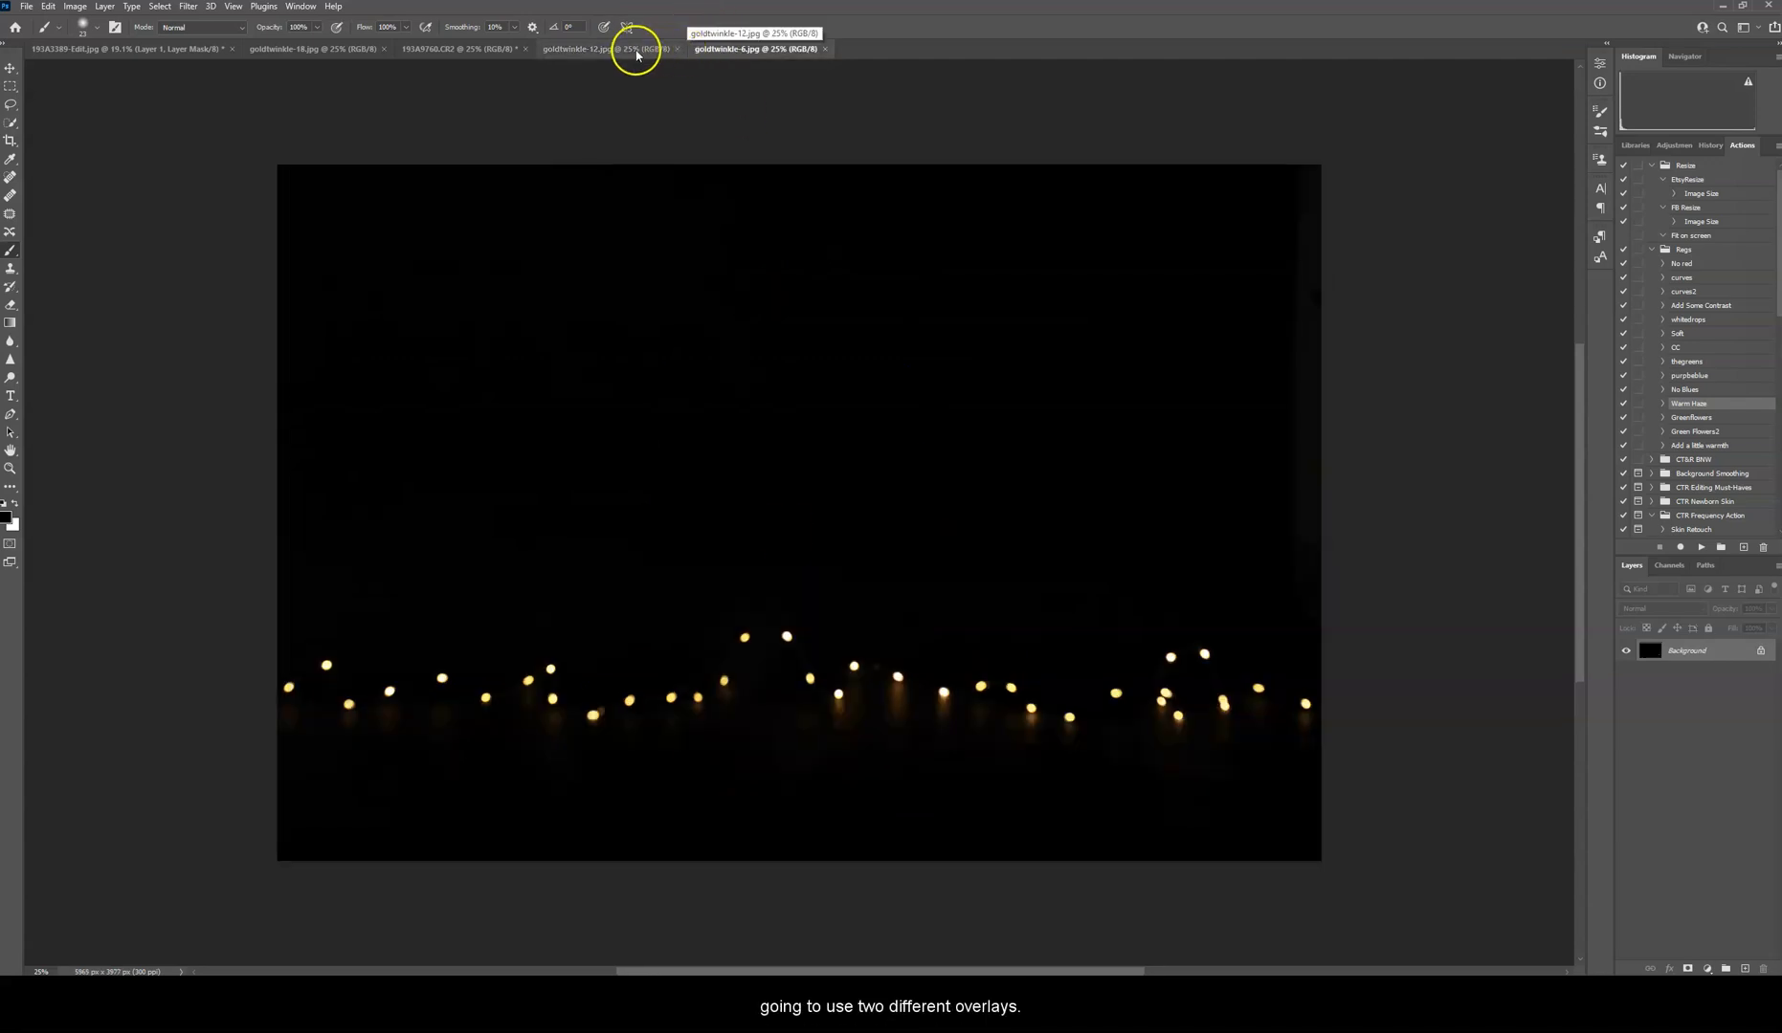
left_click(603, 50)
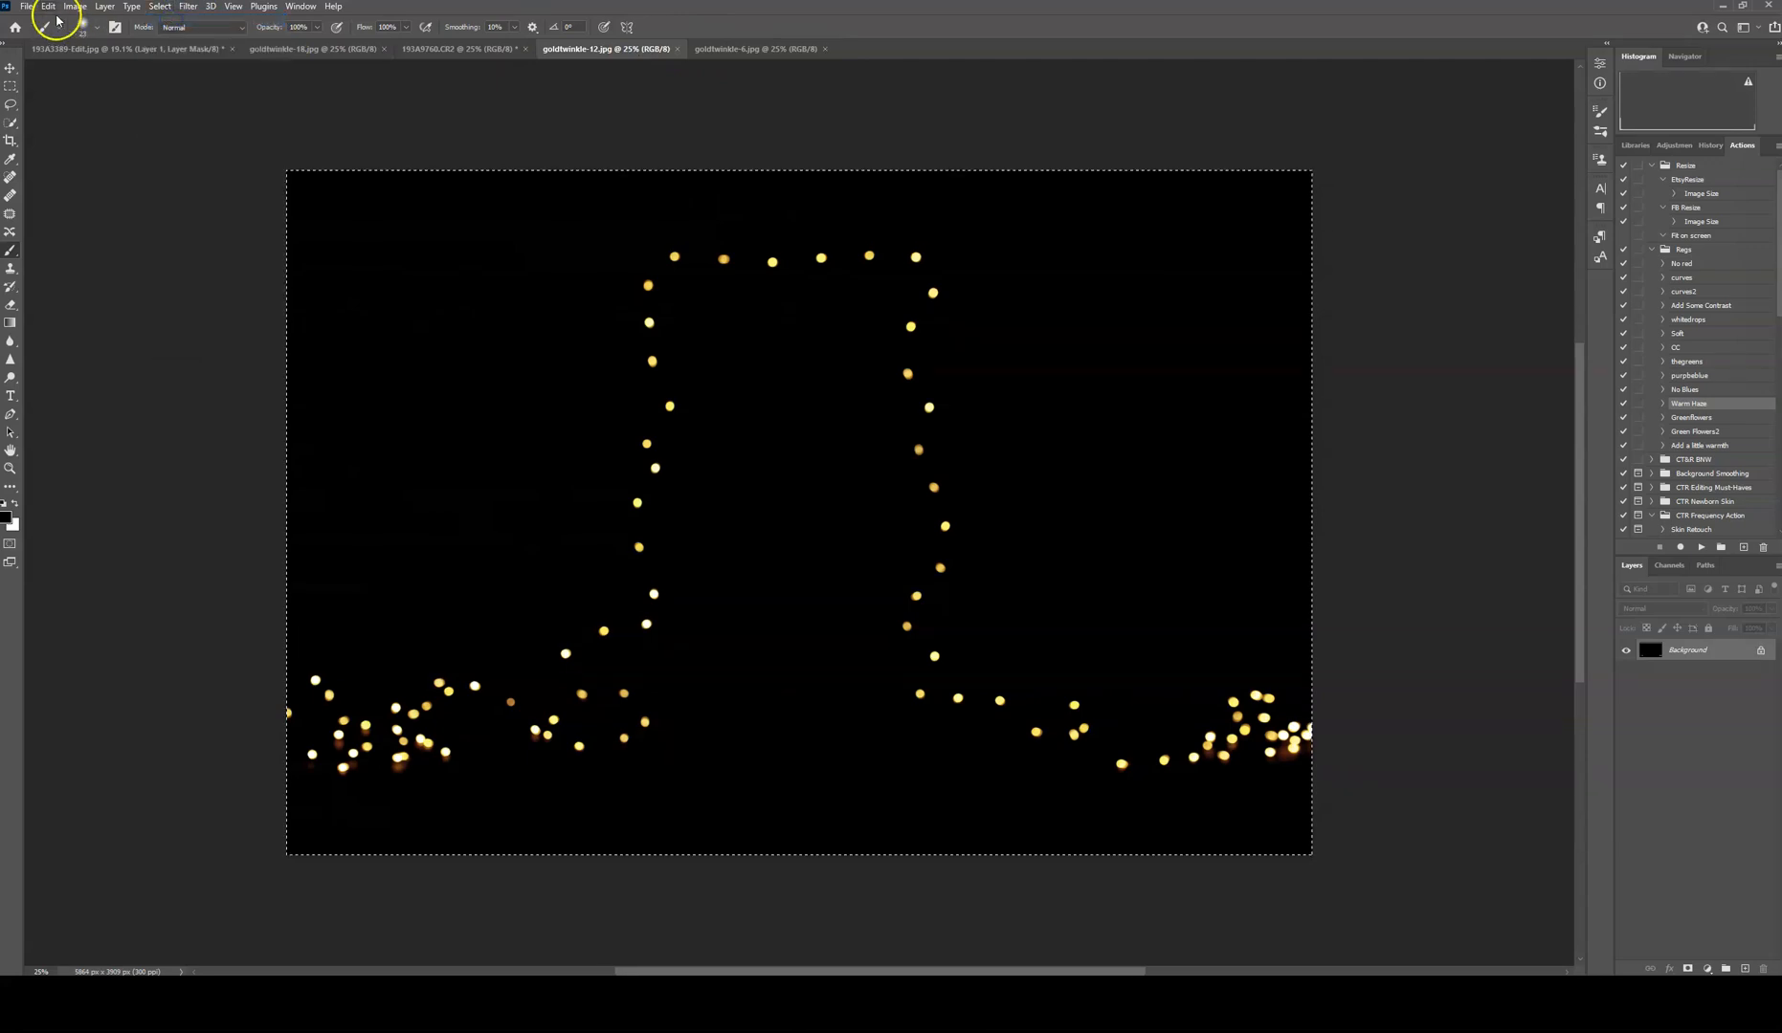
left_click(456, 48)
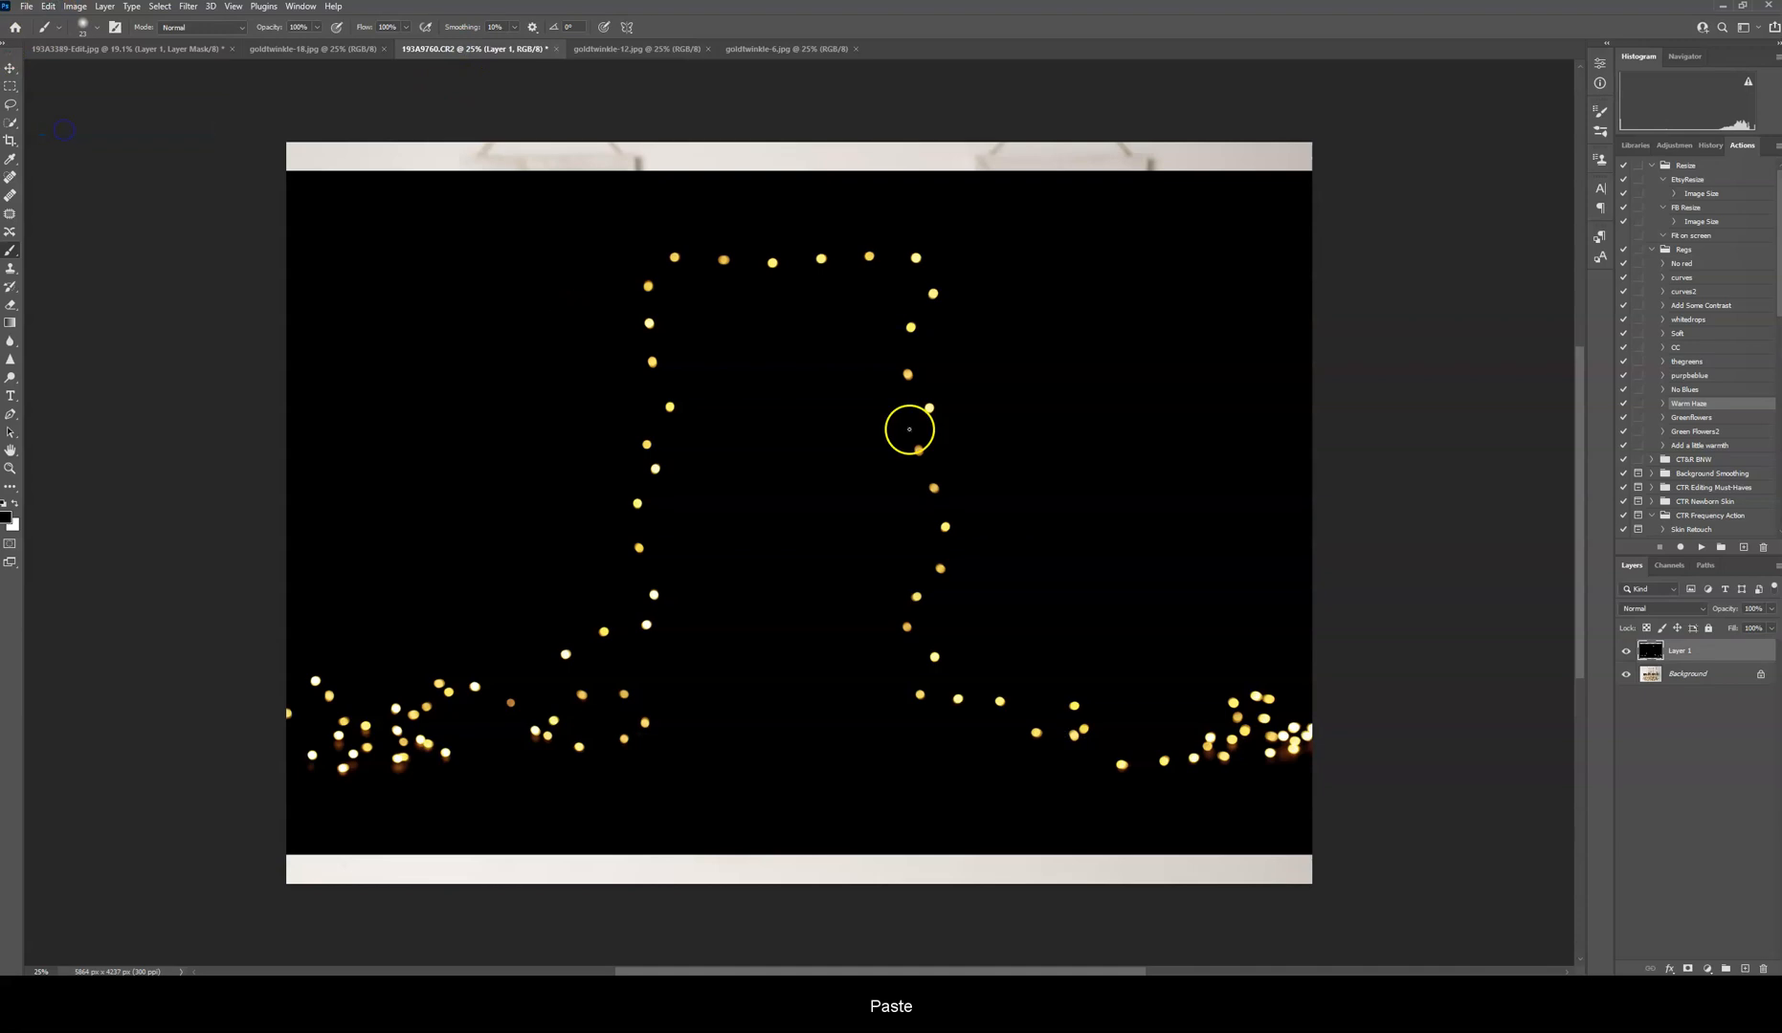
Step: Blend the pasted arch lights in Screen mode and shrink them so the arch frames the barn doors
left_click(1665, 608)
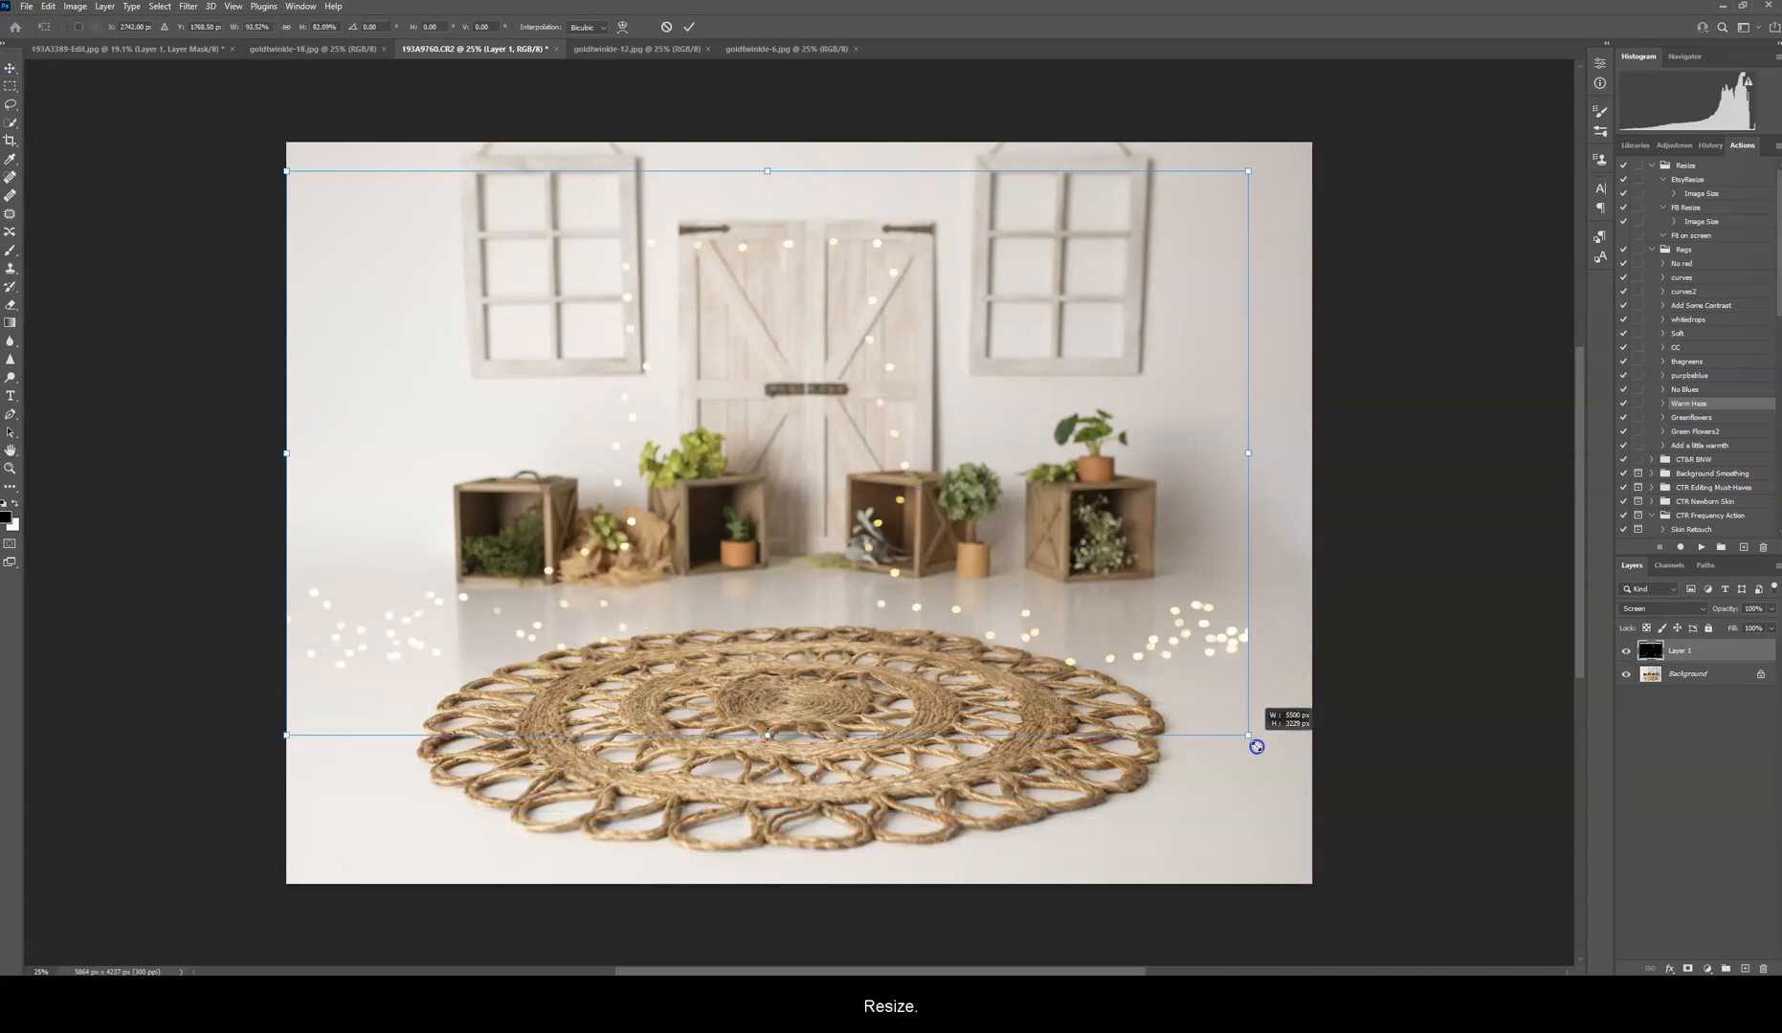
left_click_drag(1256, 746, 1094, 515)
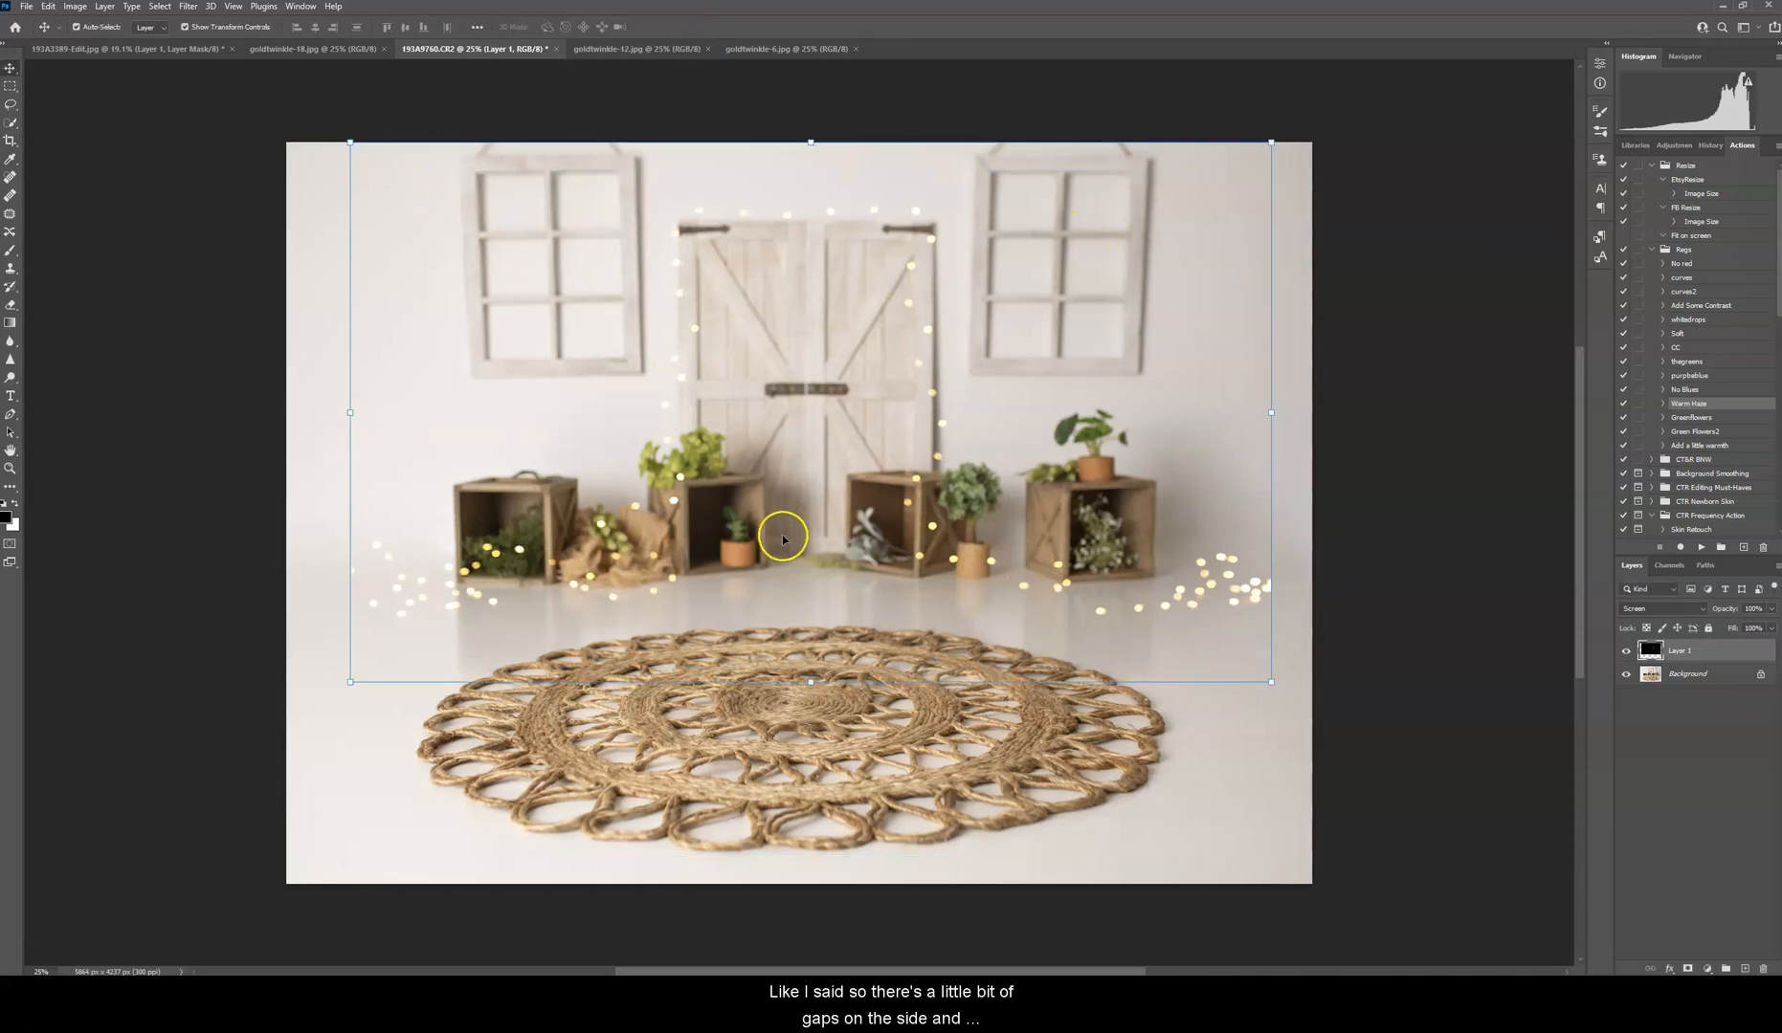
mouse_move(1315, 576)
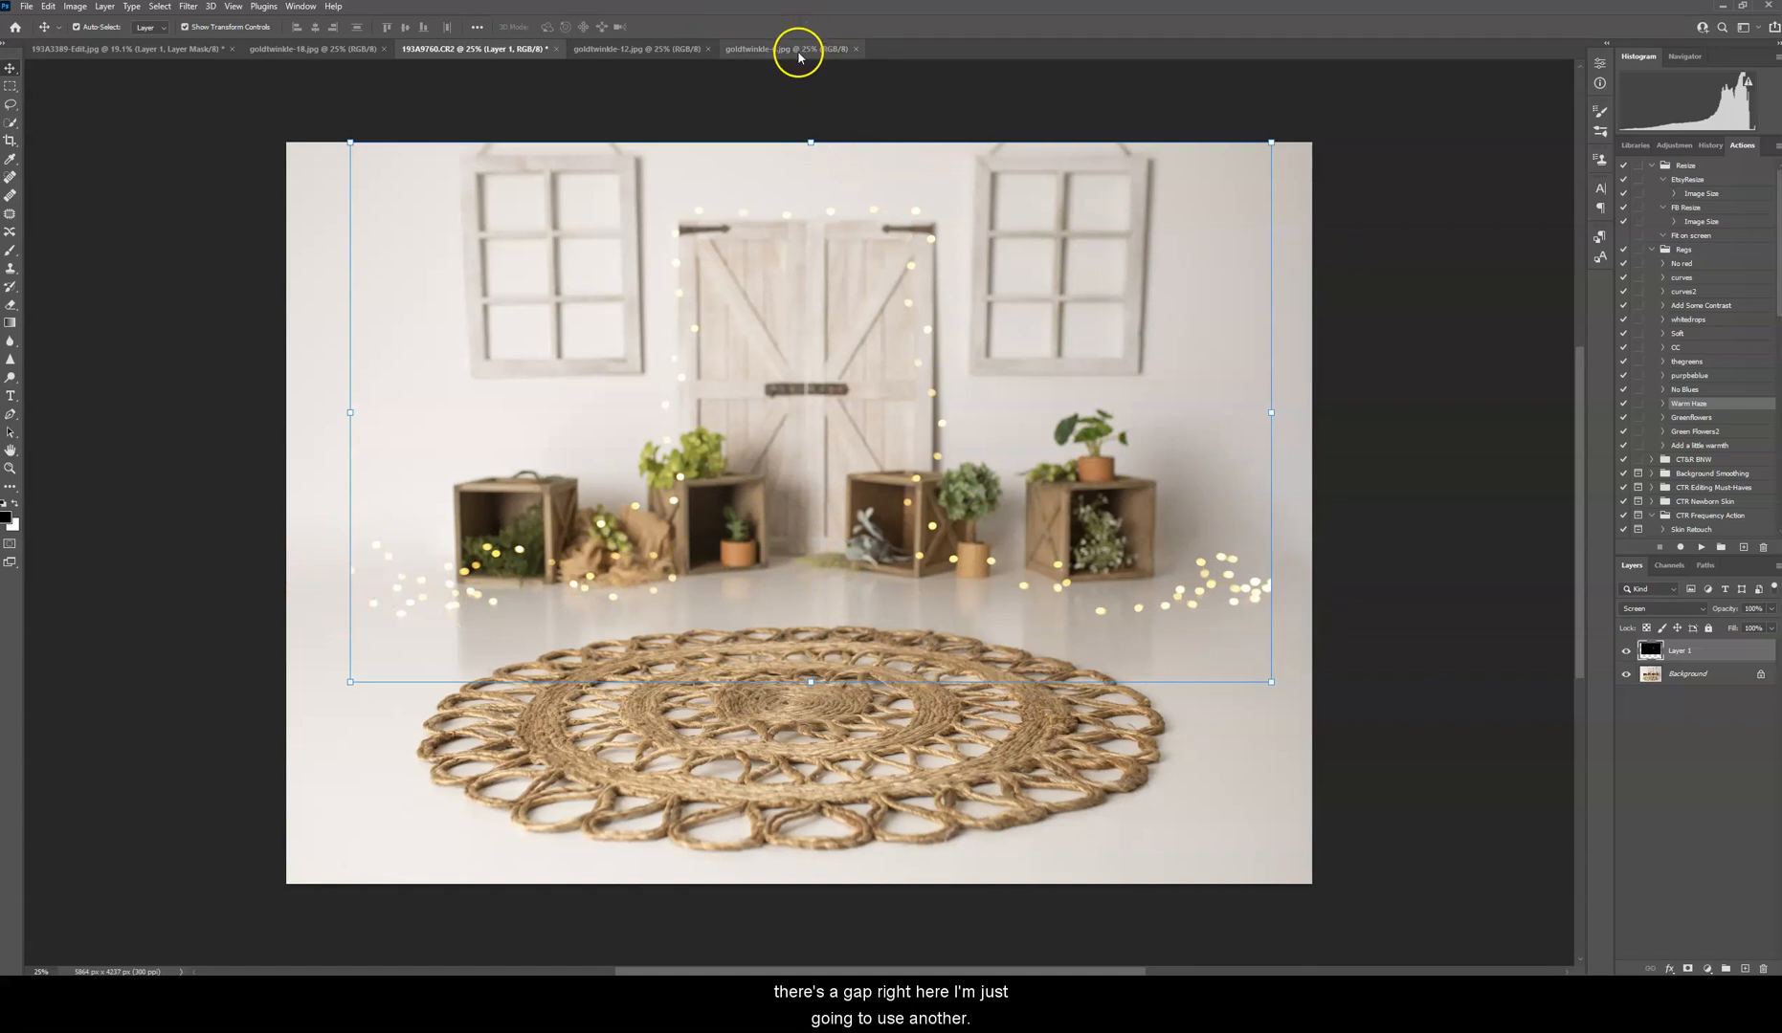
Step: Select all of the goldtwinkle-6 row-of-lights overlay, paste it as Layer 2 over the barn-door photo and set it to Screen mode
left_click(784, 48)
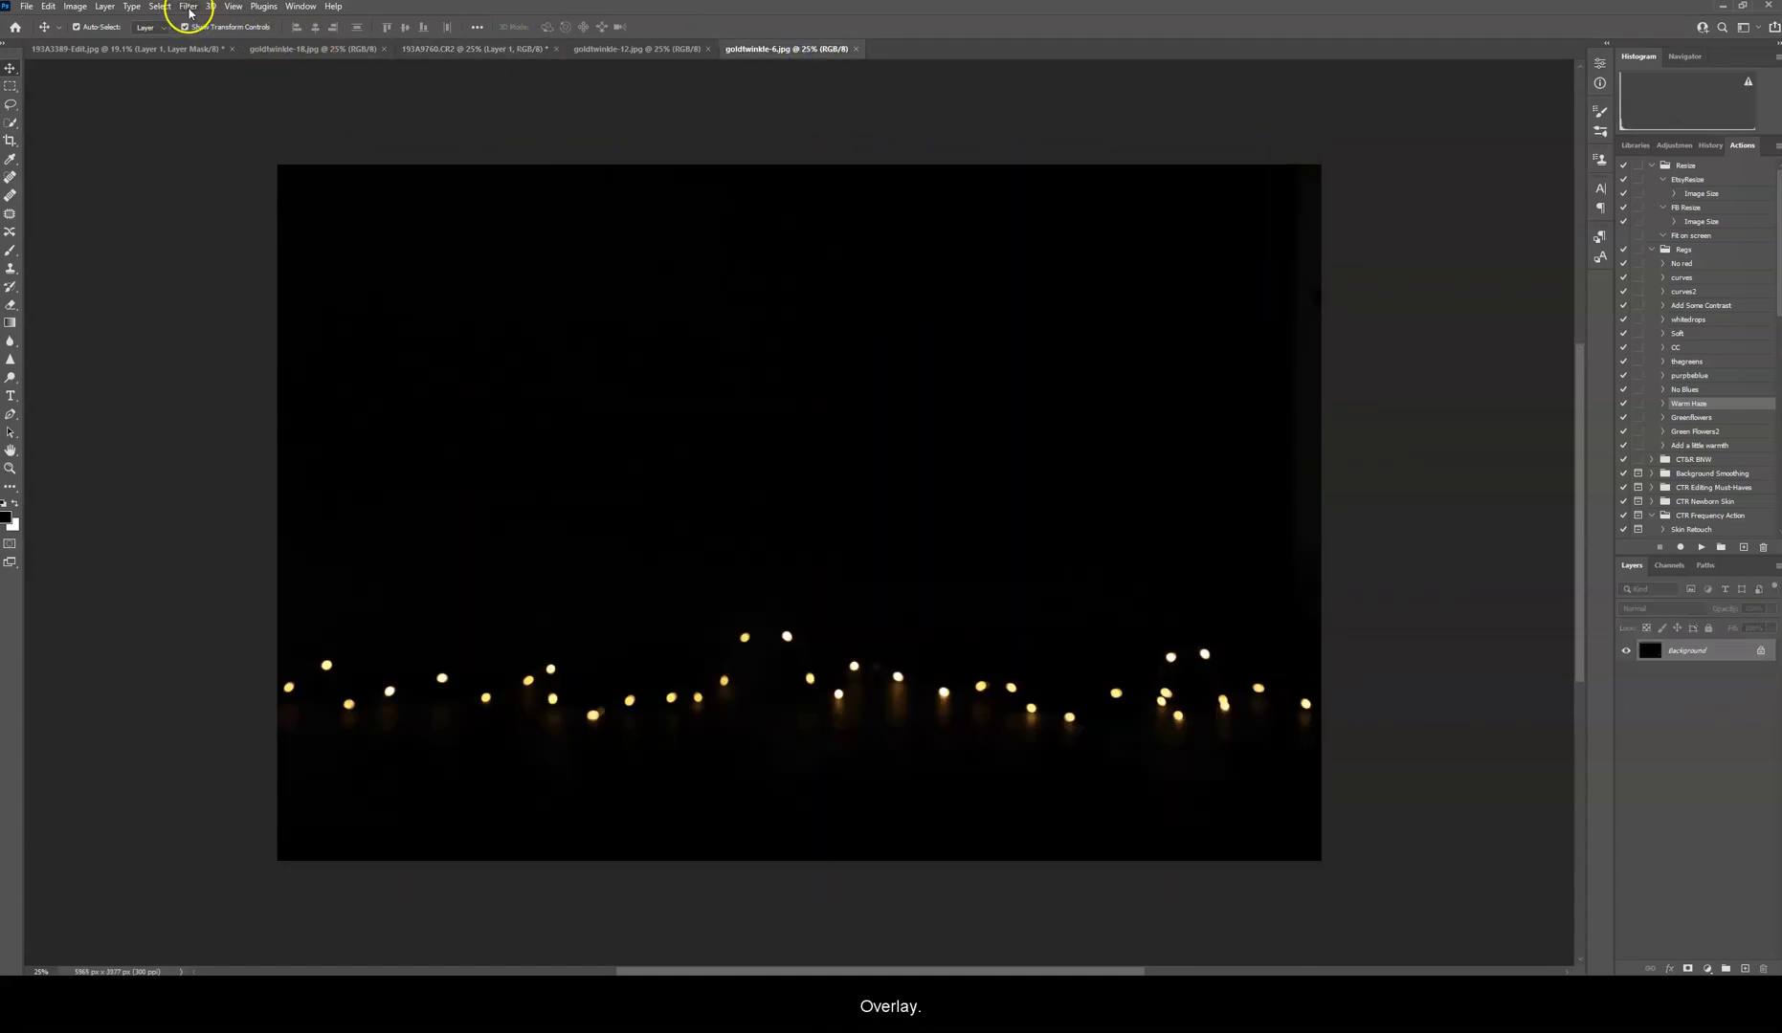
left_click(48, 8)
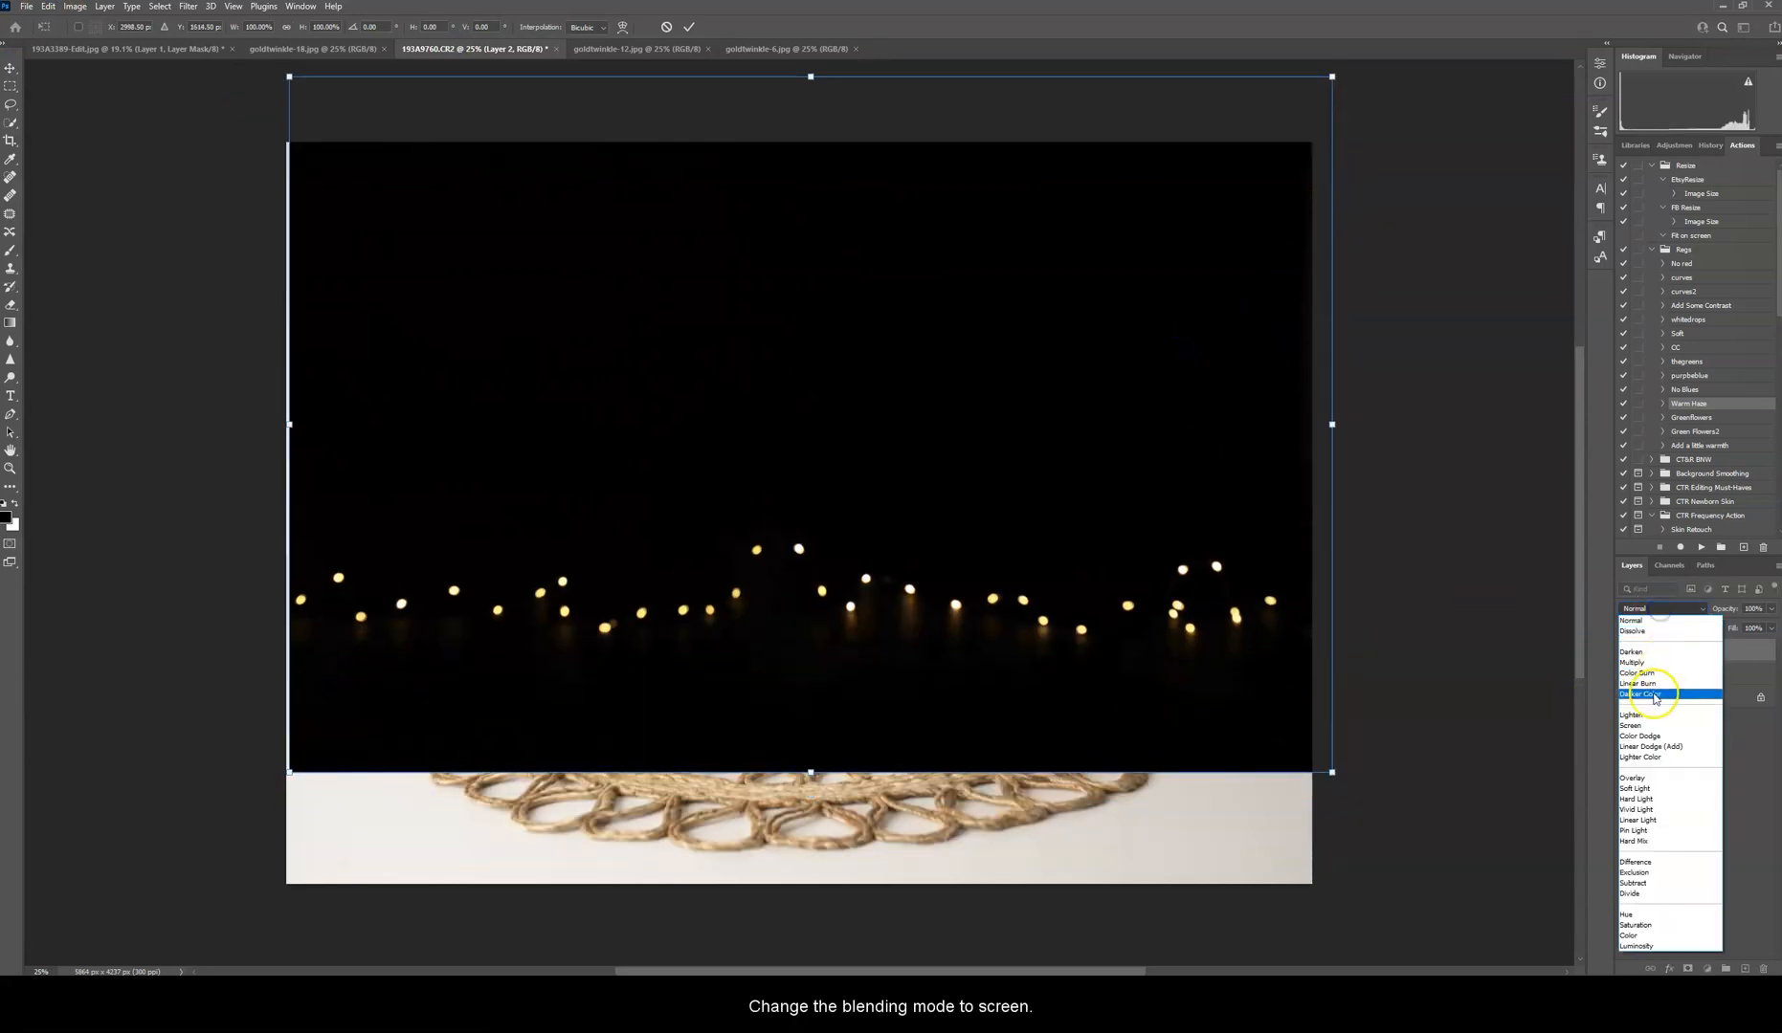
left_click(1633, 725)
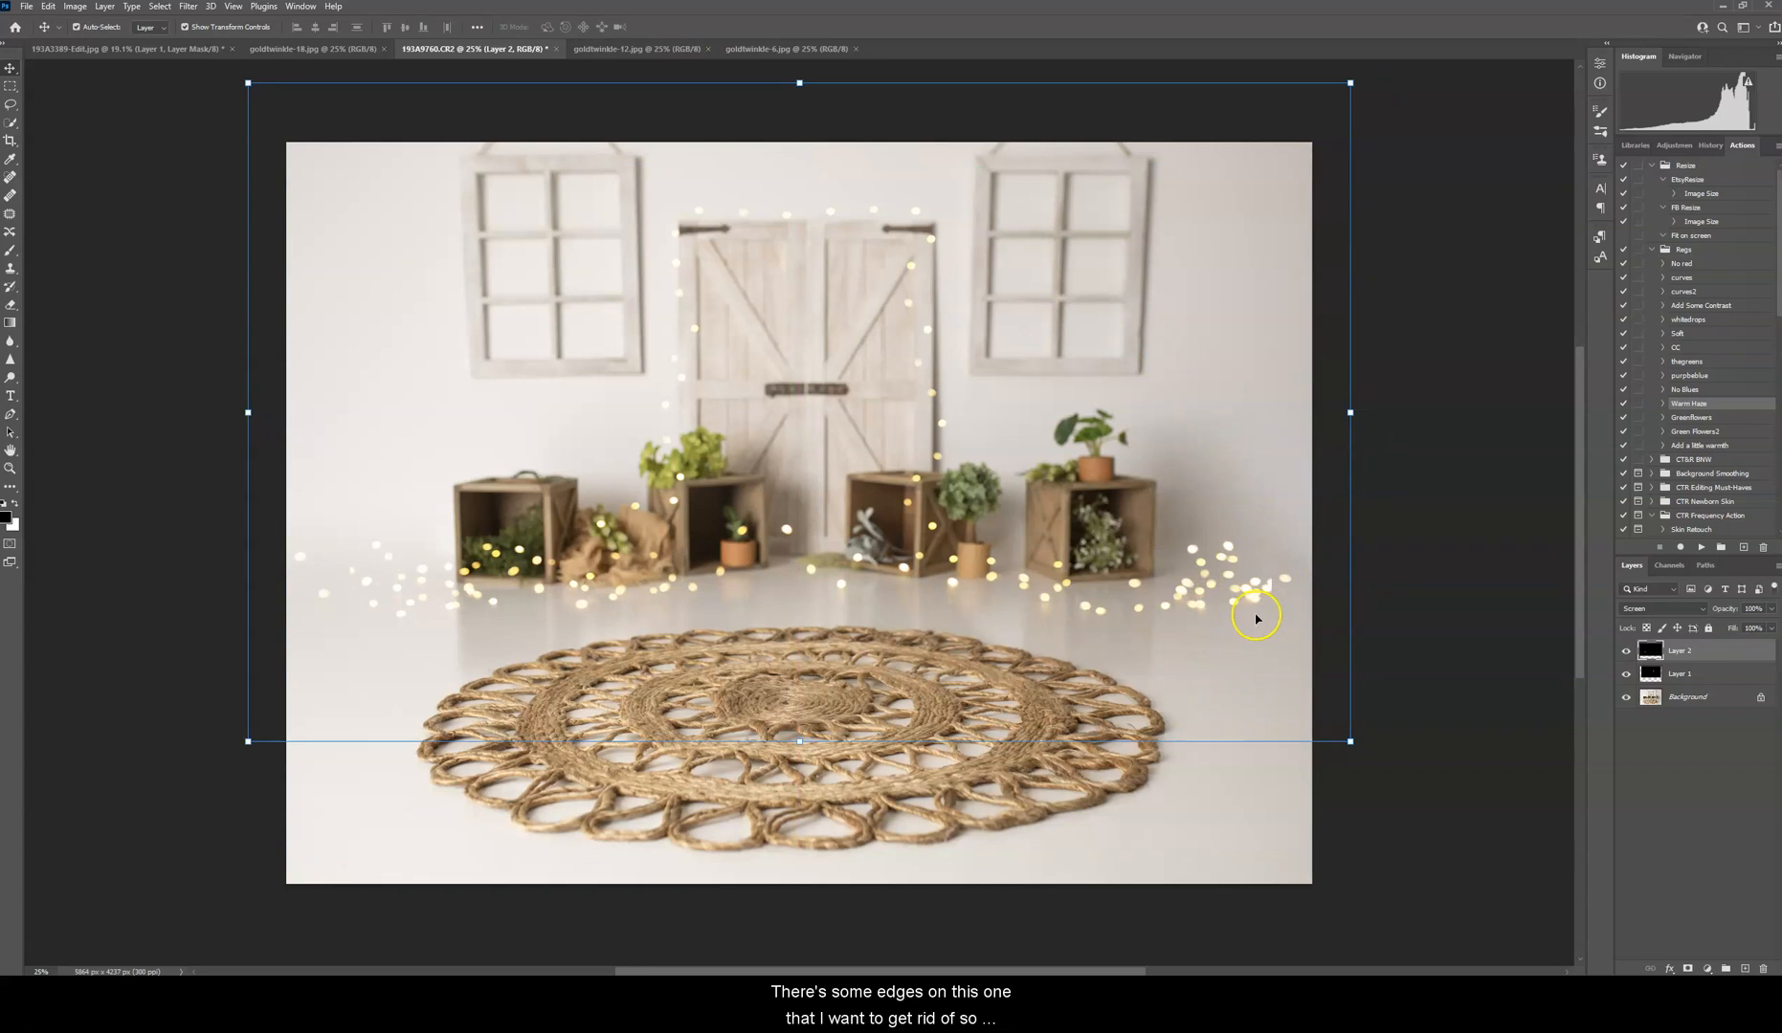
Step: Select the arch light Layer 1 and add a layer mask for hiding the stray lights on the right of the floor
left_click(1682, 673)
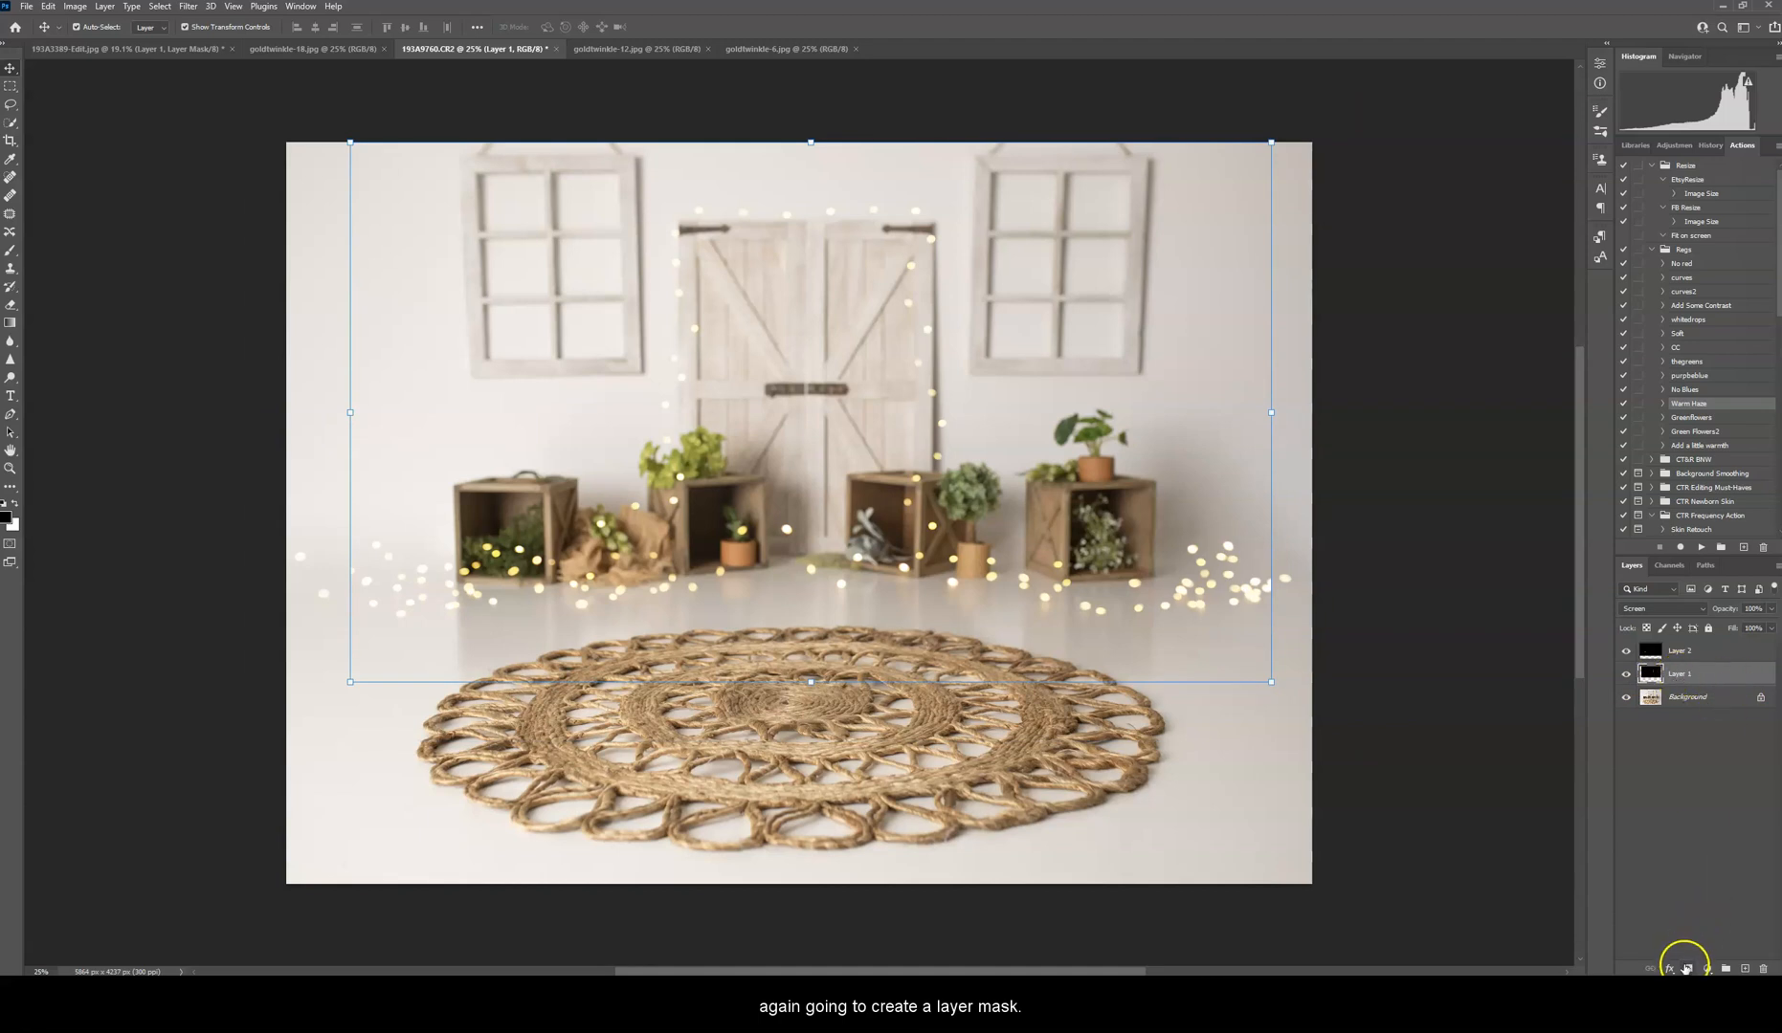
left_click(1686, 968)
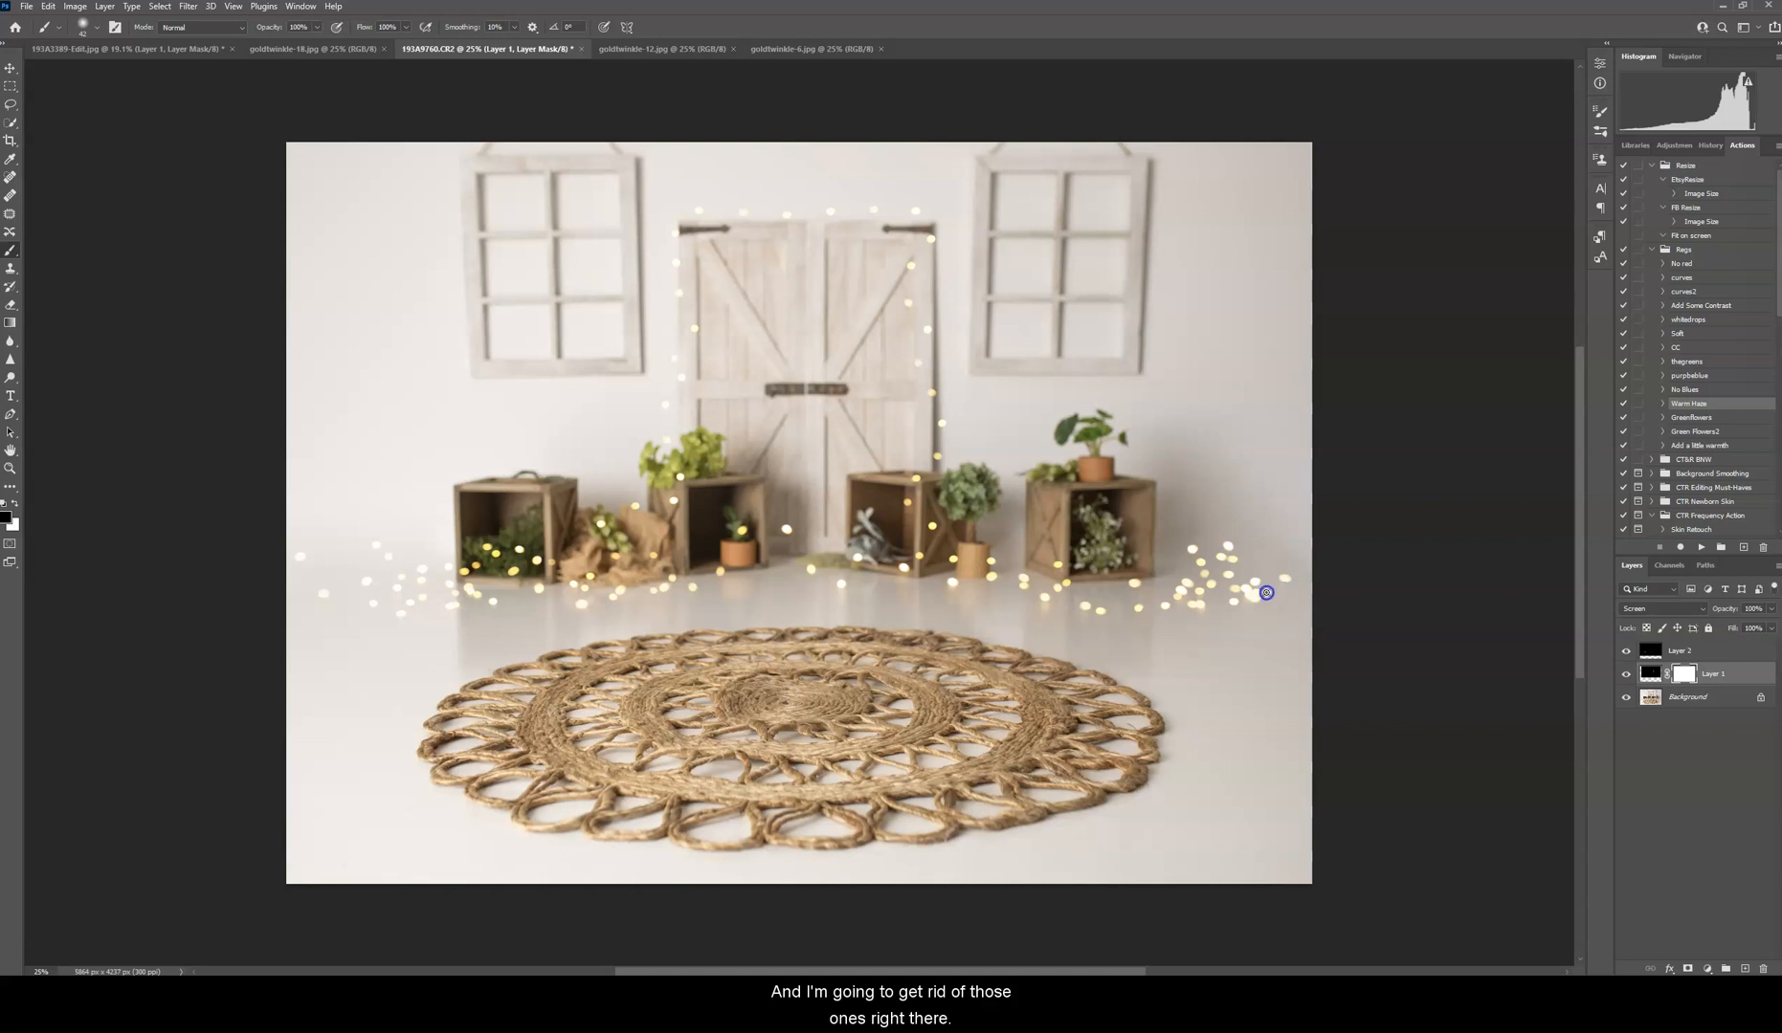
mouse_move(1265, 588)
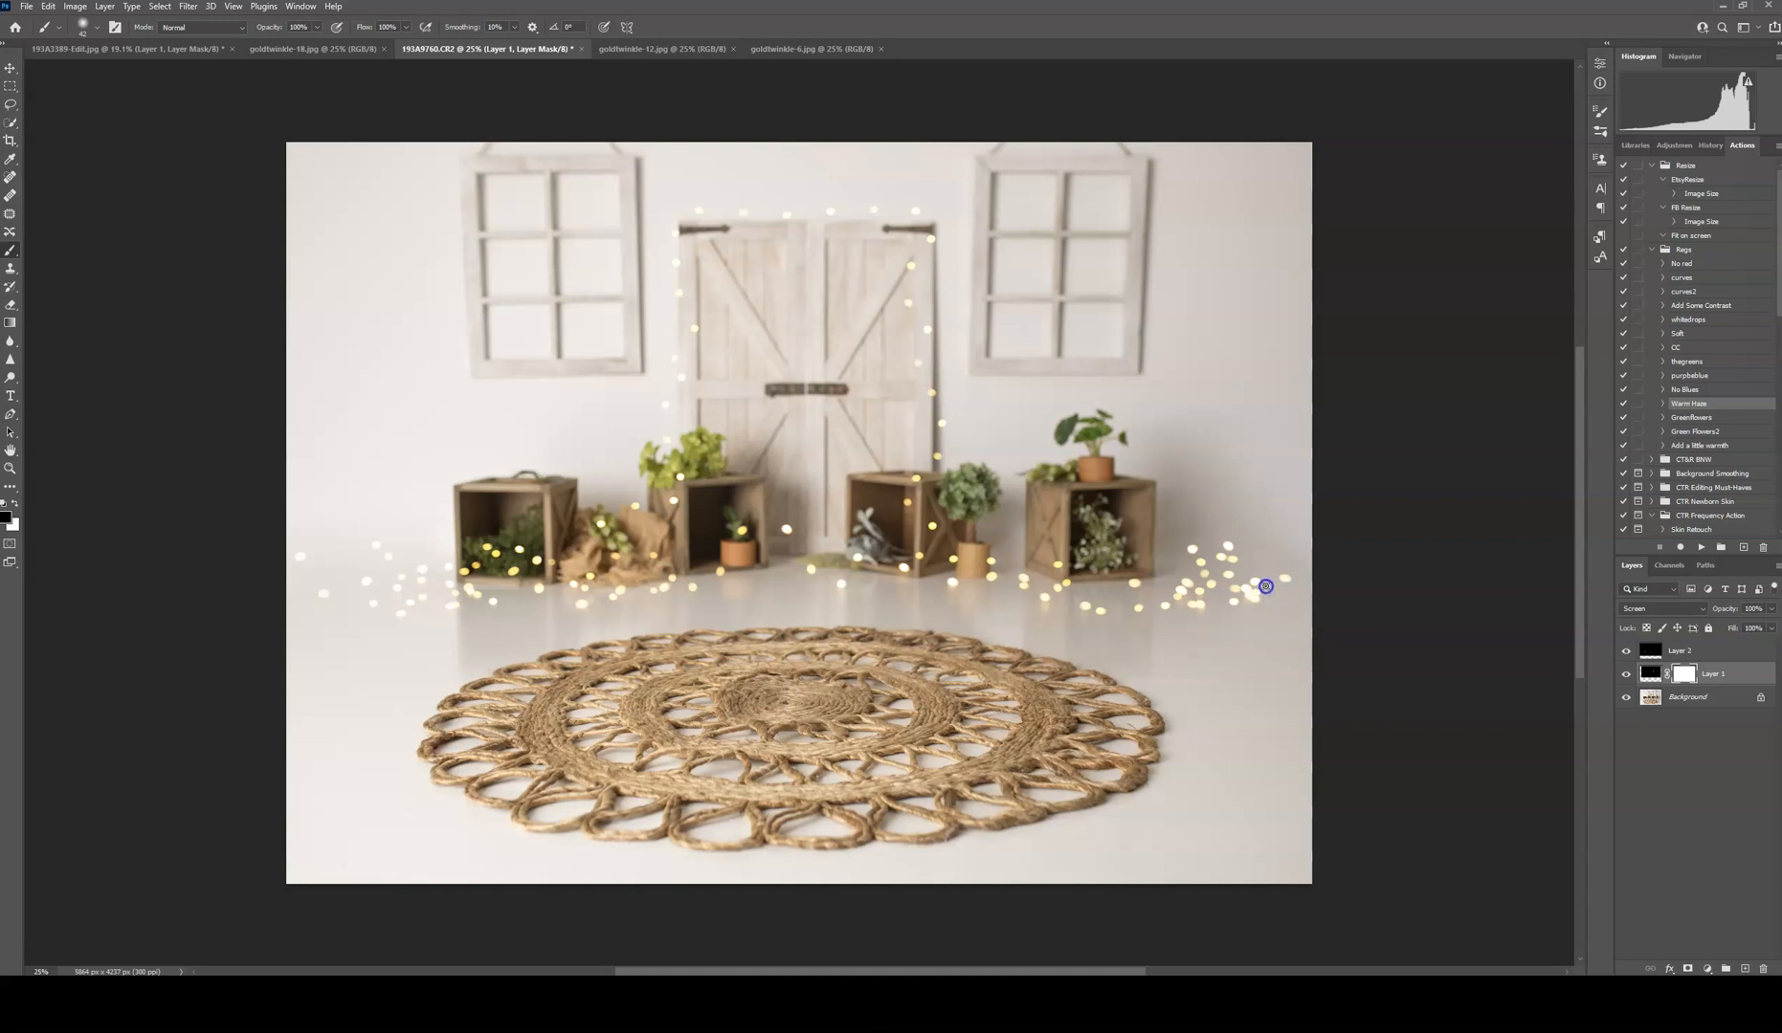
mouse_move(1139, 484)
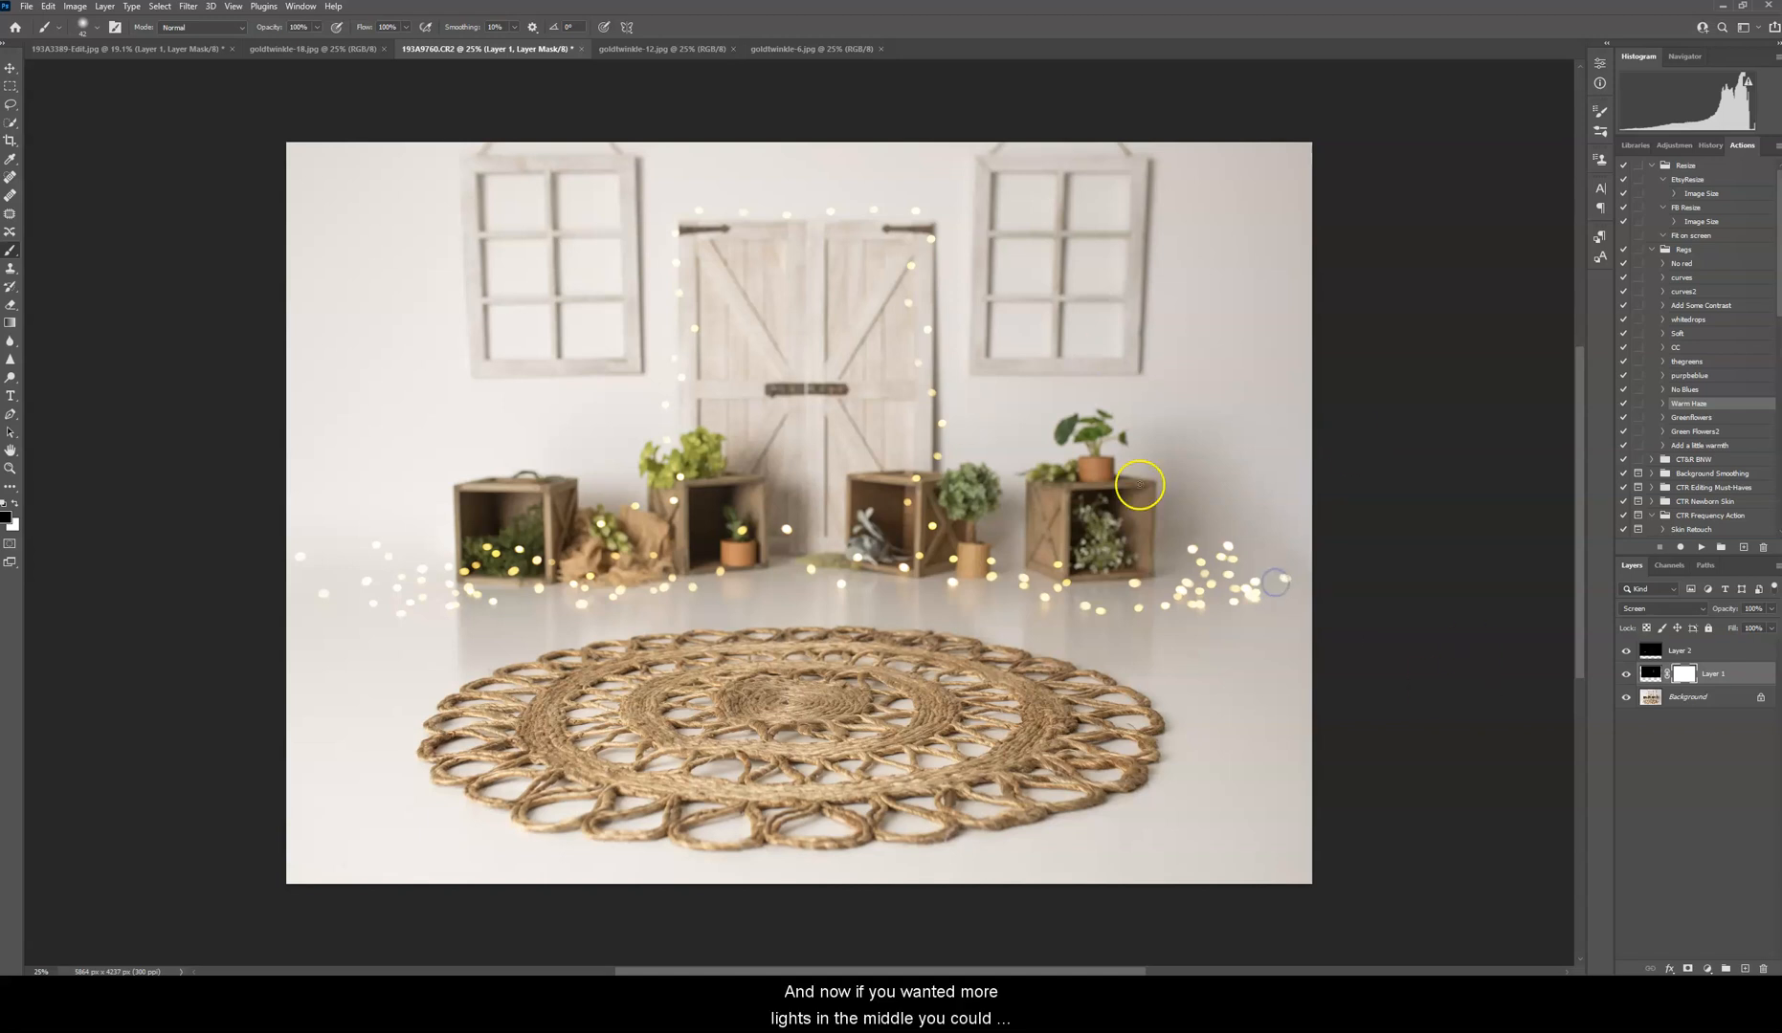
mouse_move(1007, 620)
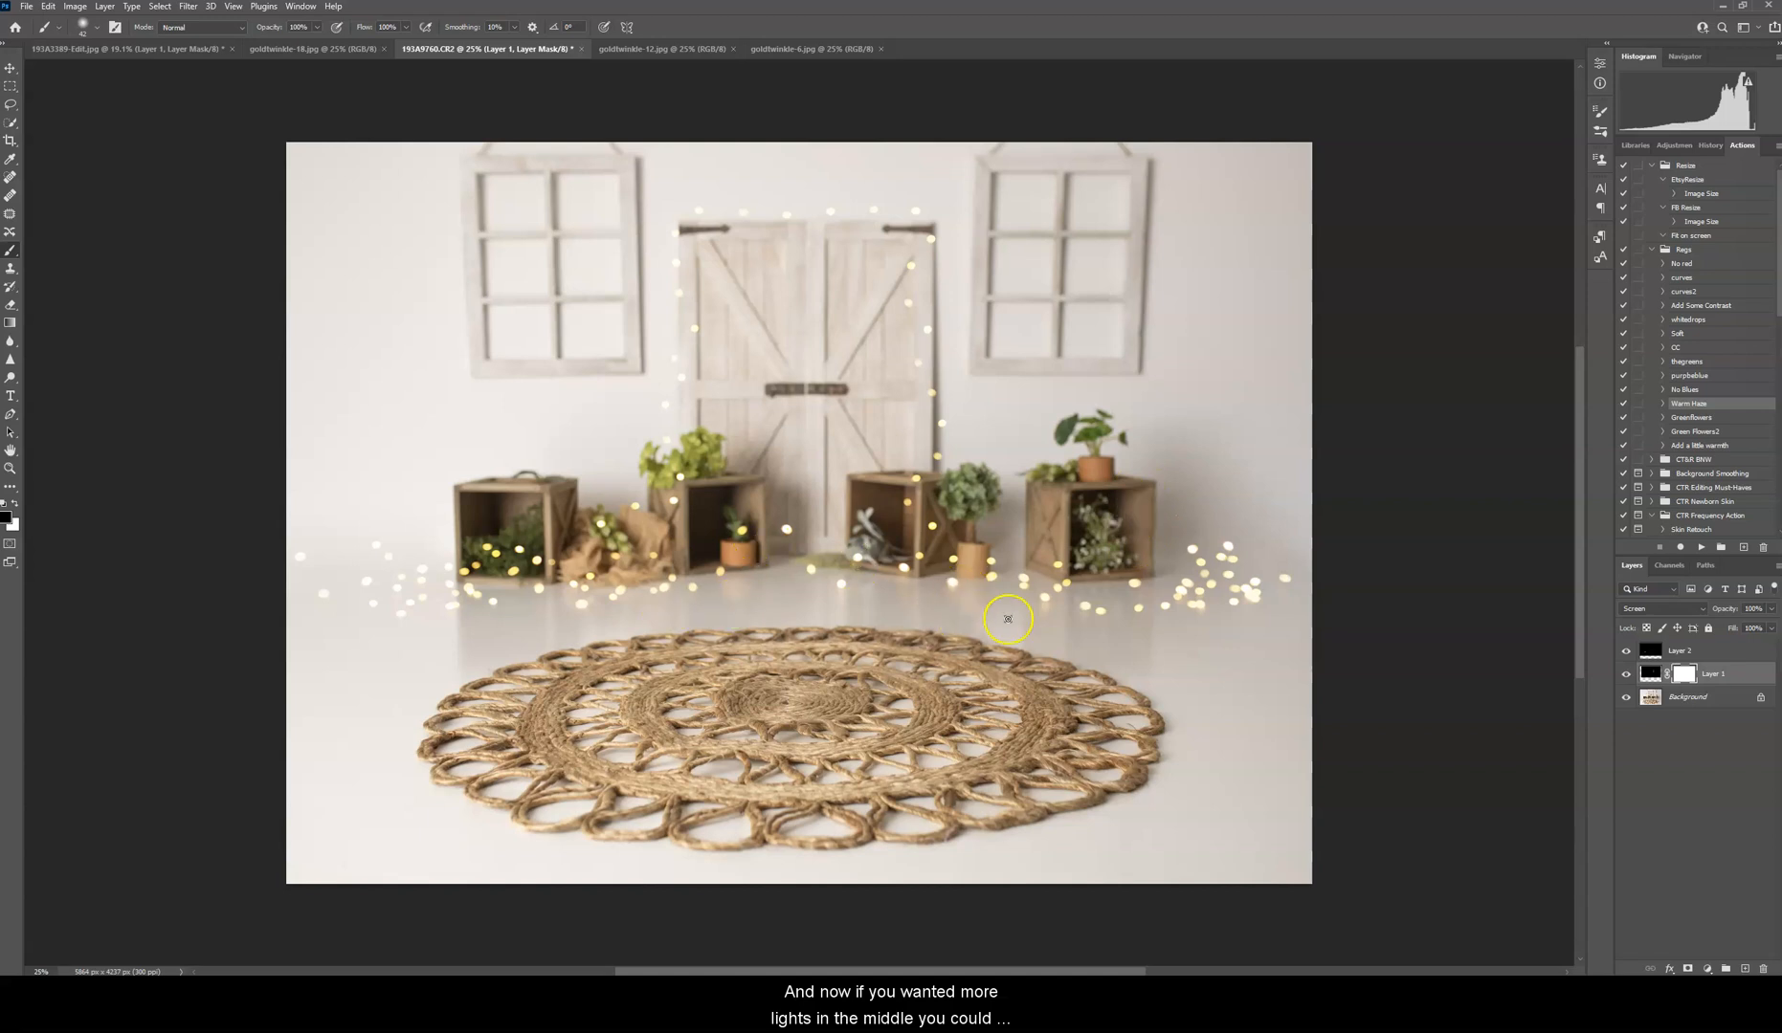
mouse_move(1378, 268)
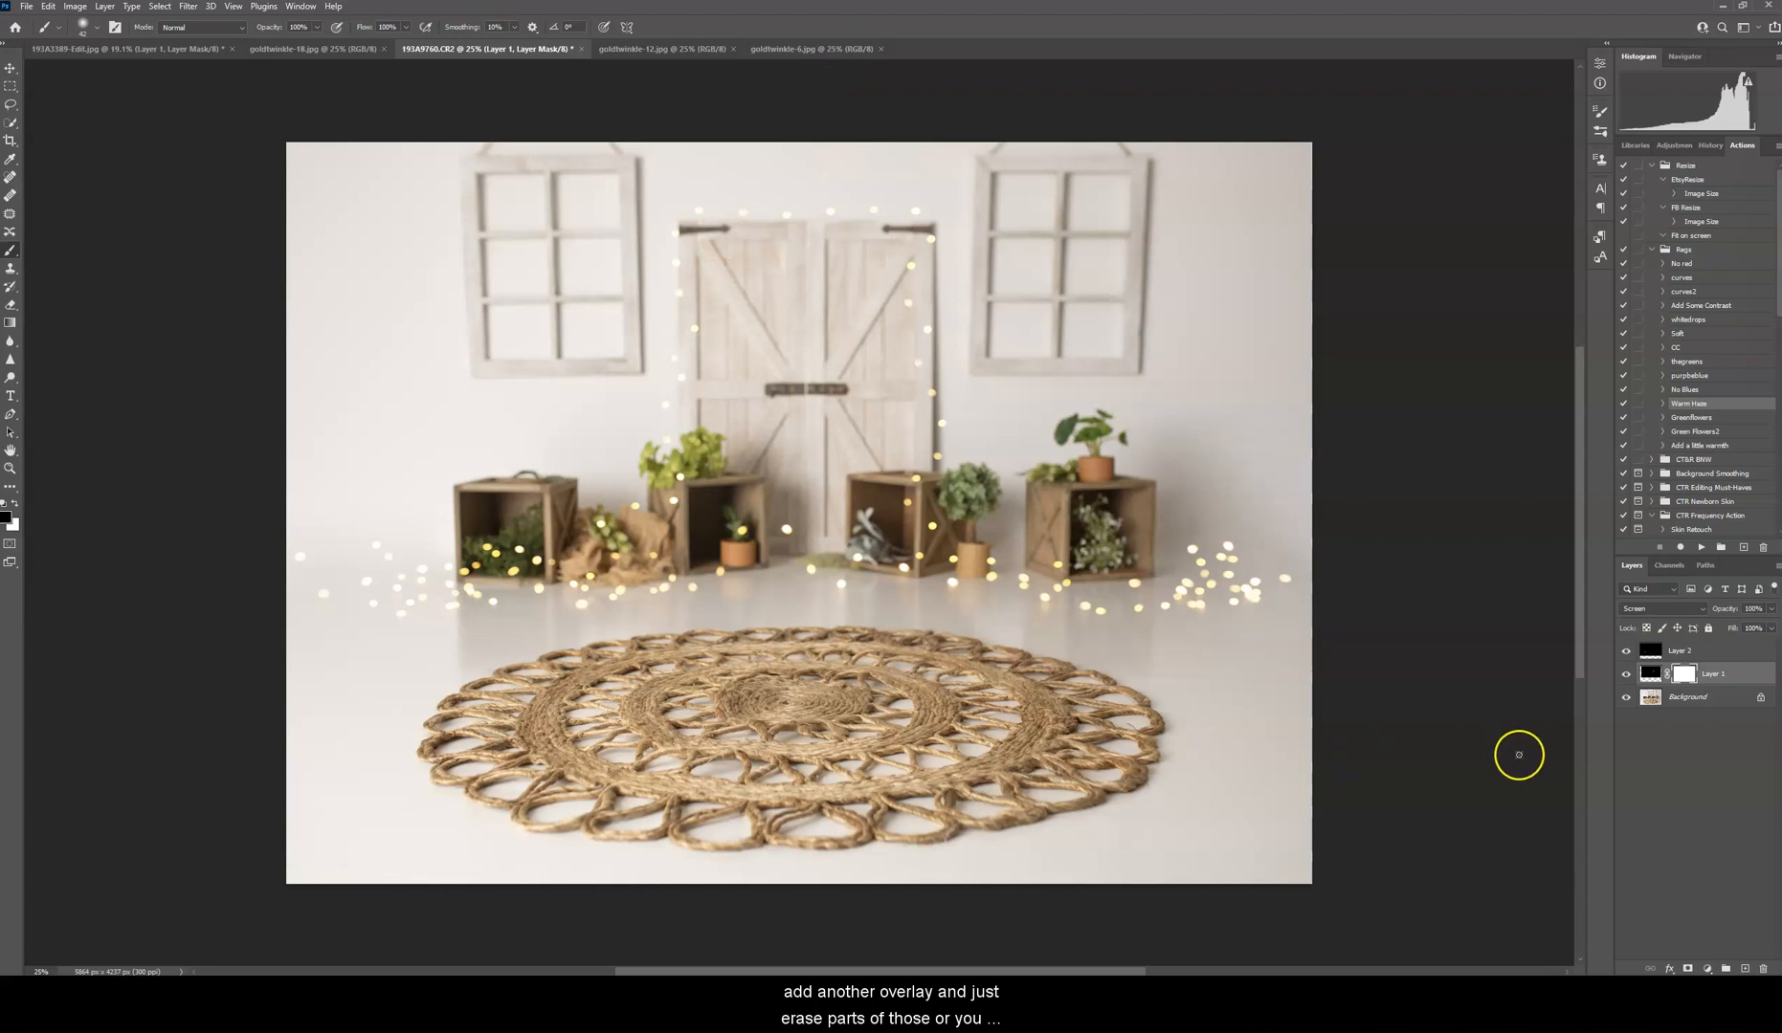
mouse_move(1620, 752)
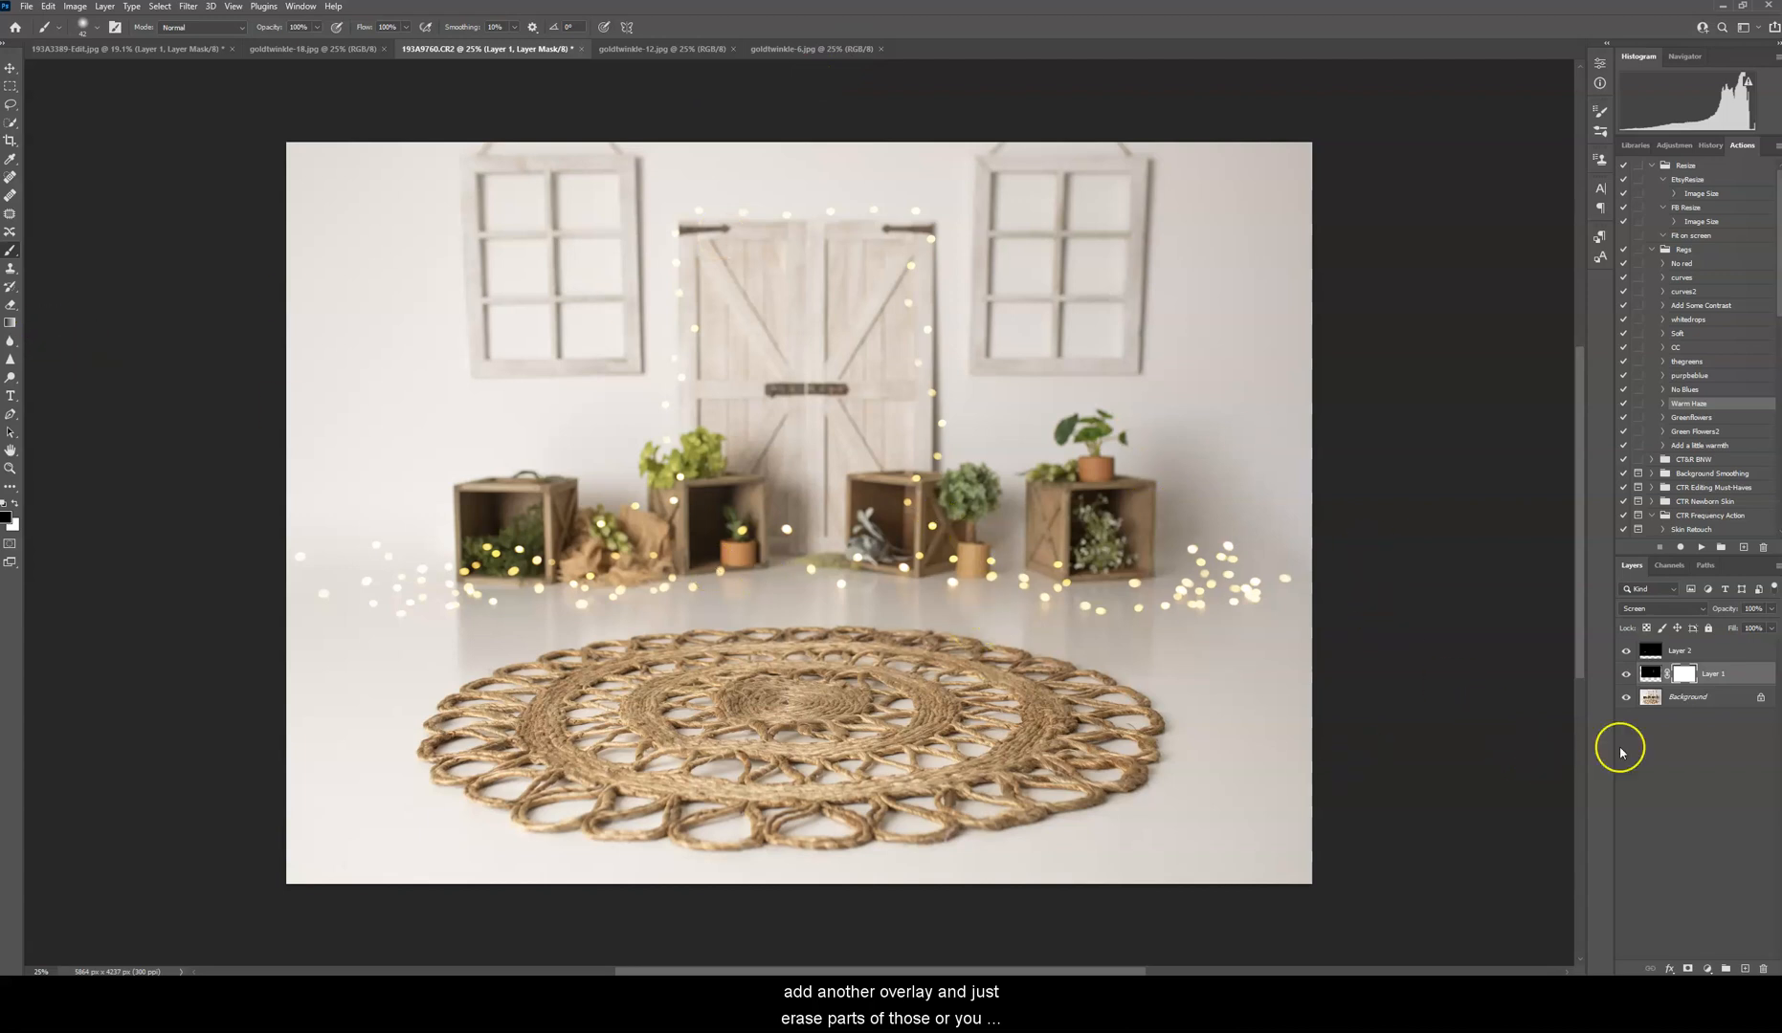
left_click(1693, 648)
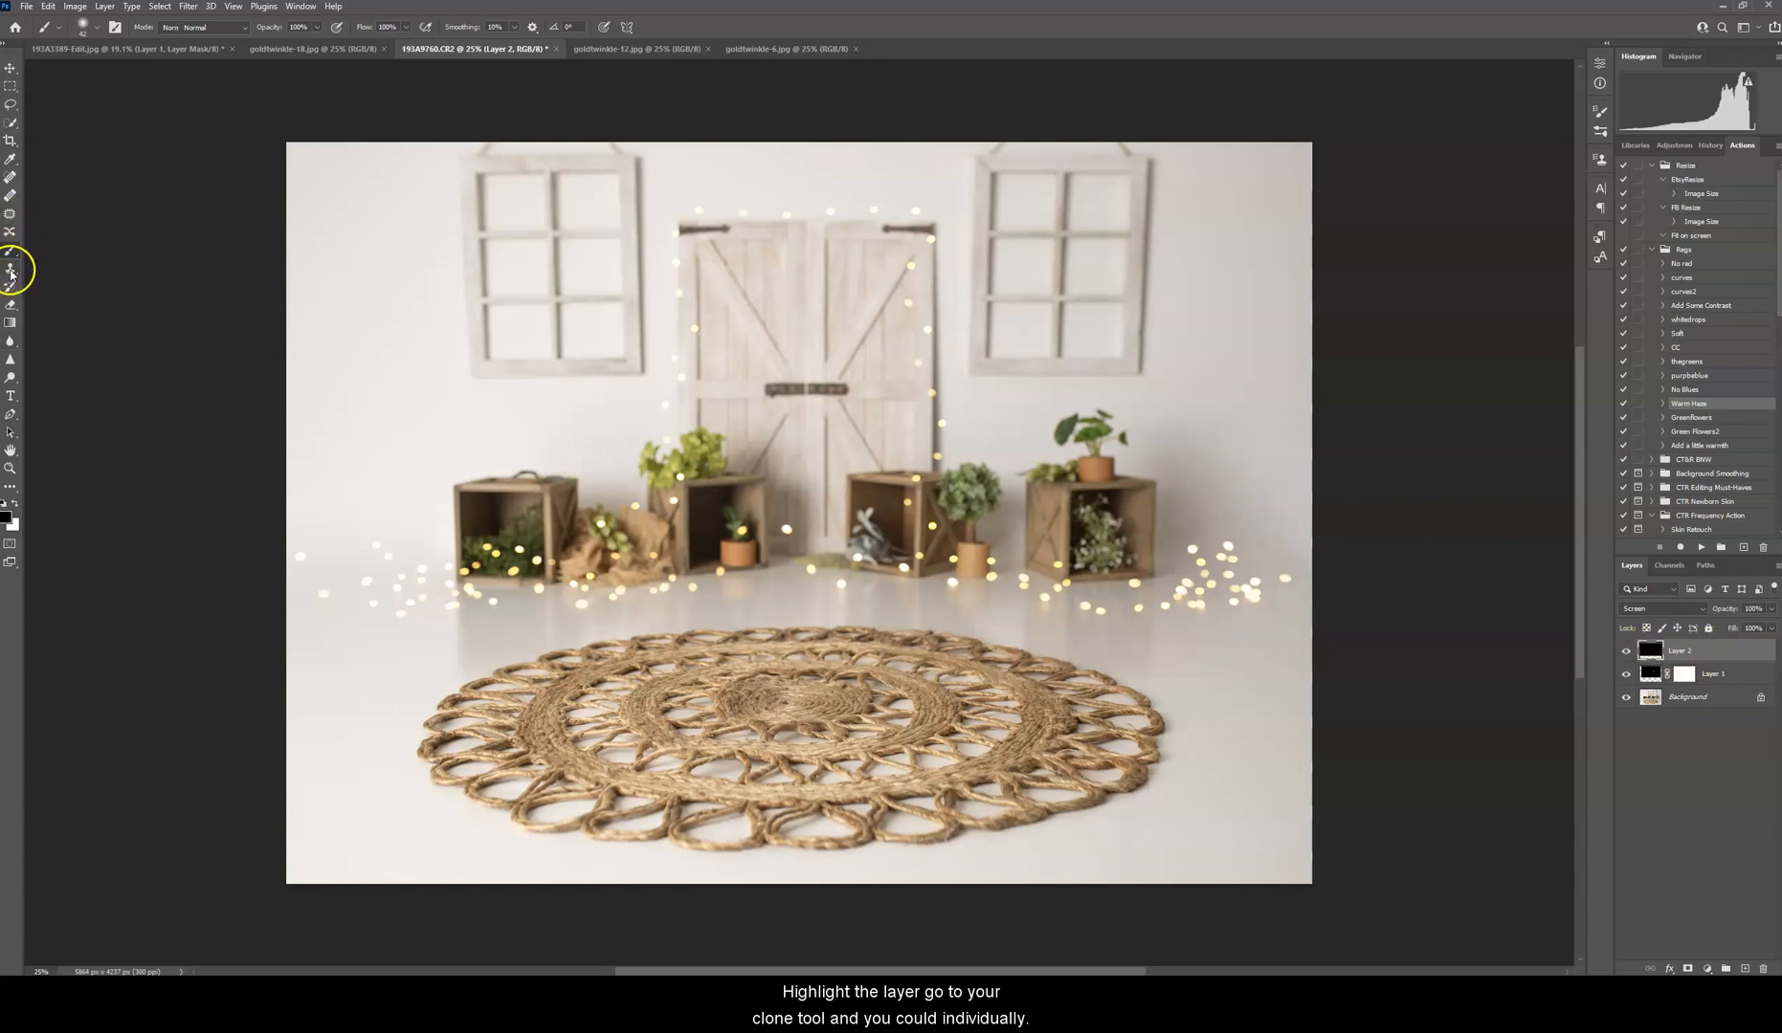
left_click(10, 270)
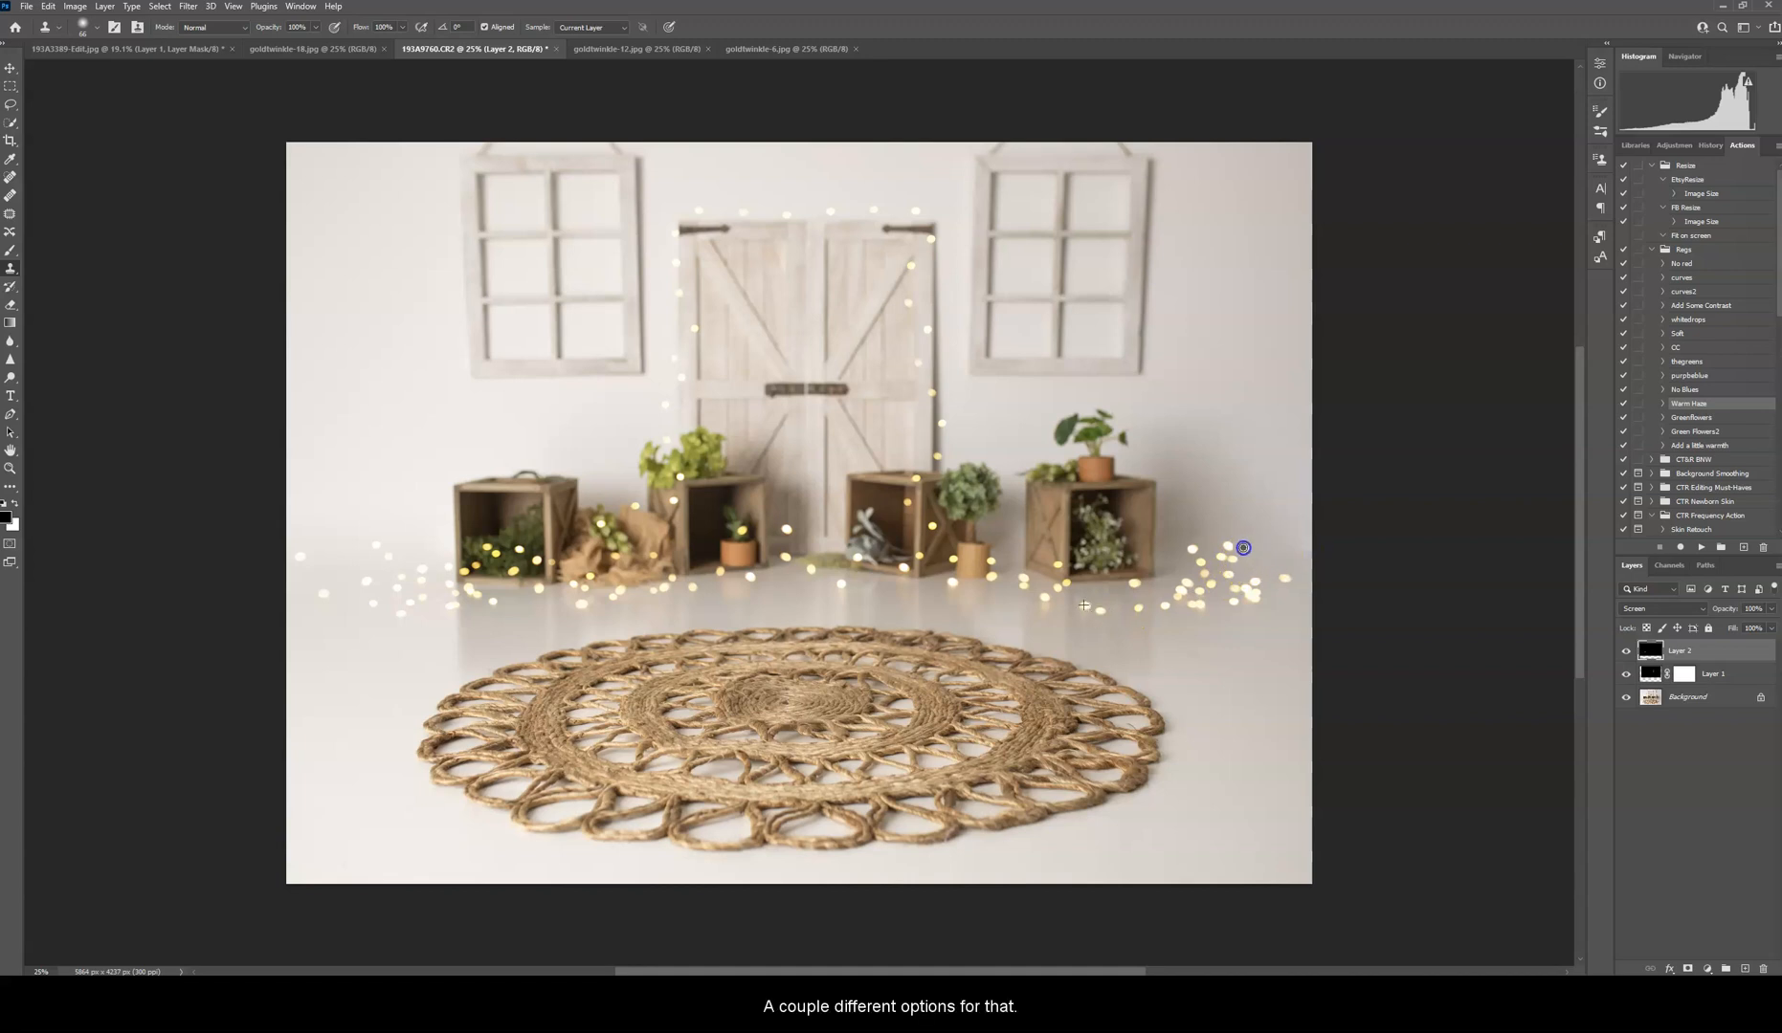
mouse_move(1619, 440)
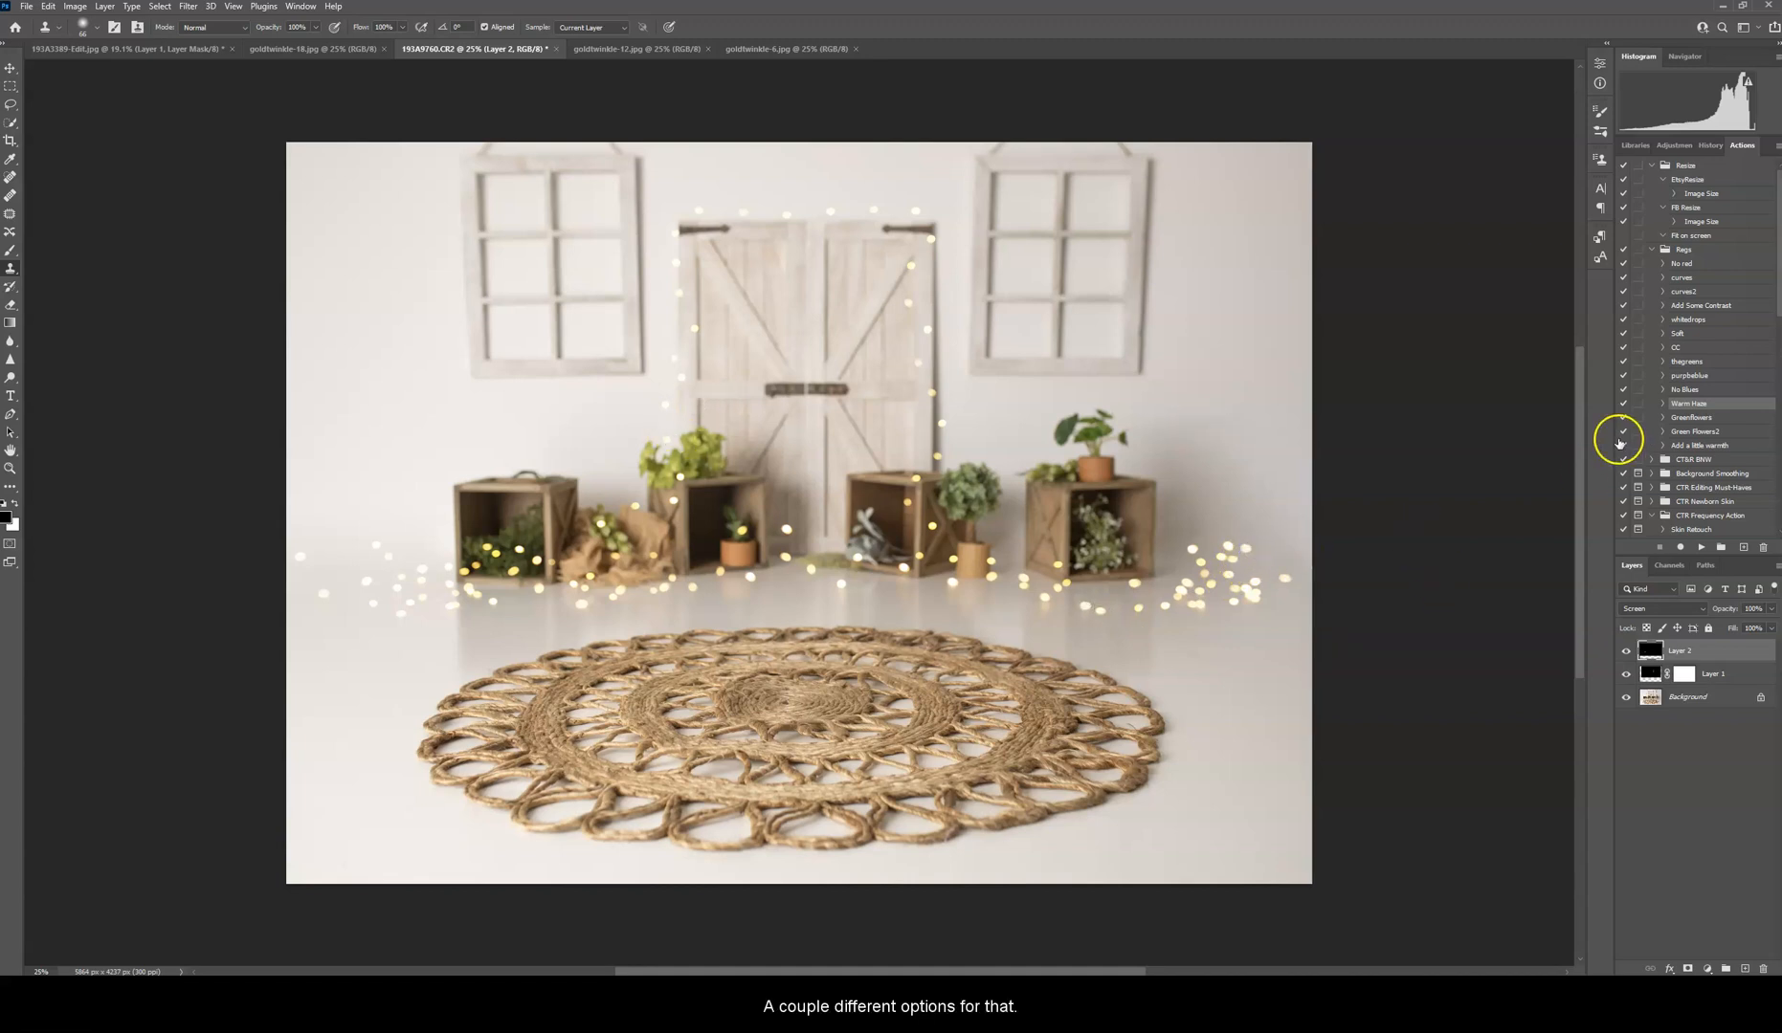